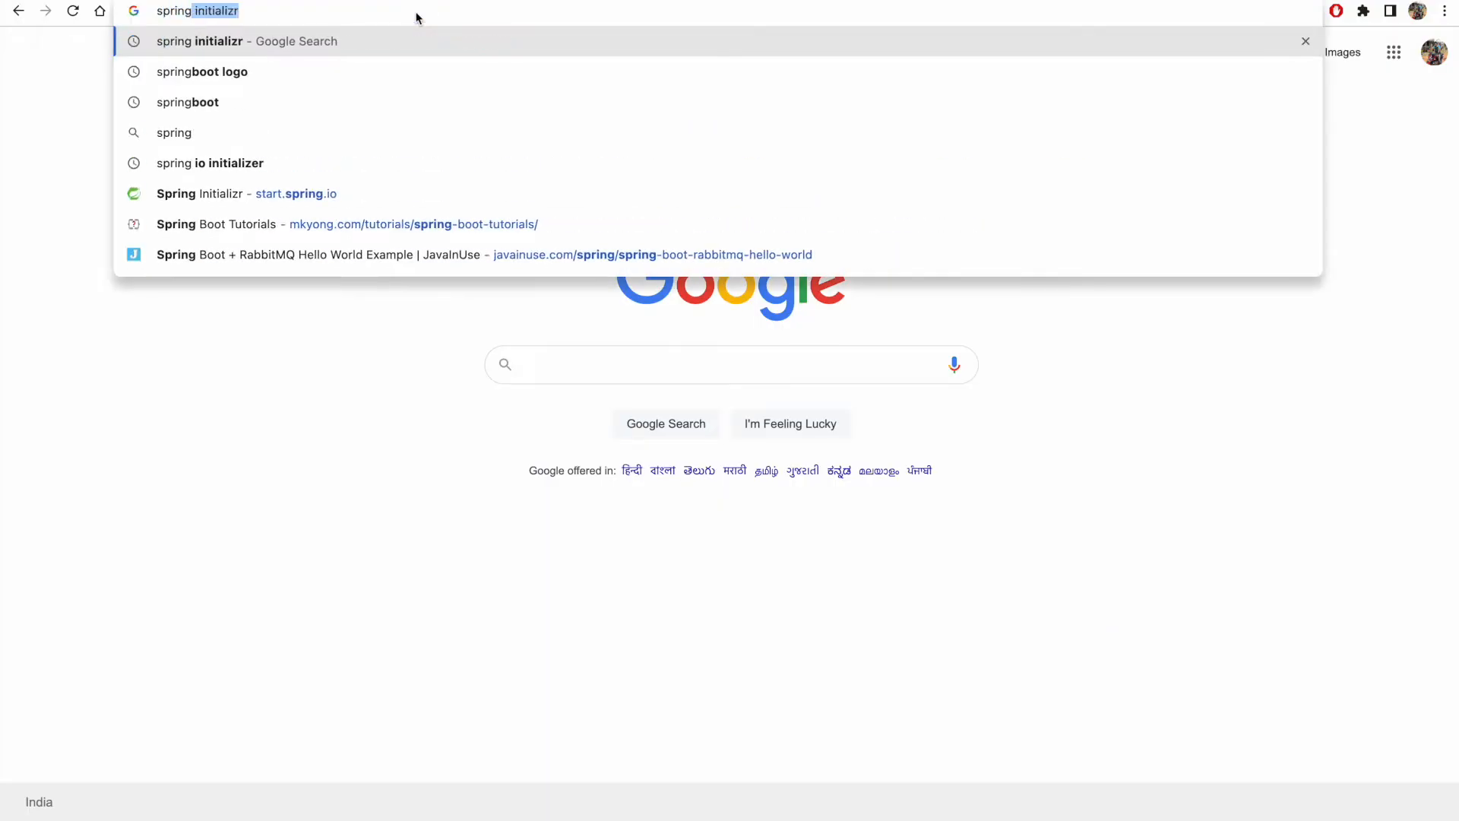
Choose Spring Boot 2.6.10 and Java 11 for com.cloudgeek kafkademo, then look up dependencies to add.
left_click(220, 193)
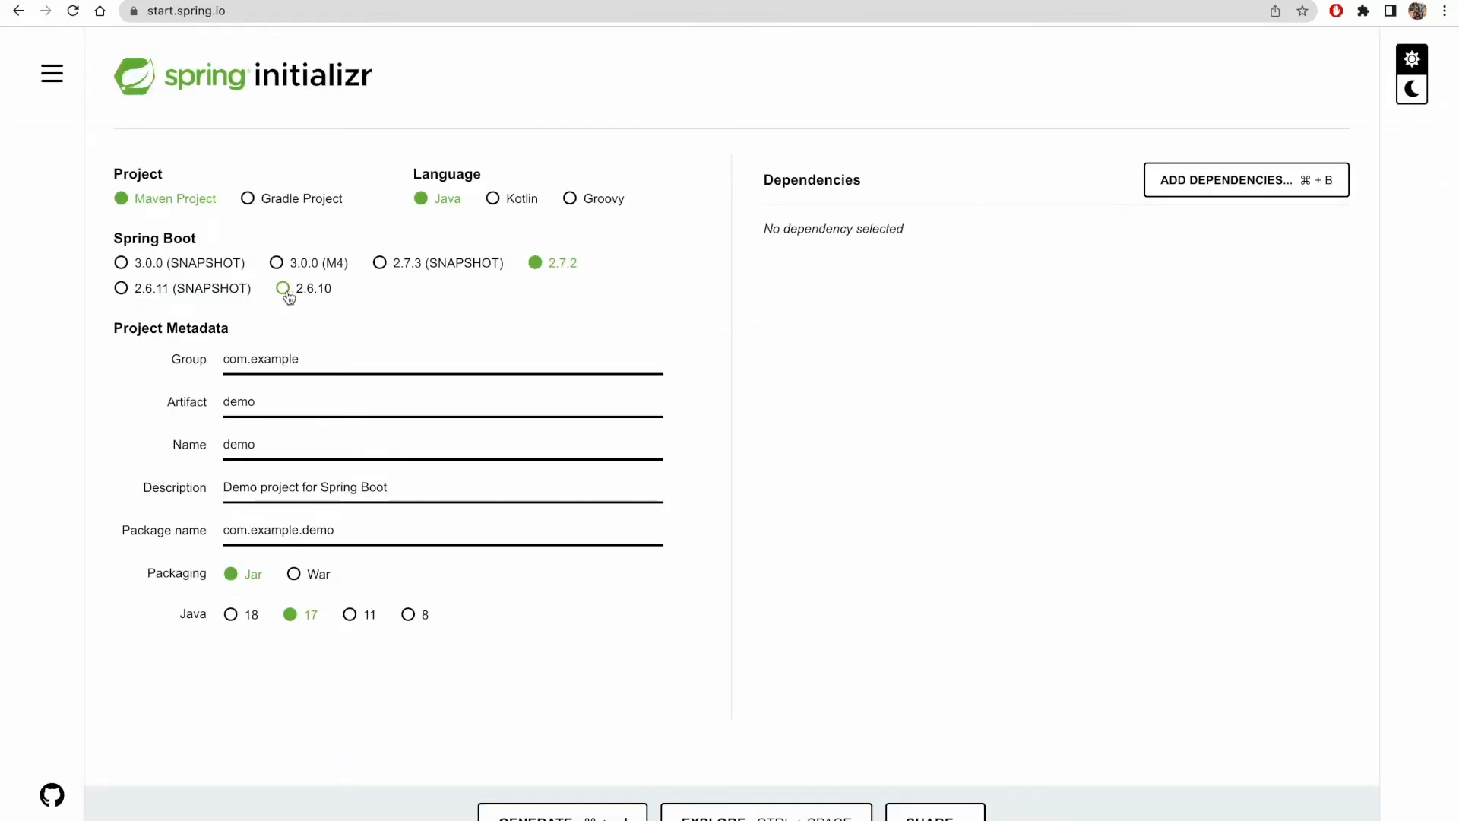
left_click(280, 289)
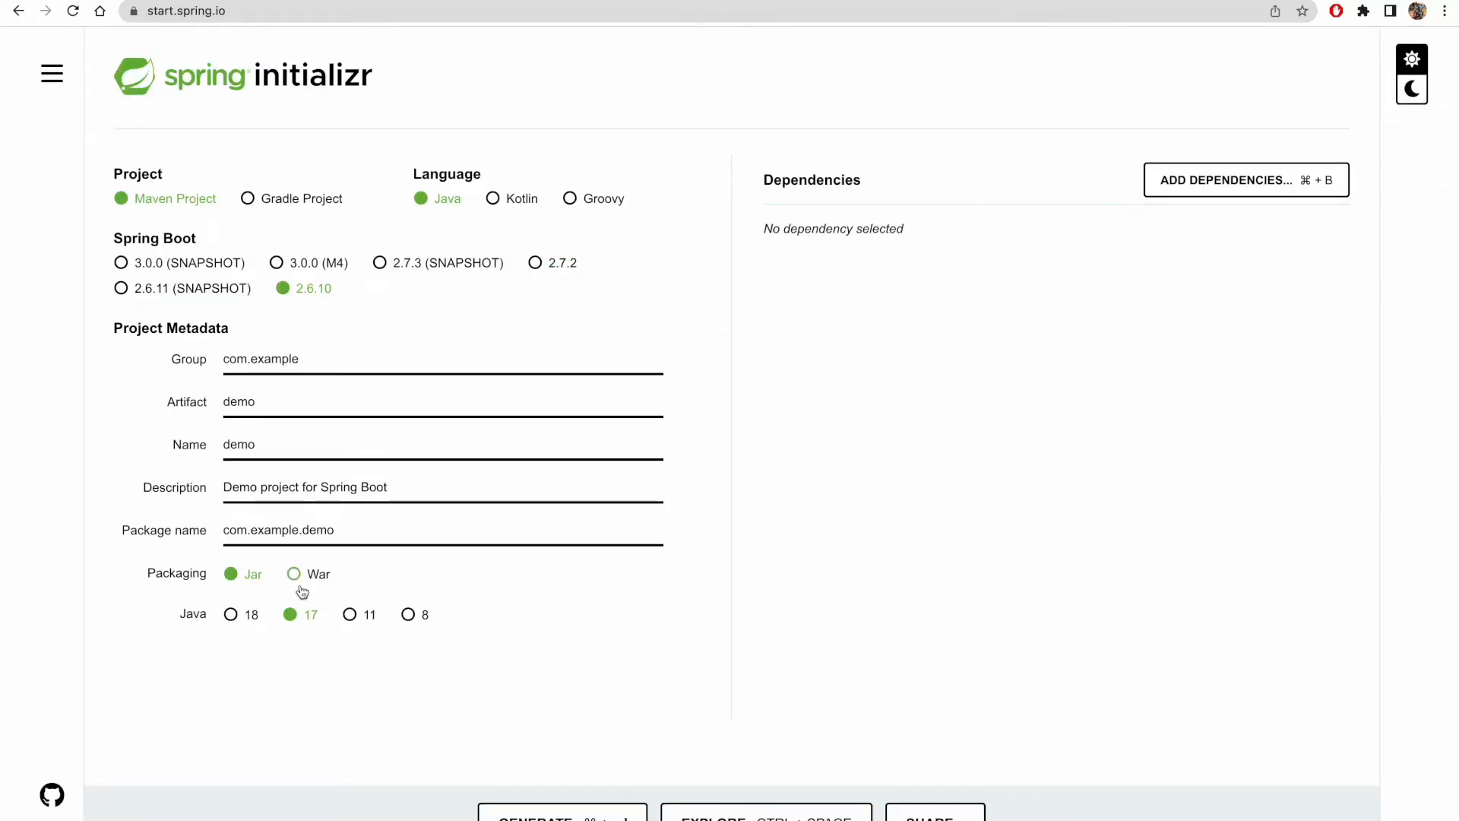
left_click(347, 615)
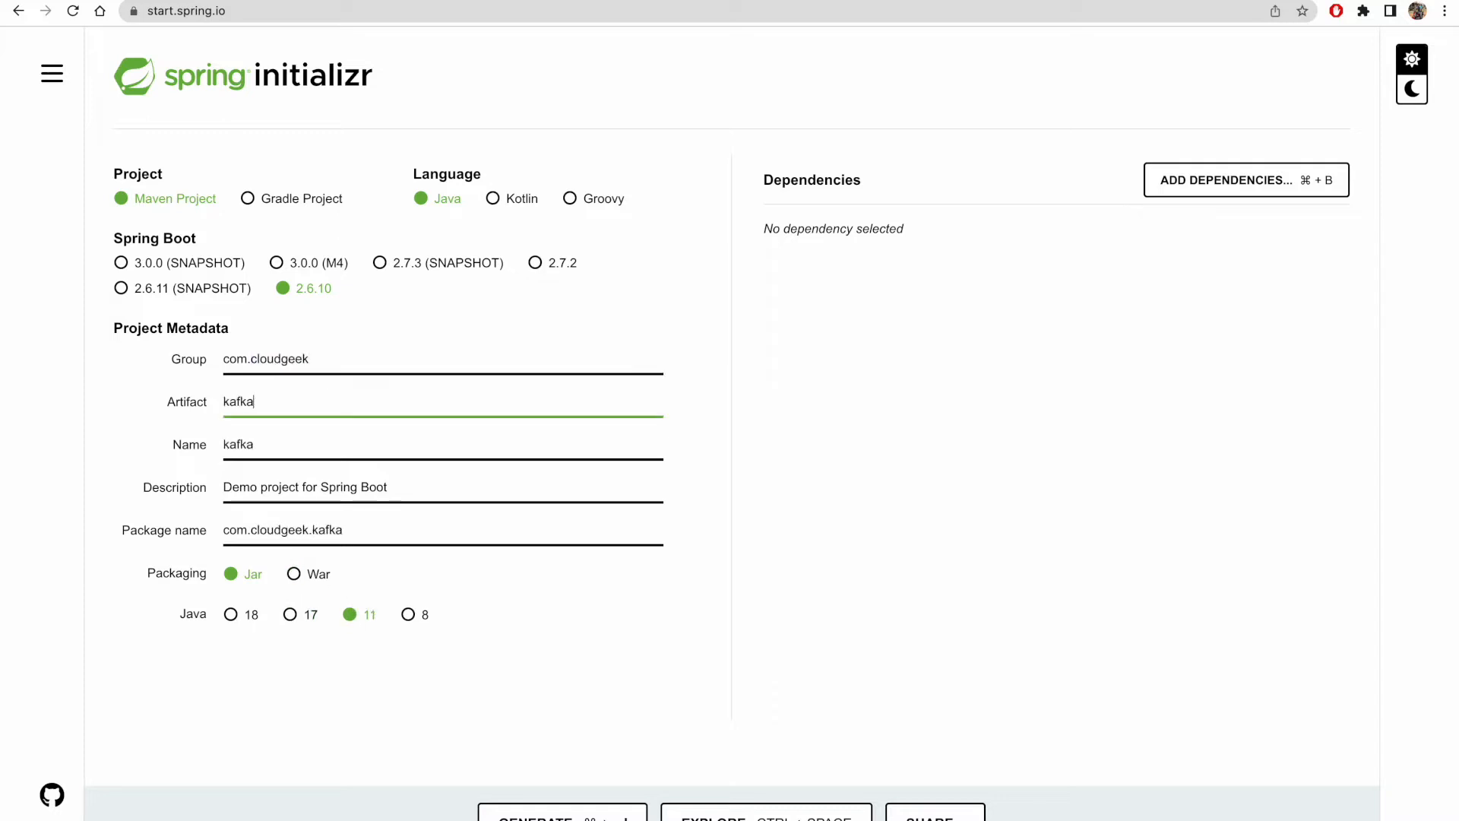
left_click(1247, 180)
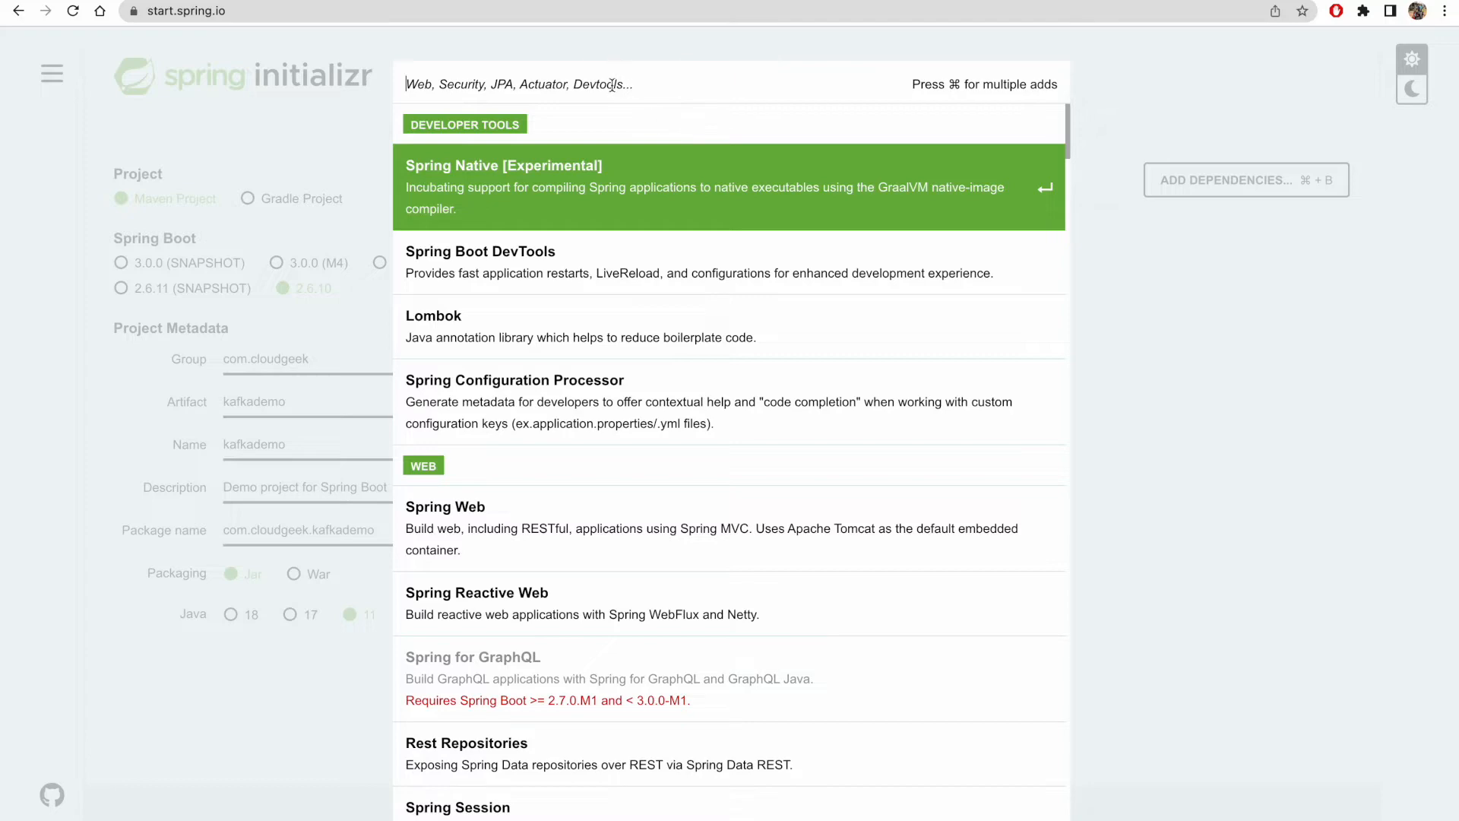
left_click(444, 507)
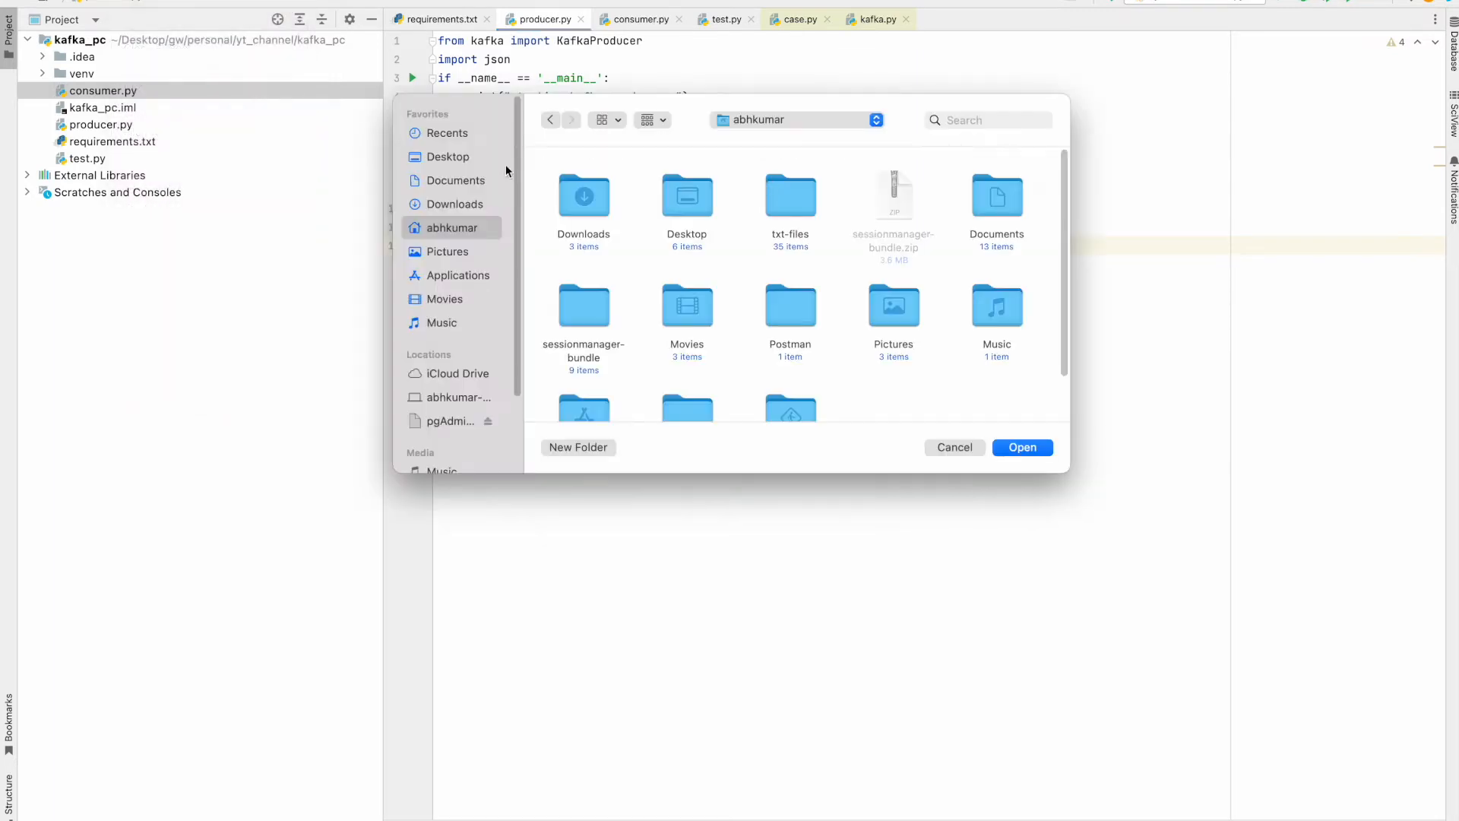
Open the kafkademo folder from Downloads and run KafkademoApplication to confirm startup.
left_click(455, 204)
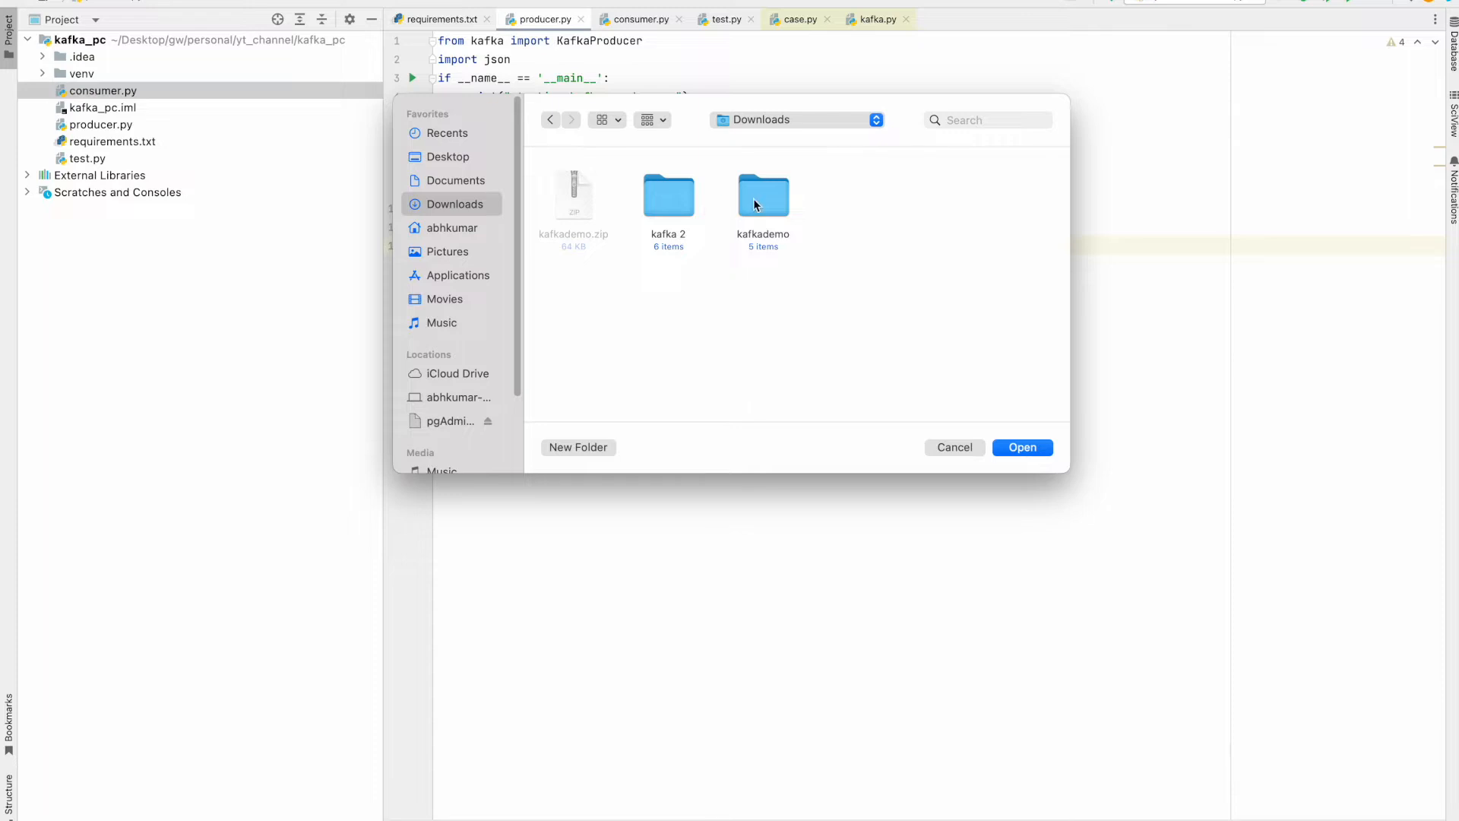
left_click(1021, 447)
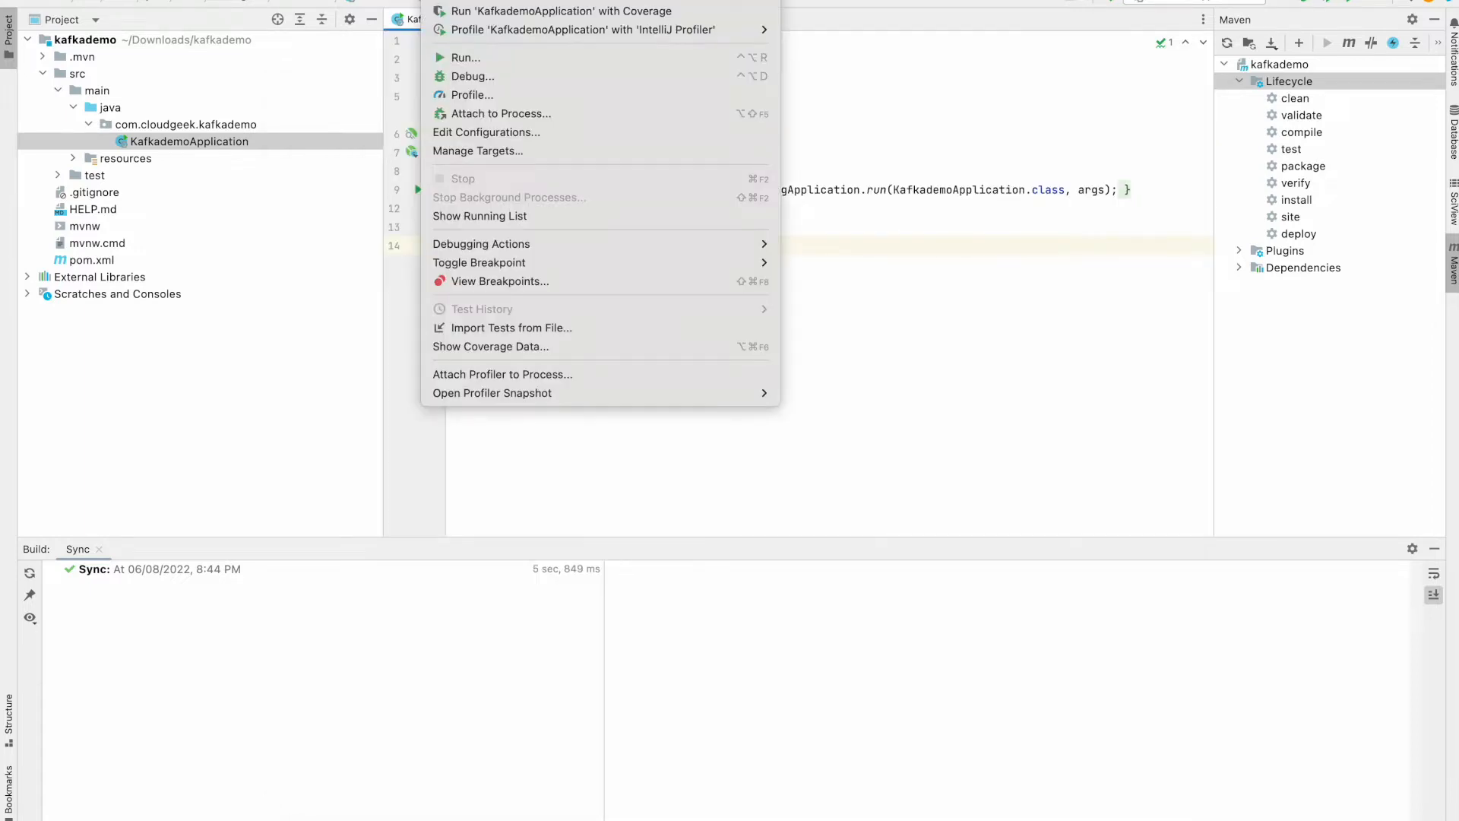
left_click(467, 58)
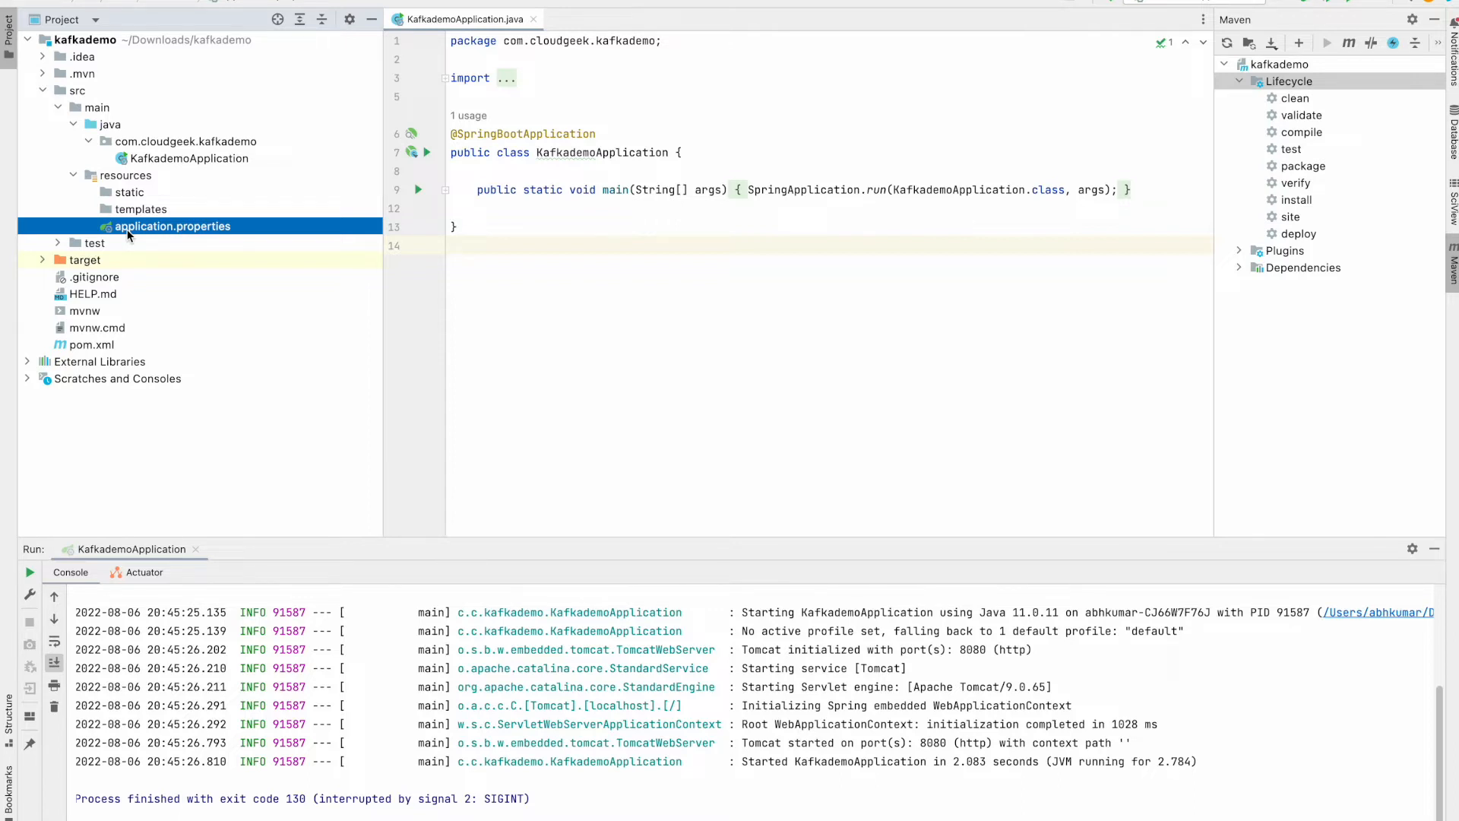
Rename application.properties to application.yaml and create the services package under com.cloudgeek.kafkademo.
right_click(170, 225)
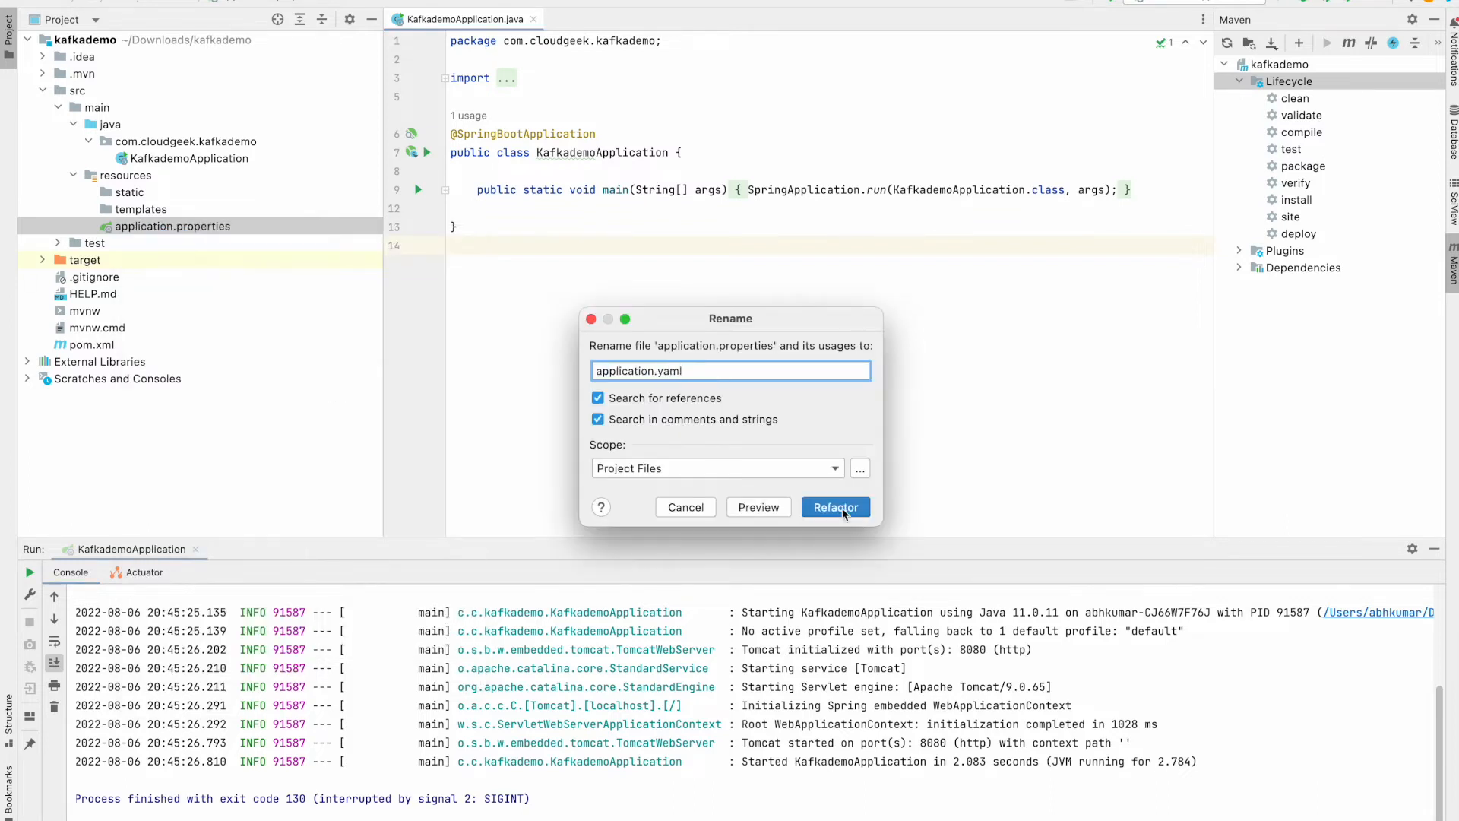
left_click(836, 507)
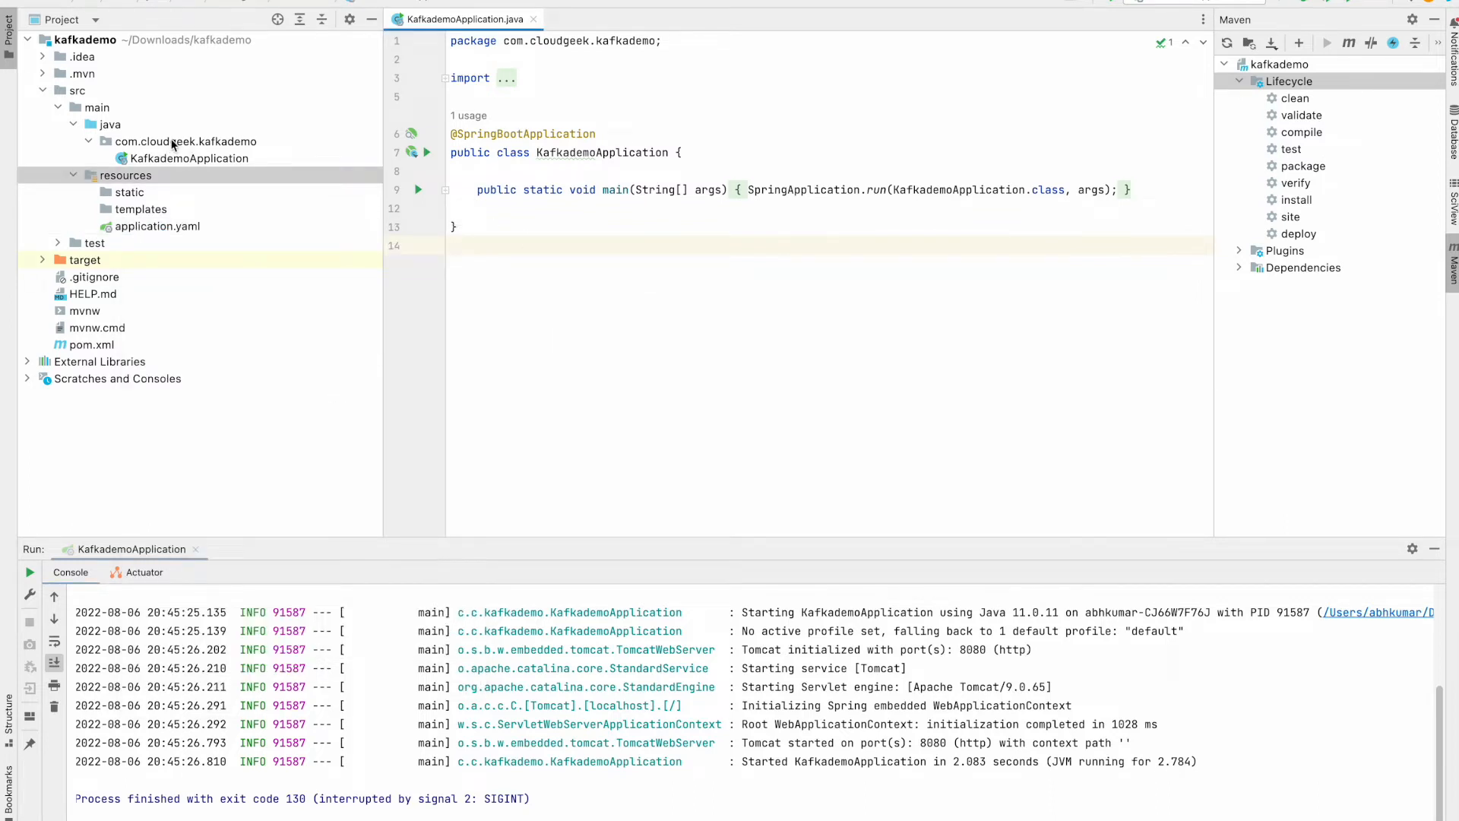
right_click(173, 141)
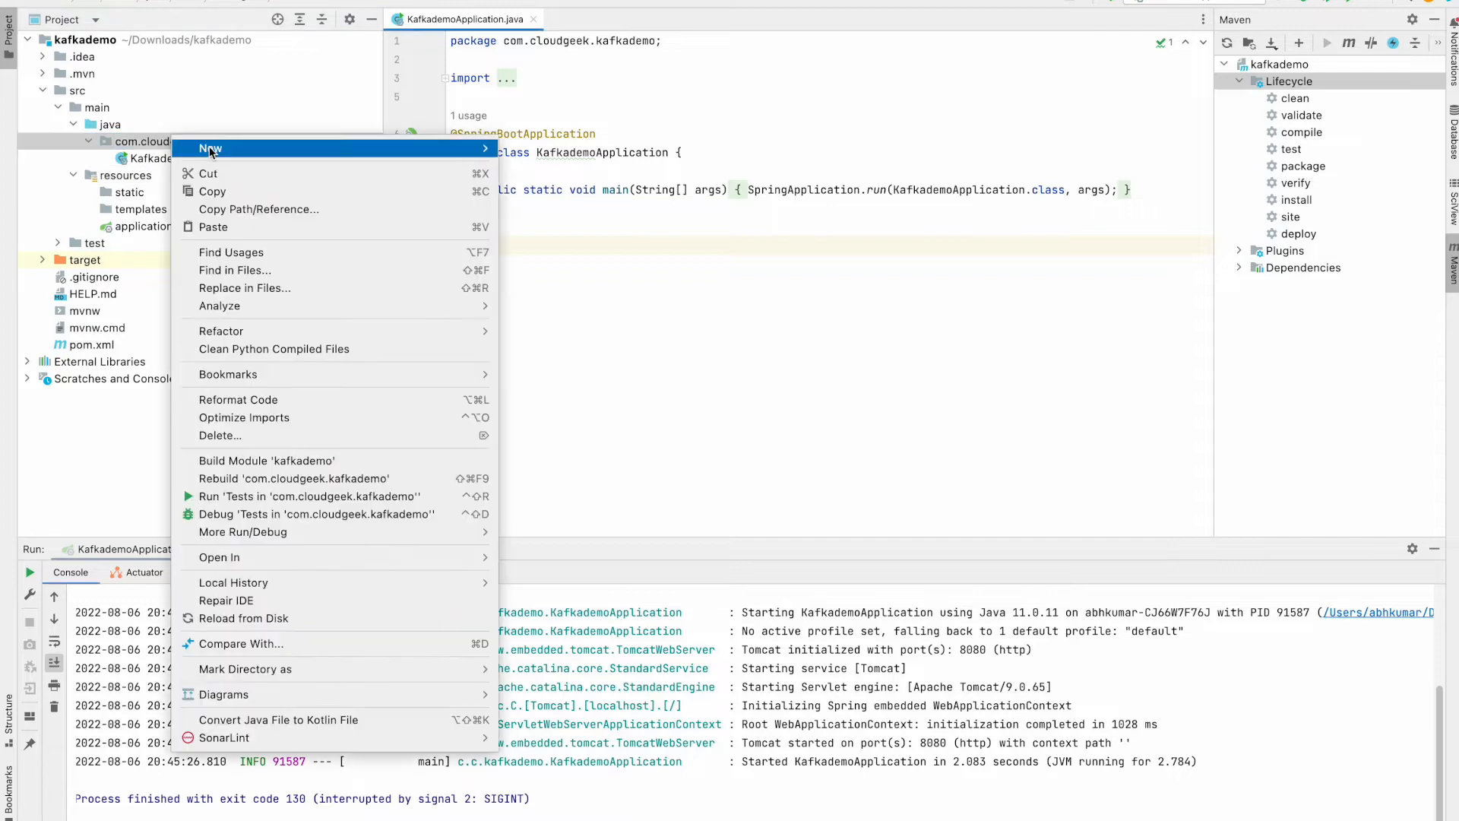
left_click(211, 149)
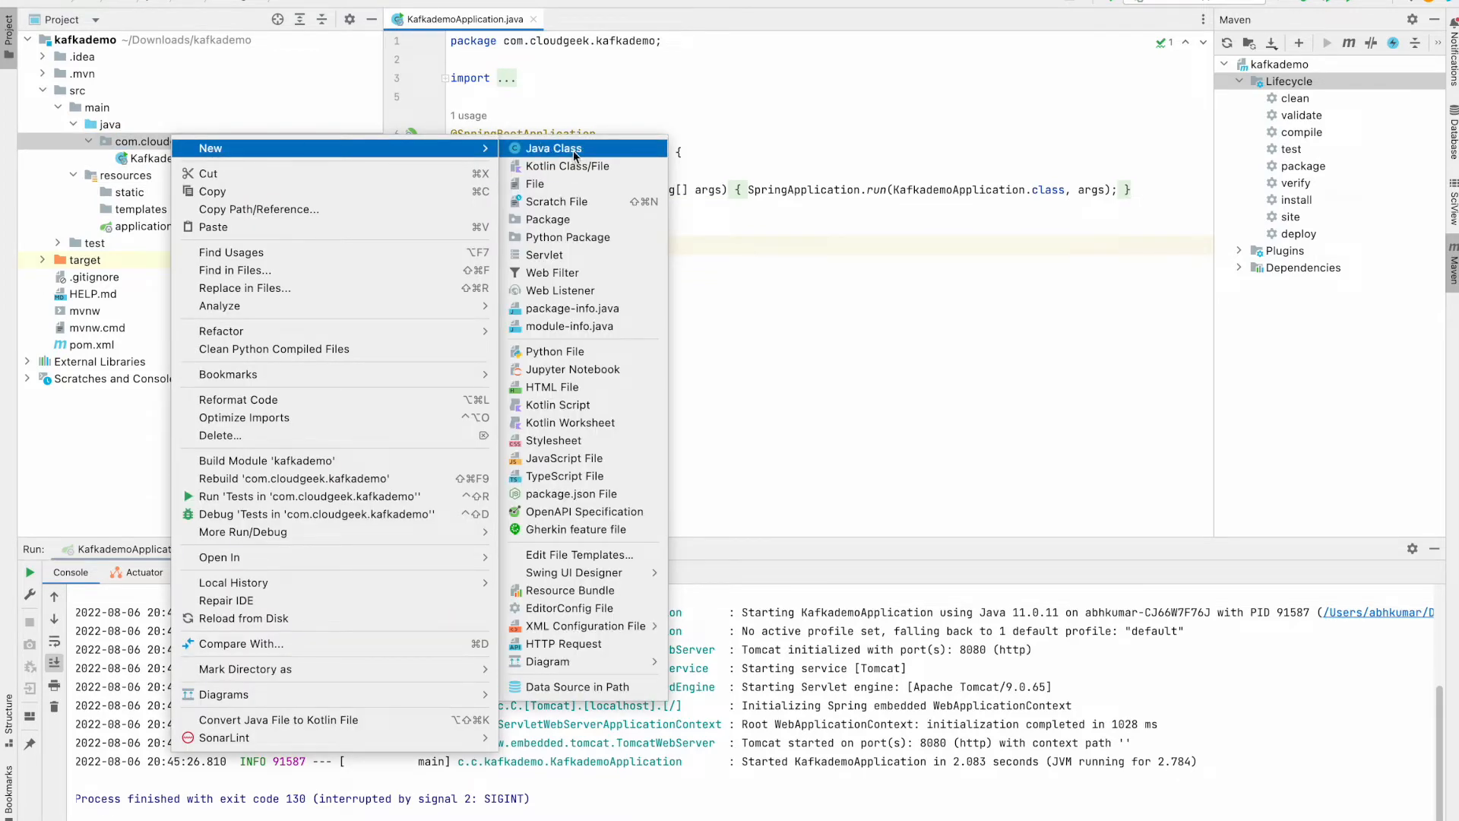
mouse_move(572, 182)
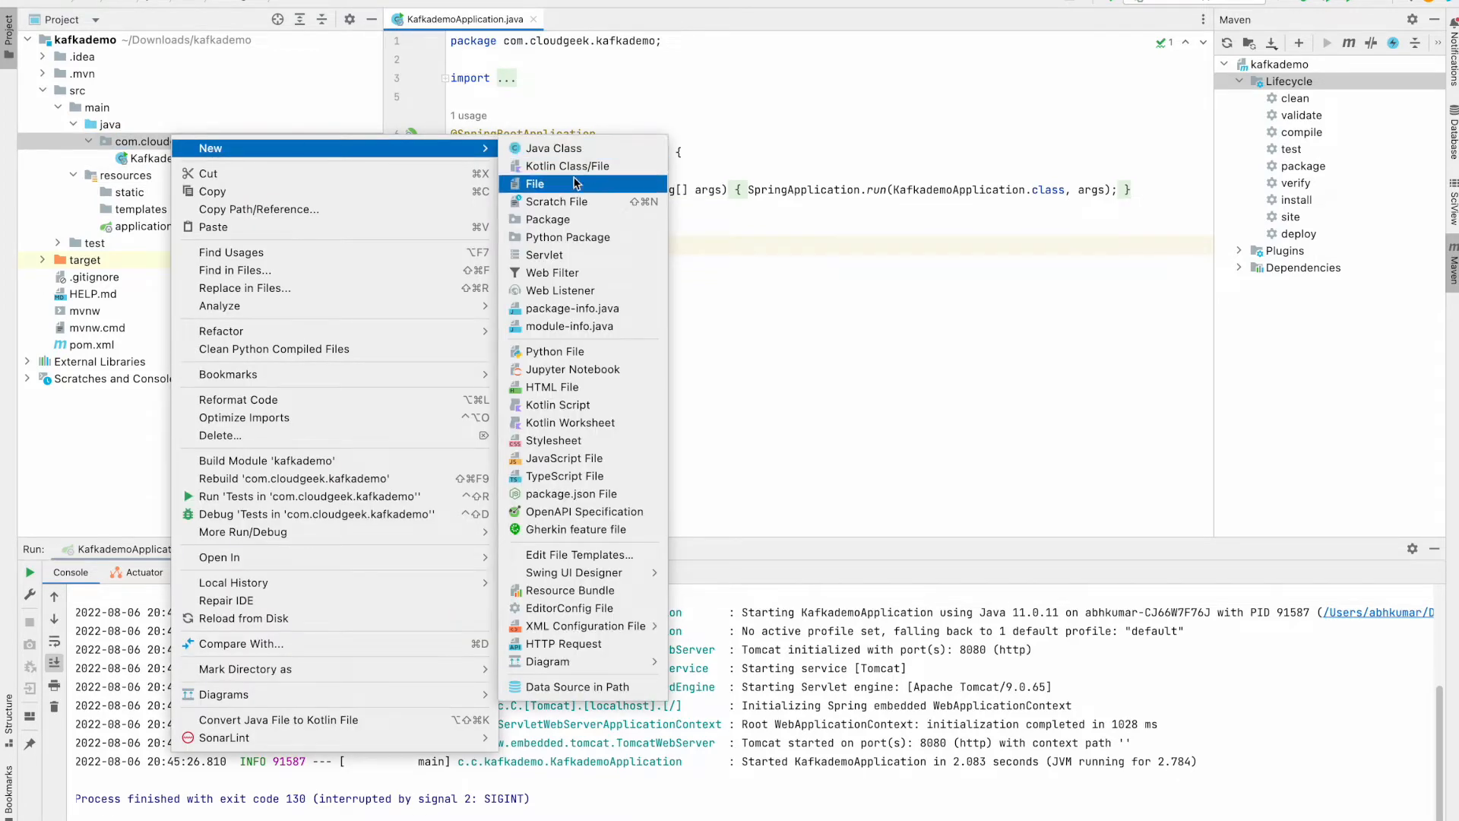
mouse_move(563, 219)
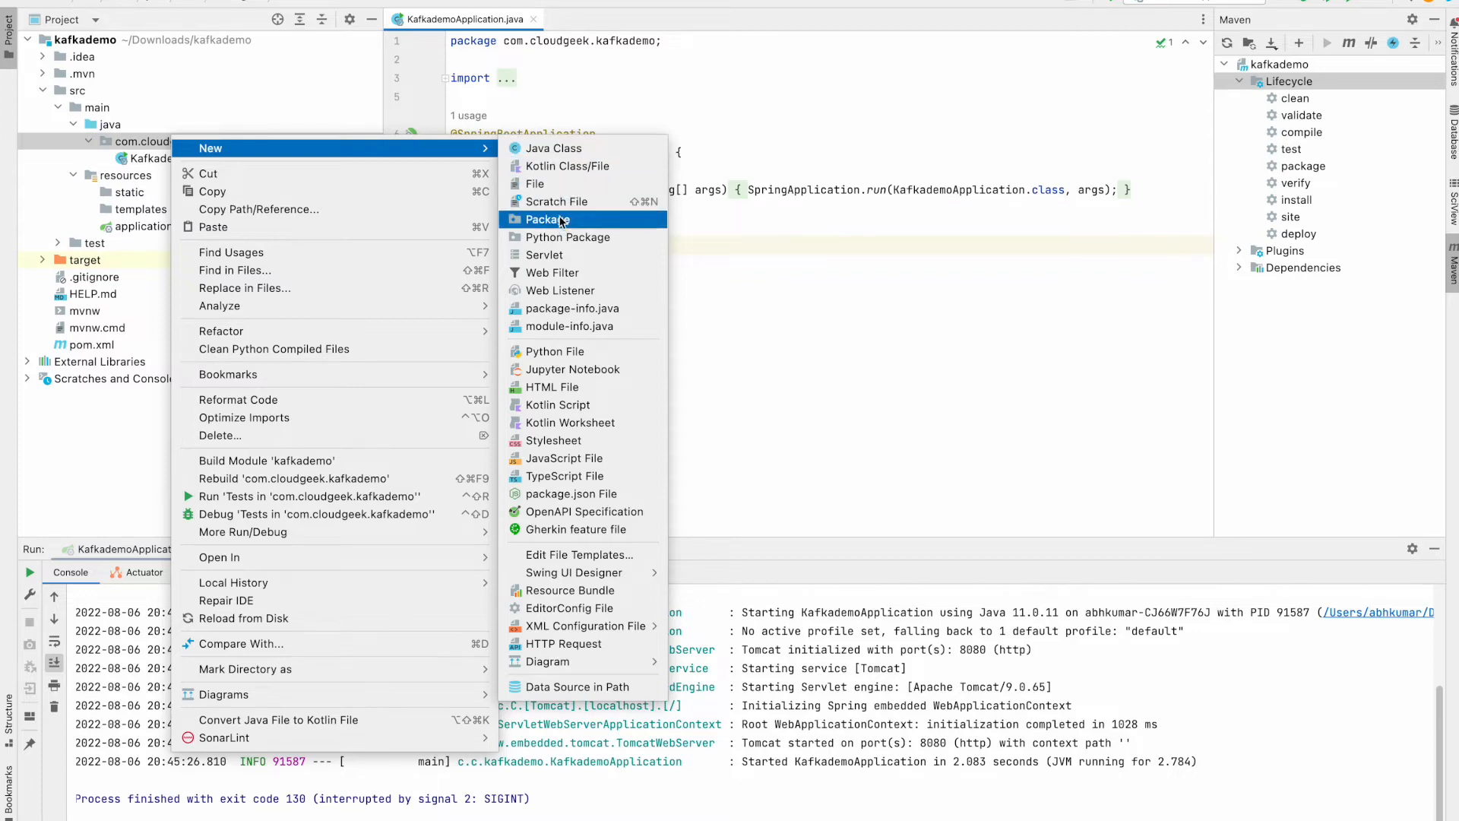
left_click(550, 219)
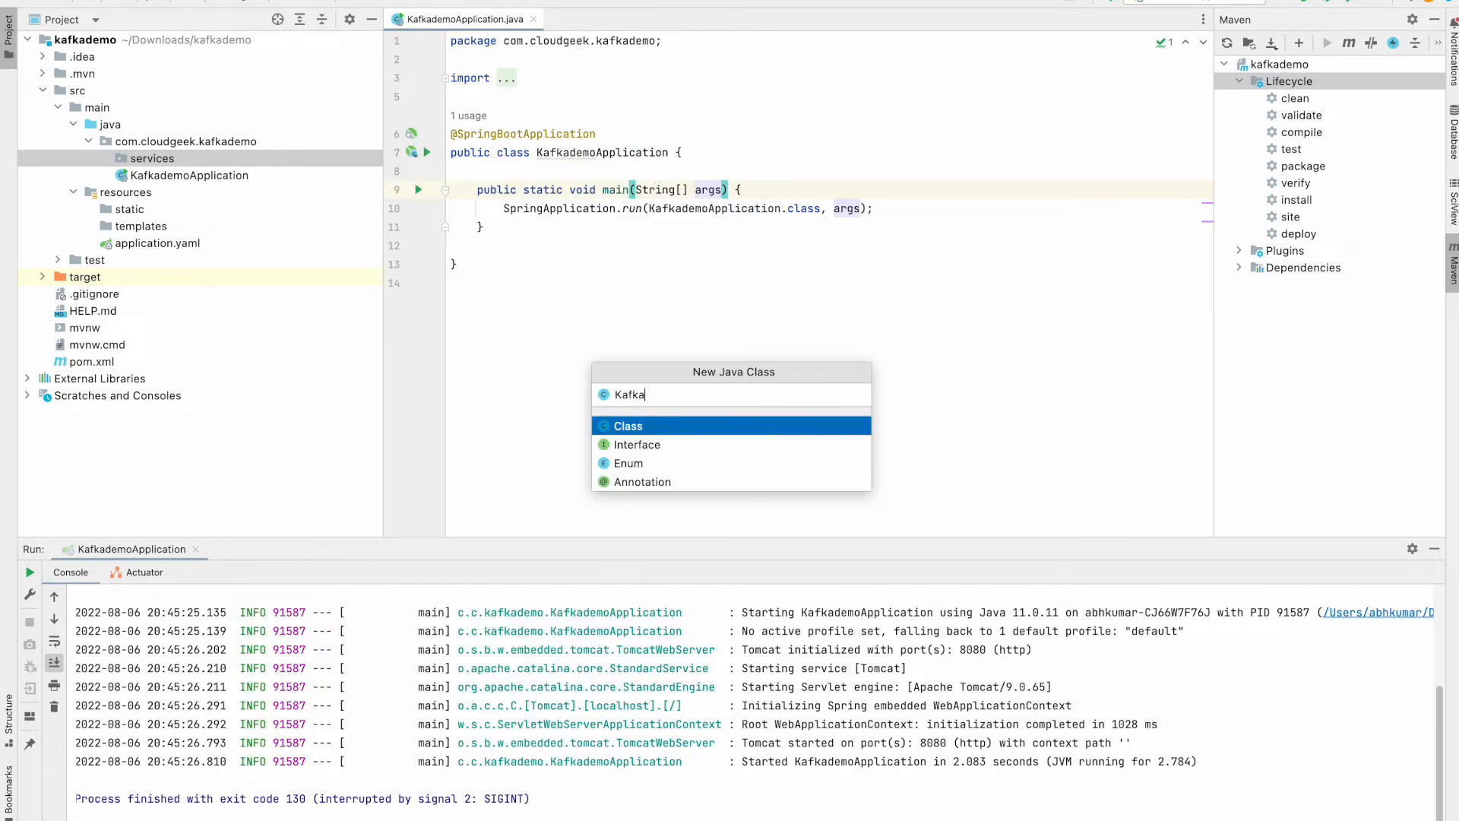
Write KafkaProducer with a private KafkaTemplate<String, String> field and a publishMessage(String topic...) method.
type("Pro")
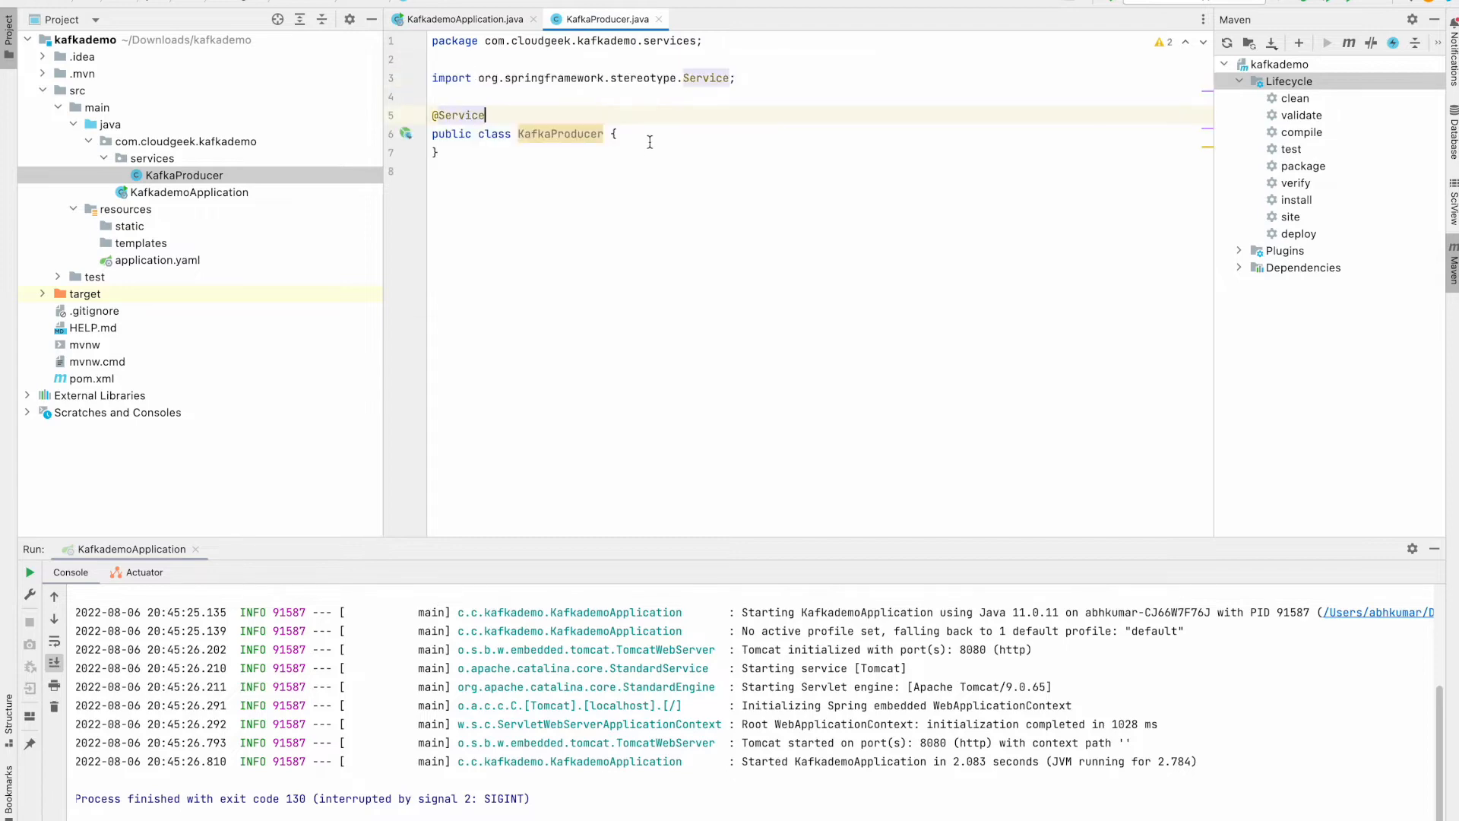
key("Enter")
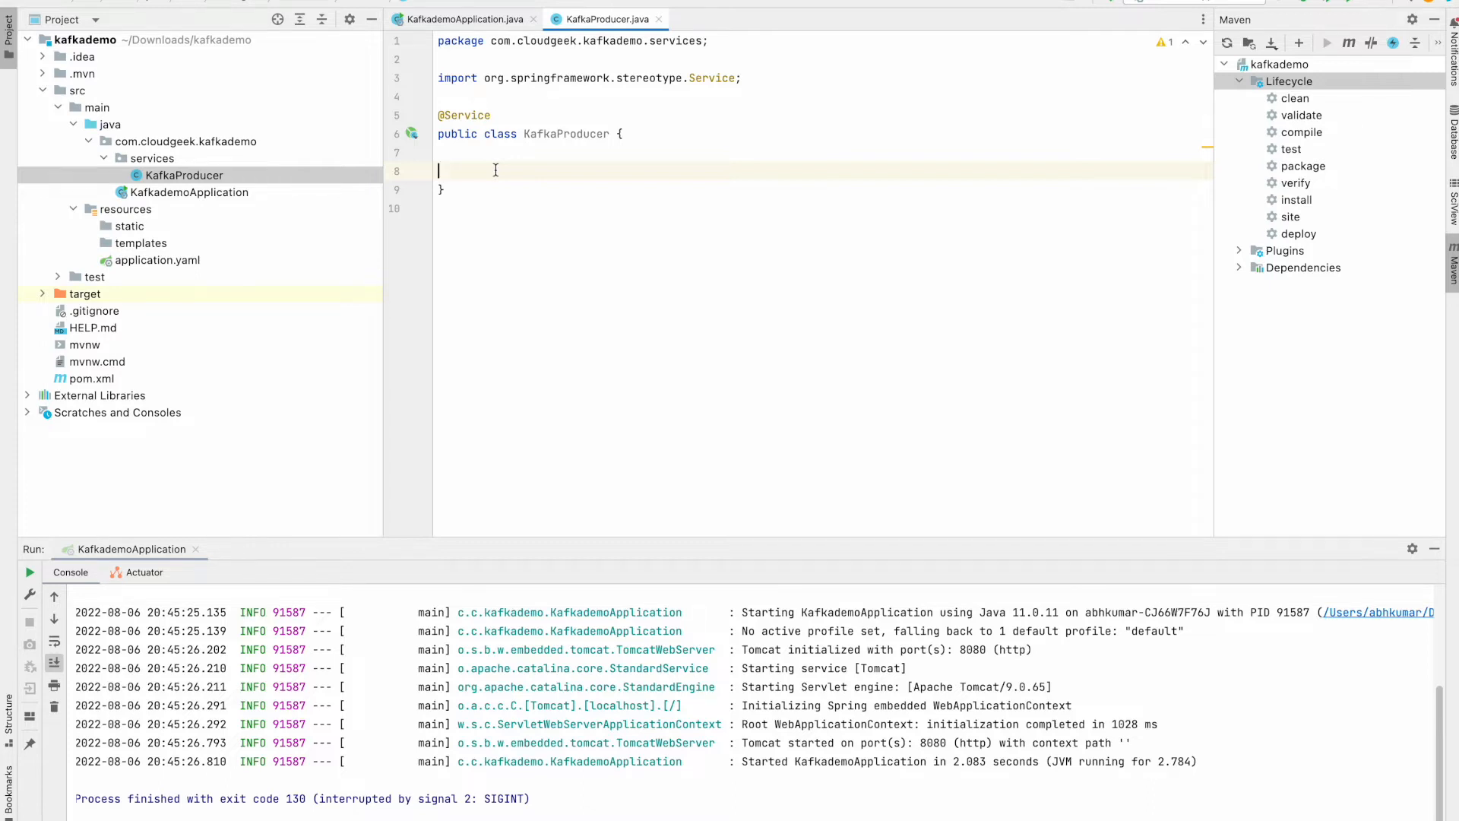
type("public void publi")
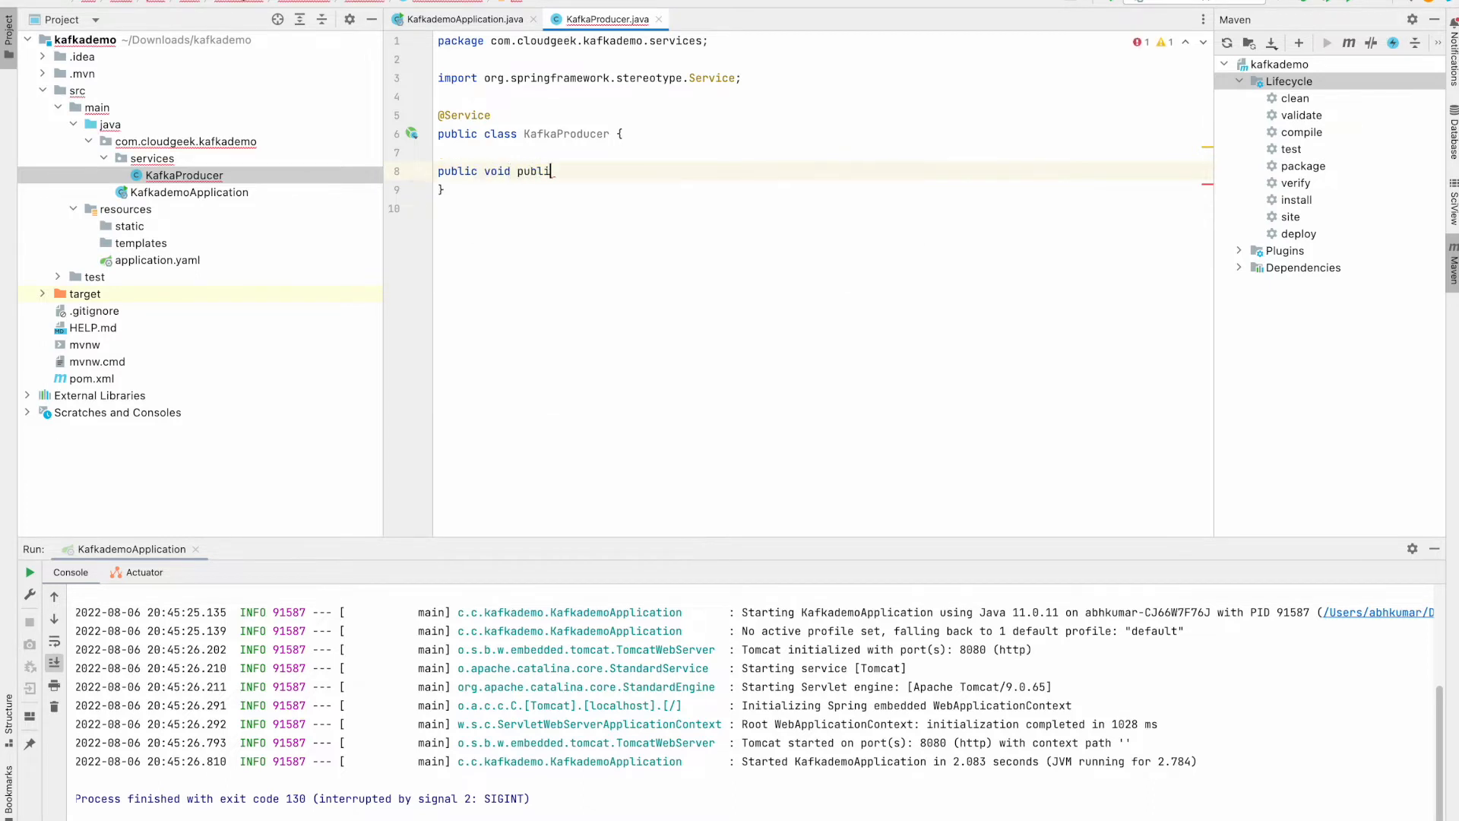
type("shMessage(String")
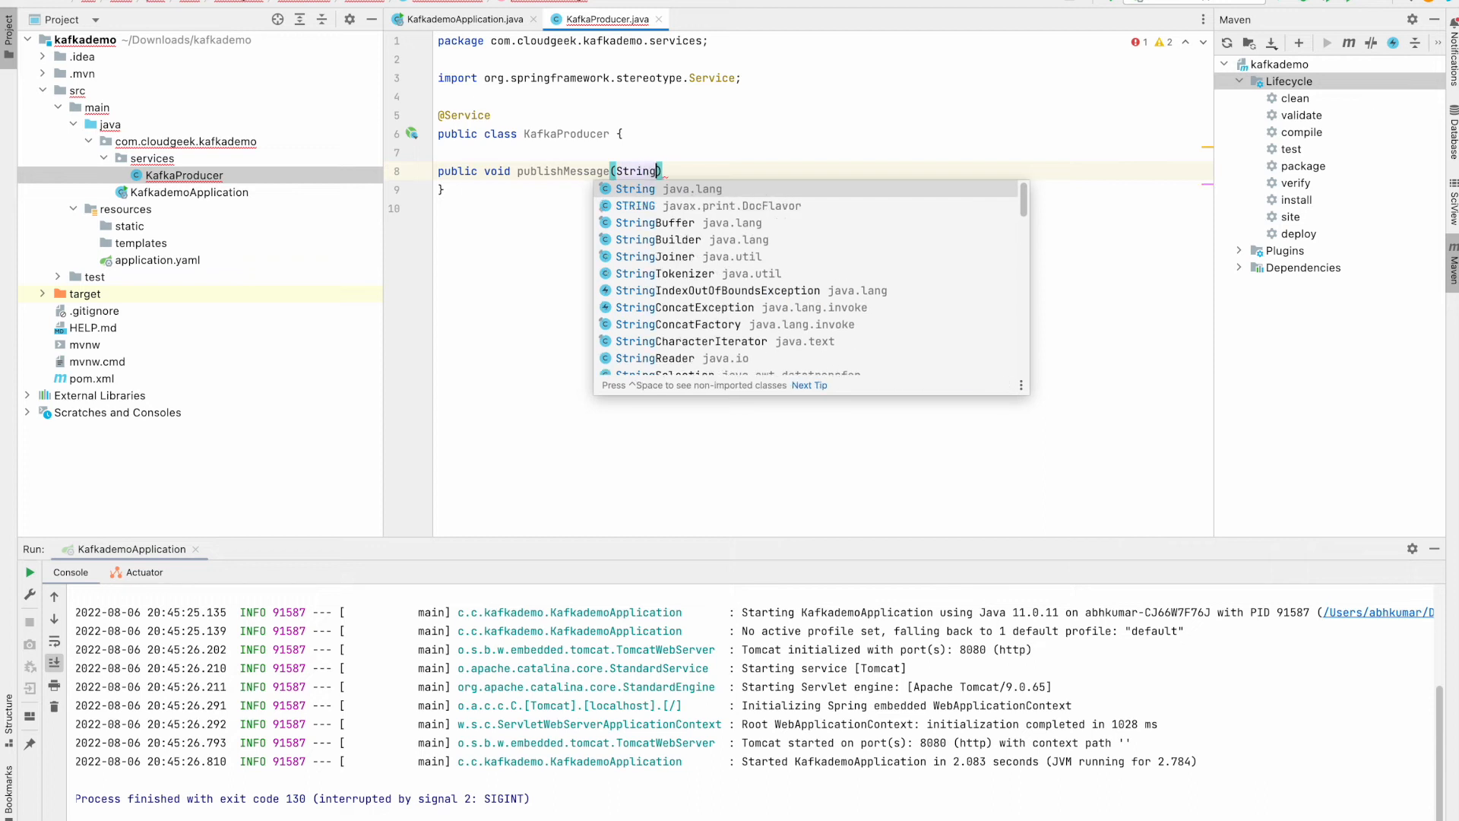
type("topicName, String message")
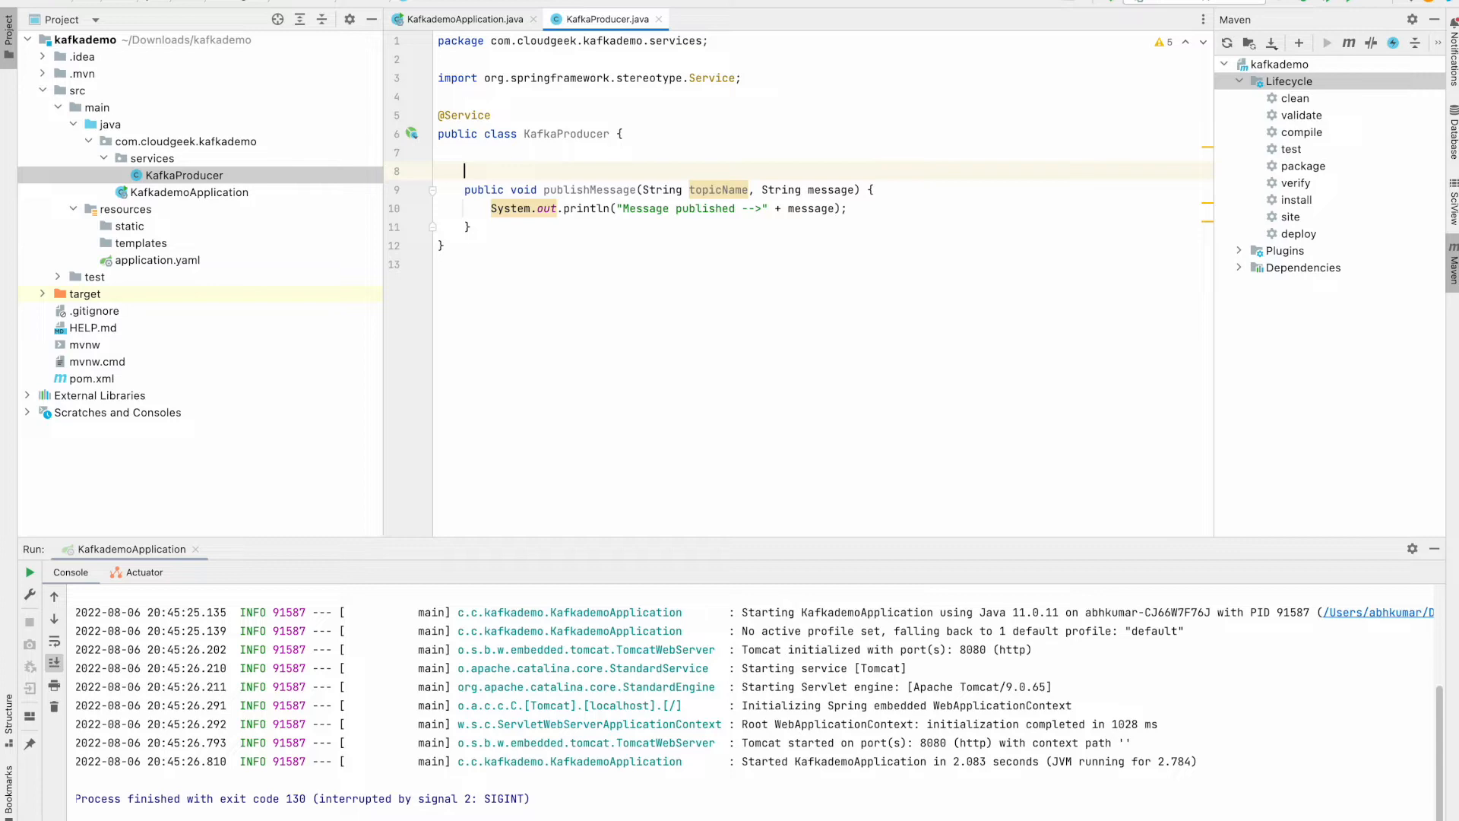
type("private KafkaTemplate<String, String> kafkaTemplate;")
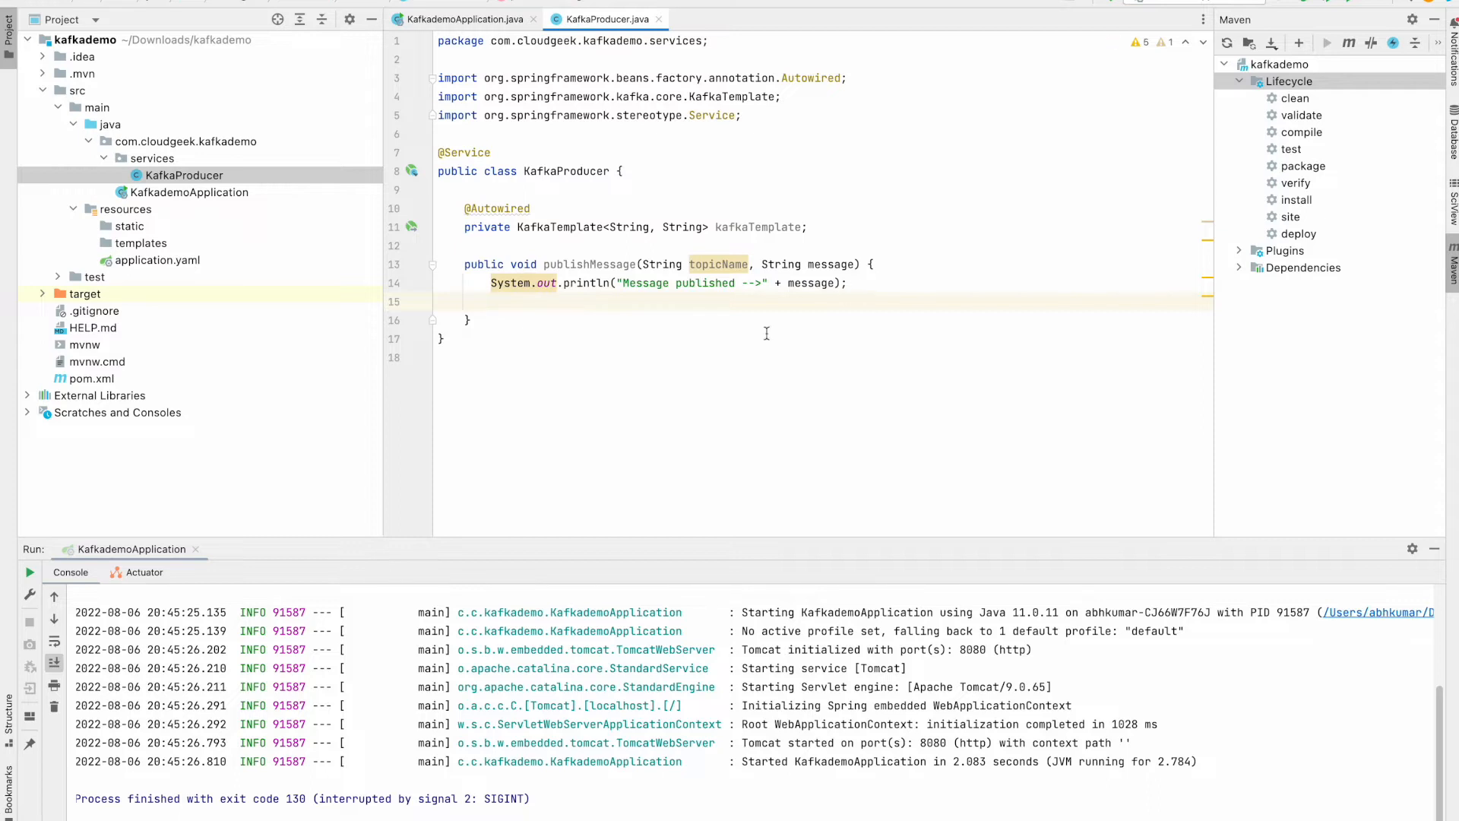
mouse_move(634, 316)
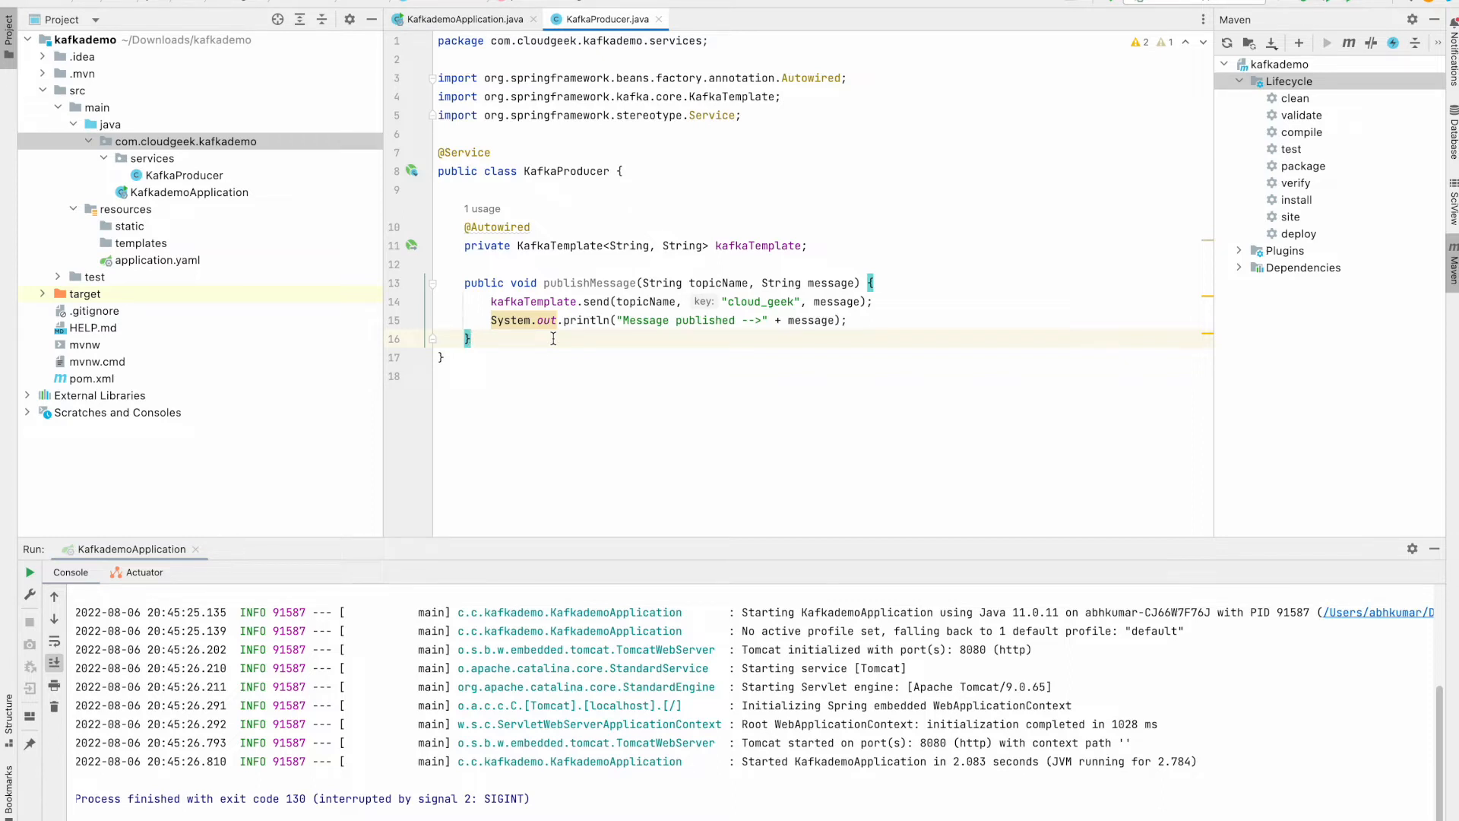
right_click(196, 141)
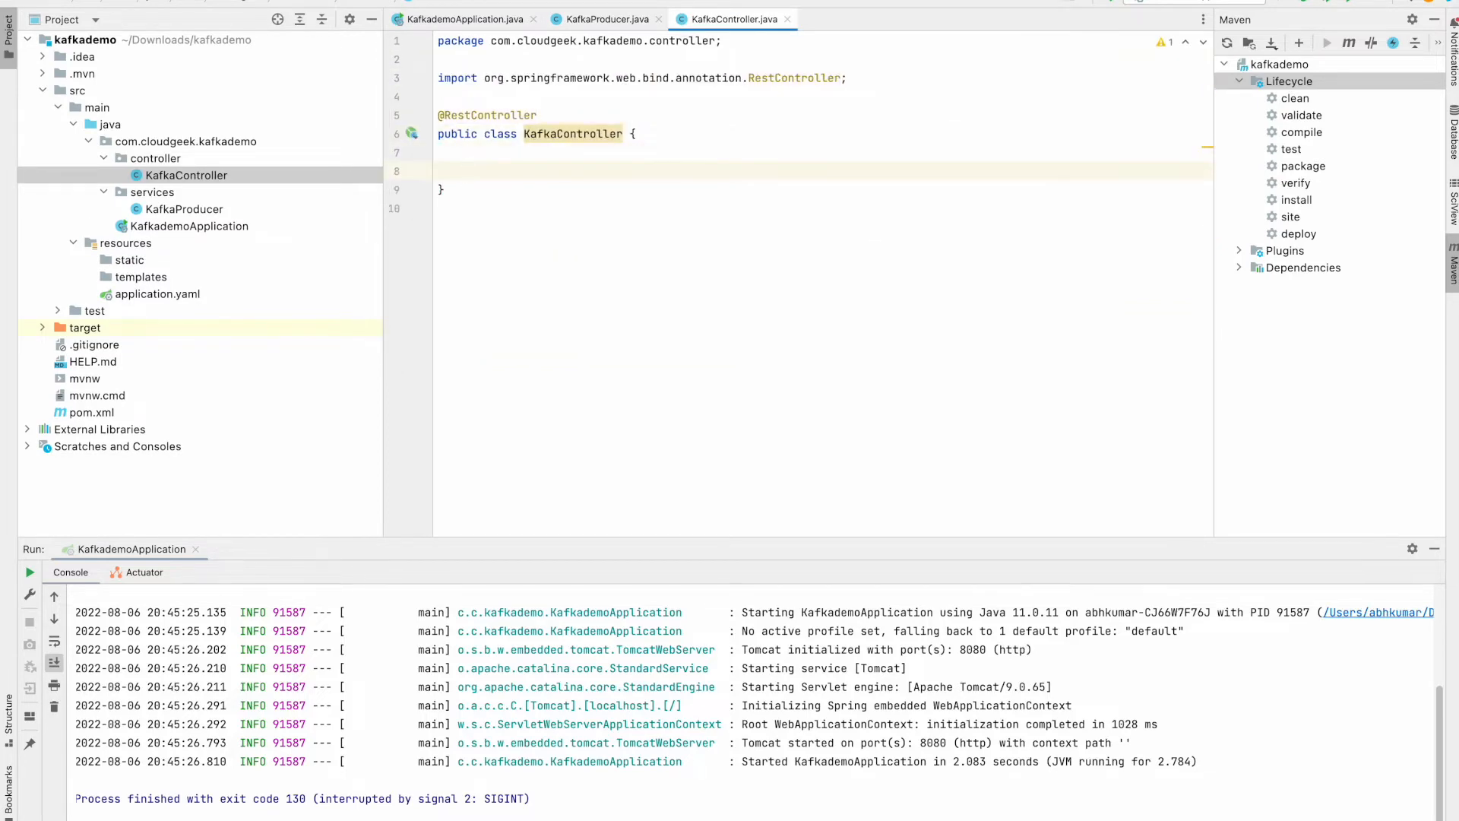
type("@PostMapping(path=\"\")")
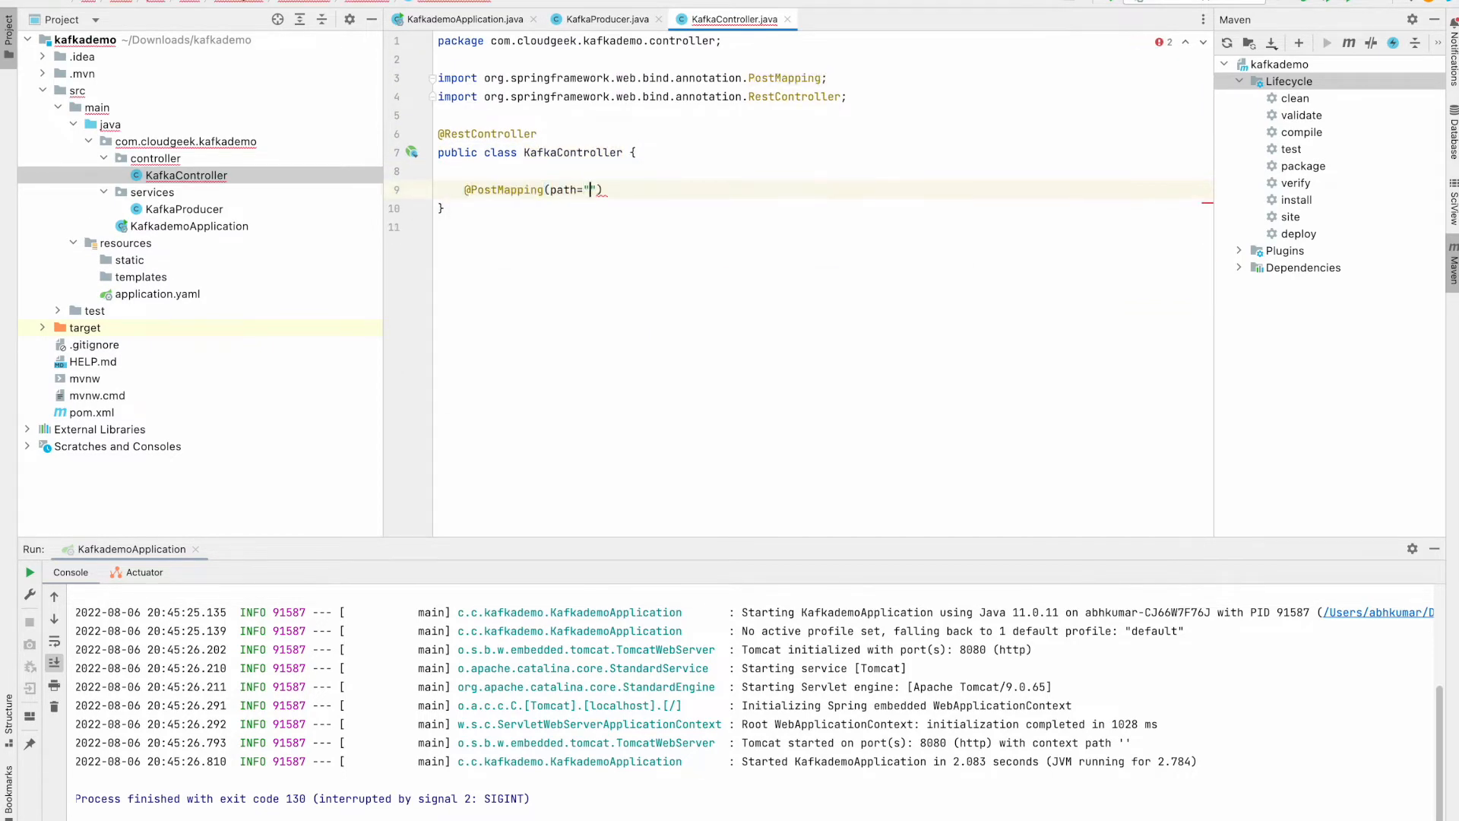
type("/producer/{}")
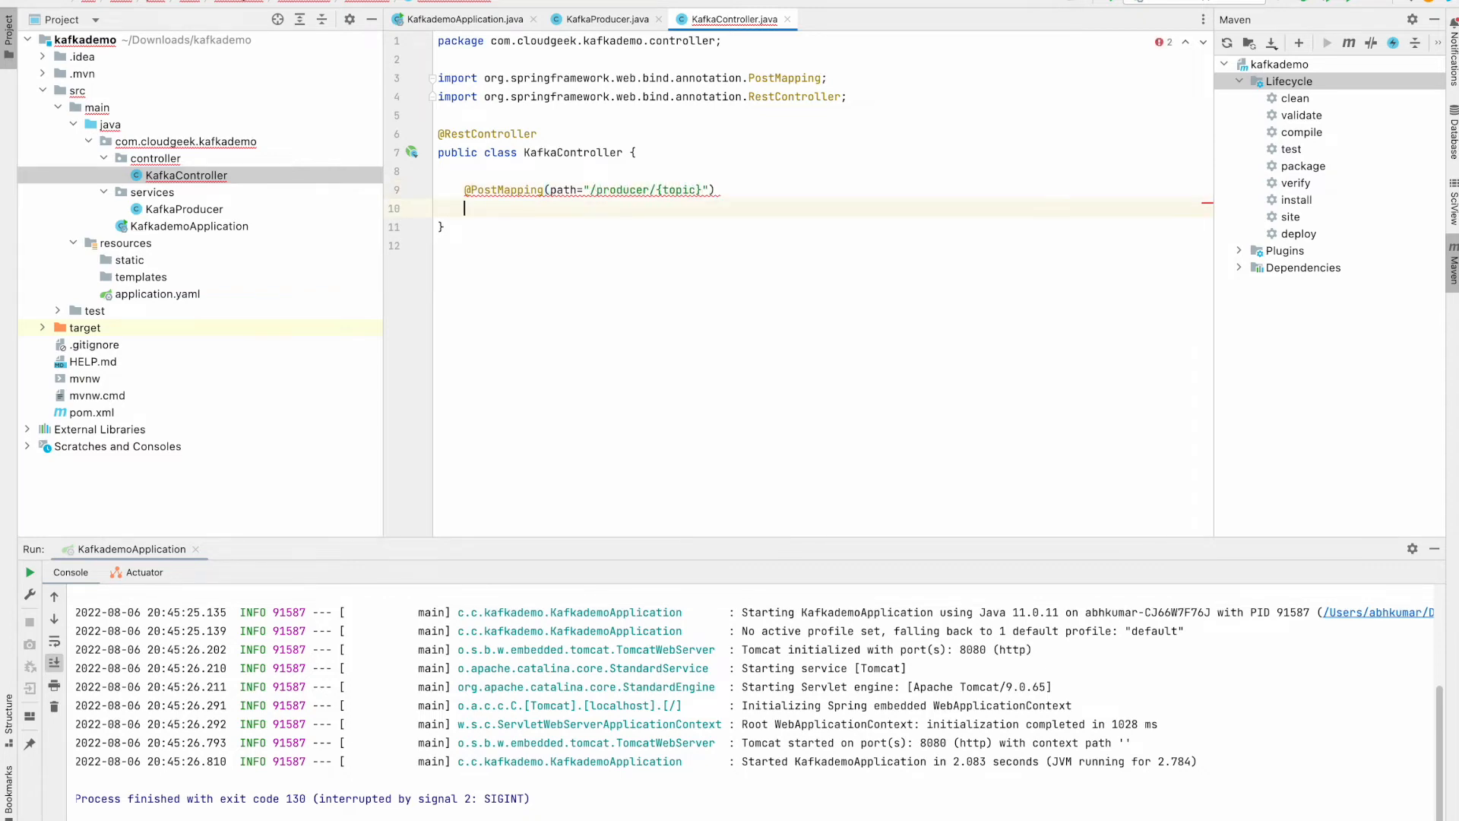
type("ResponseEntity<String>")
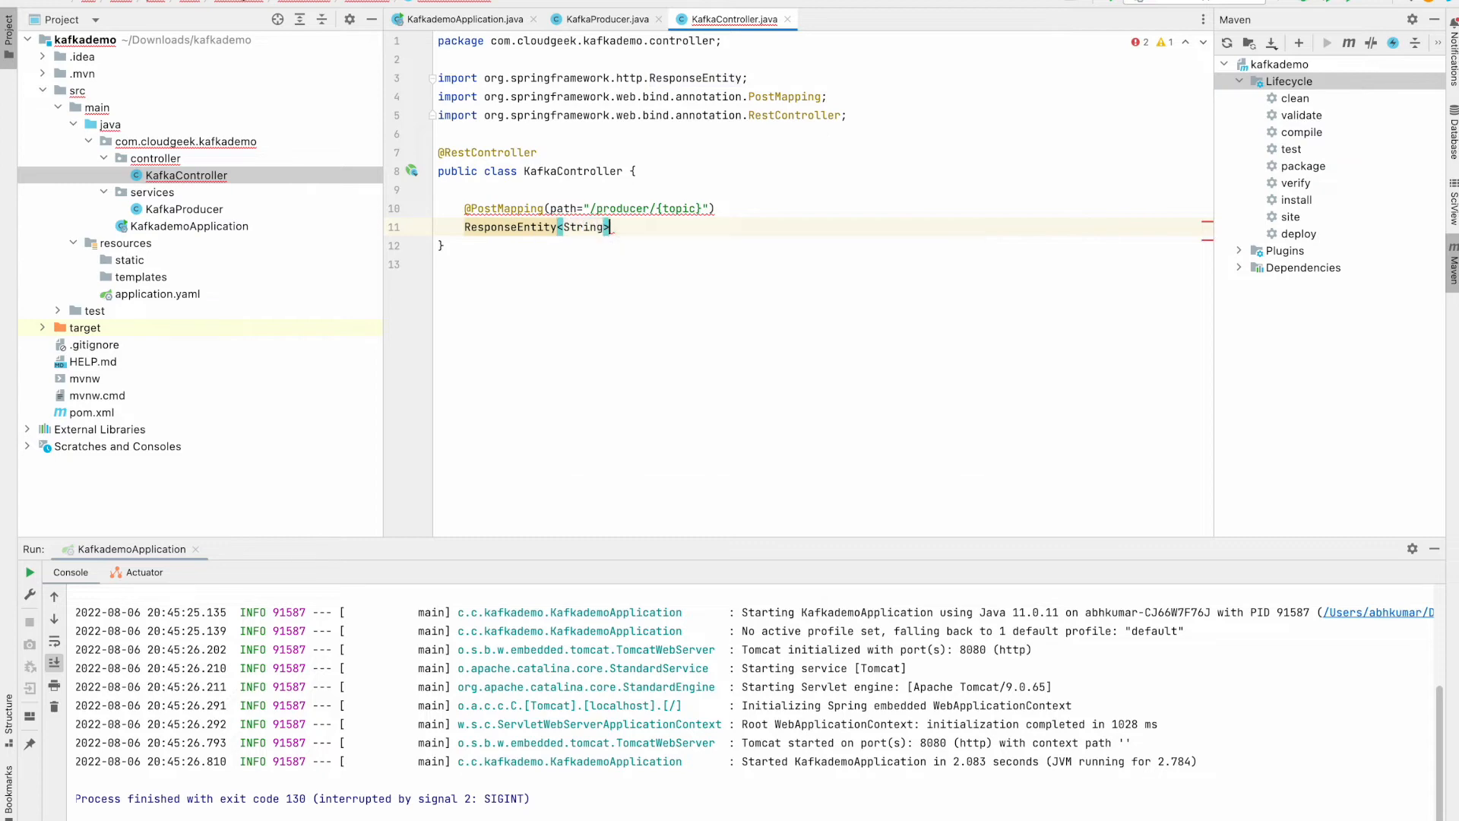
type("publishMessage(String me")
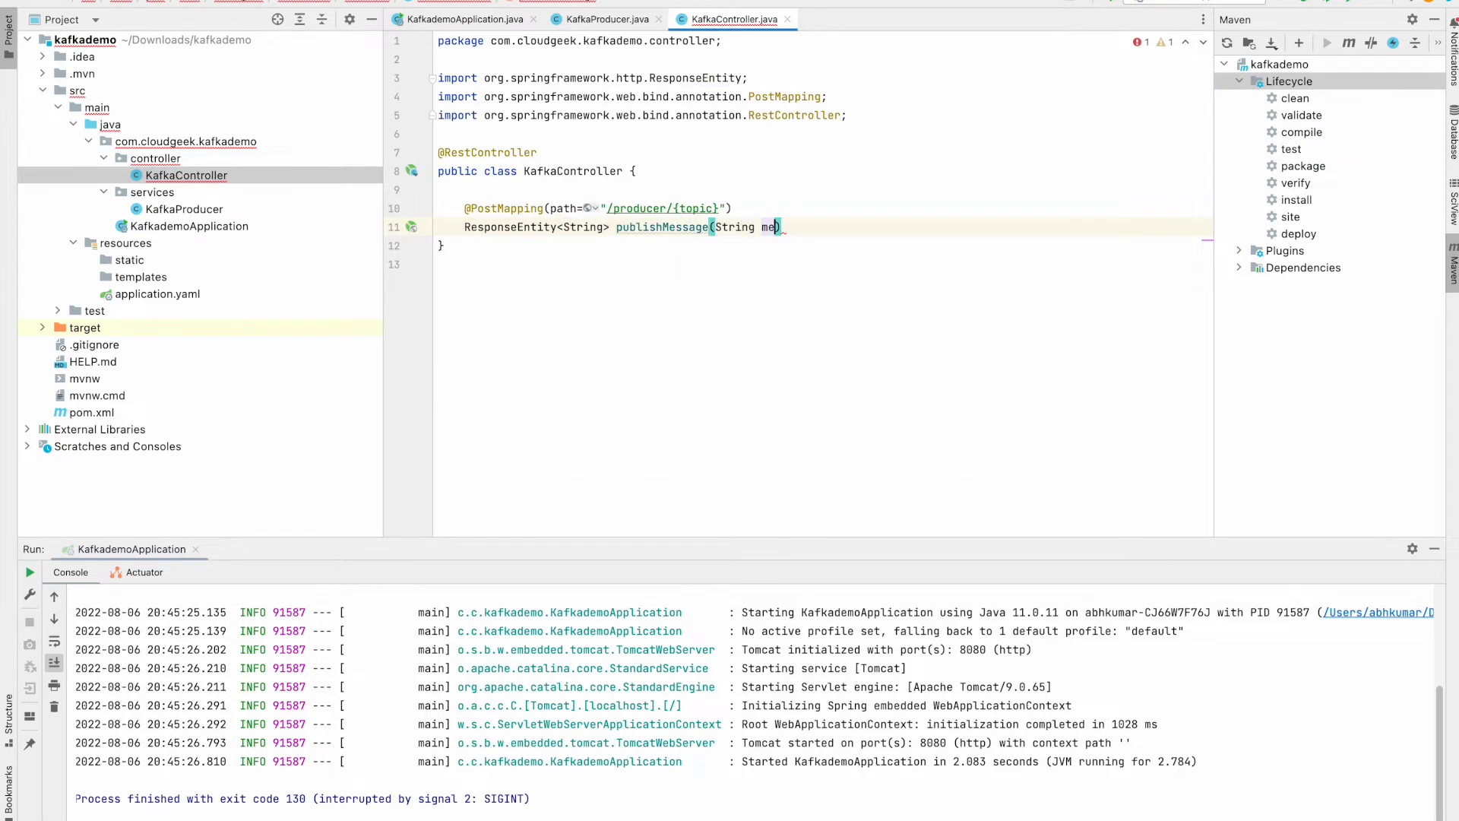
Bind the topic path variable and message parameter and call producer.publishMessage(topic, message).
type("@PathVariable(\"topi")
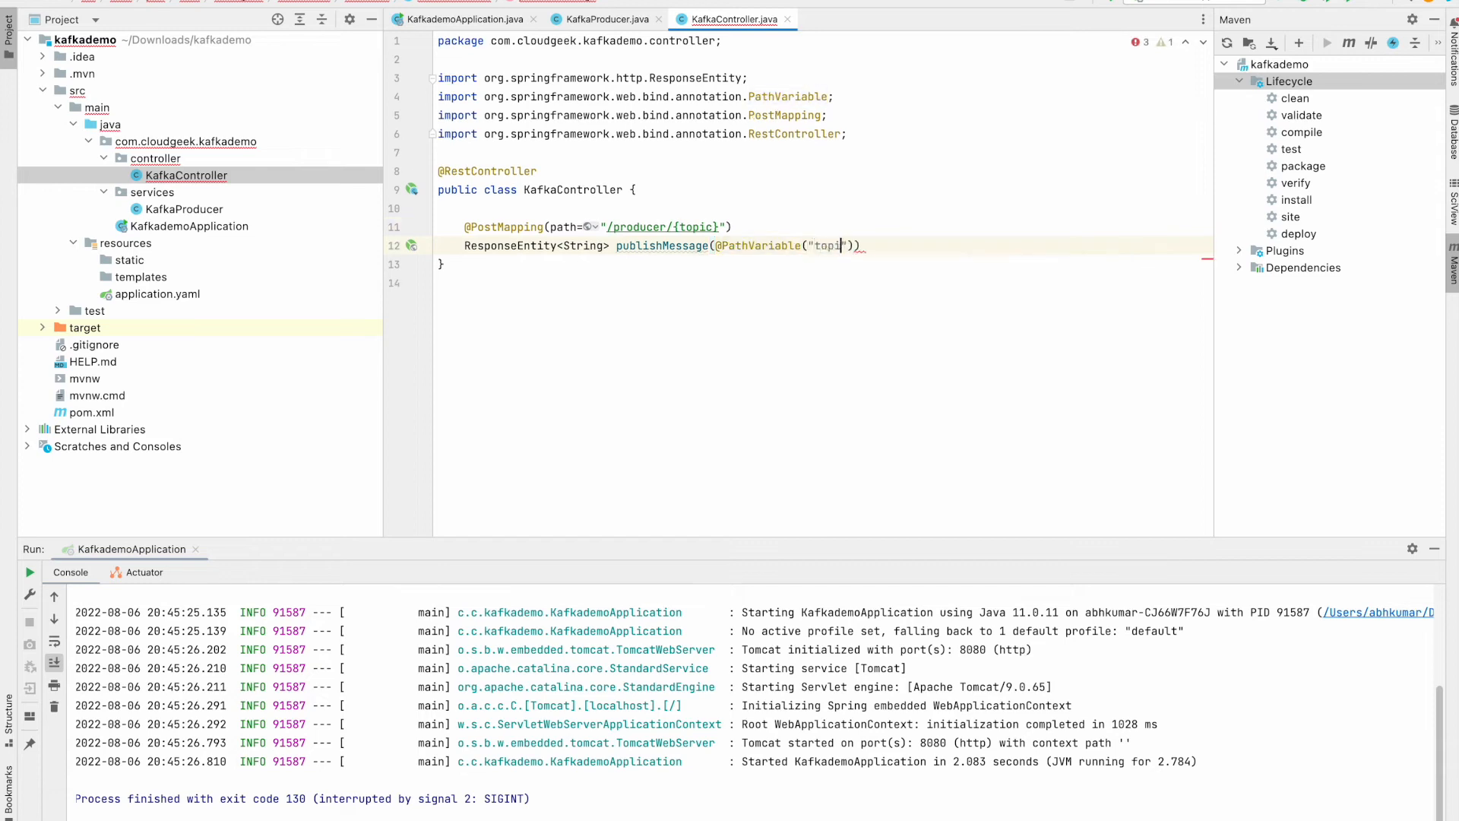
type(") final String topic, @RequestBody String message")
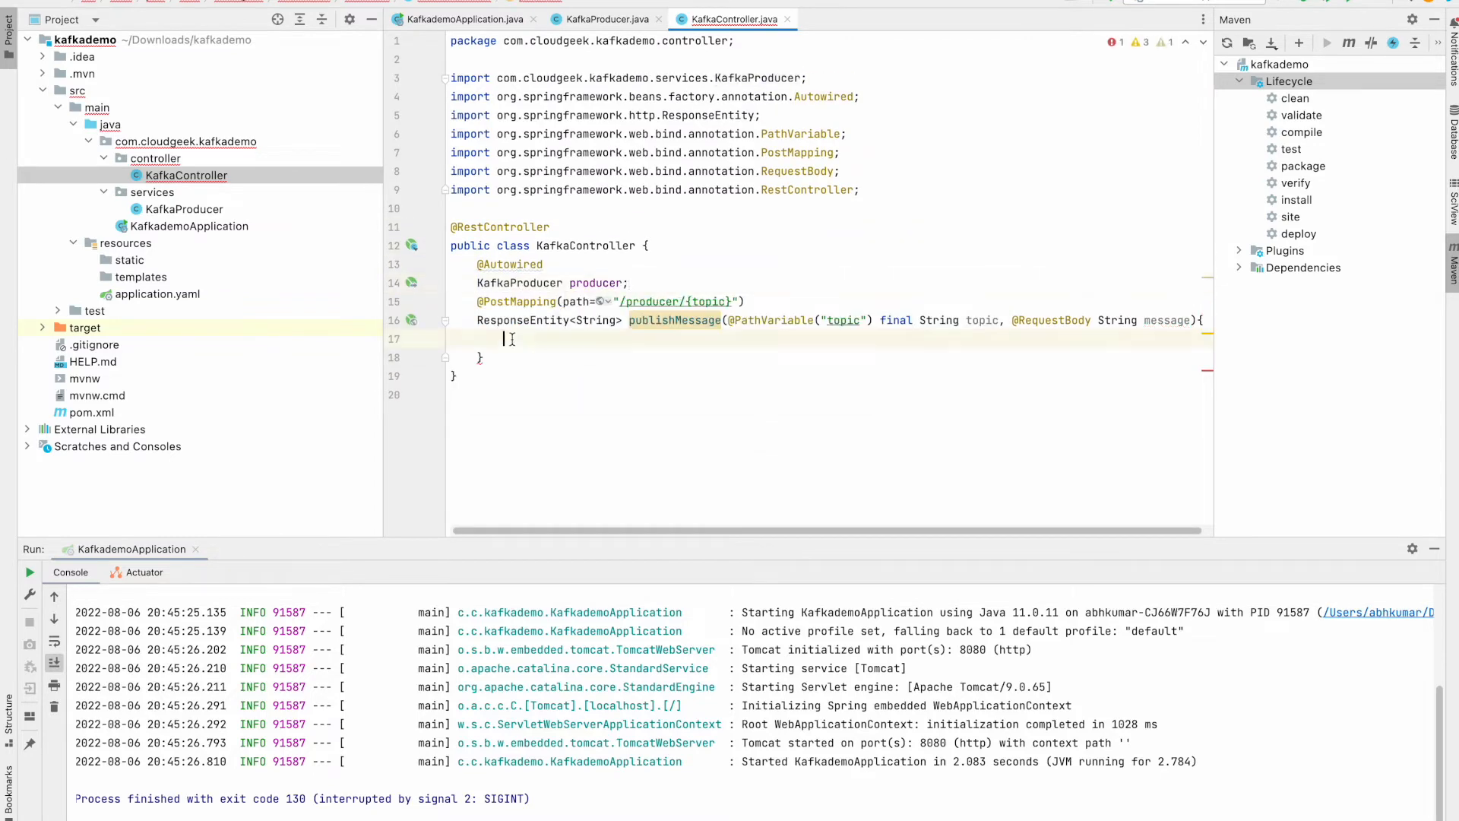
type("producer.publishMessage(topic,message);")
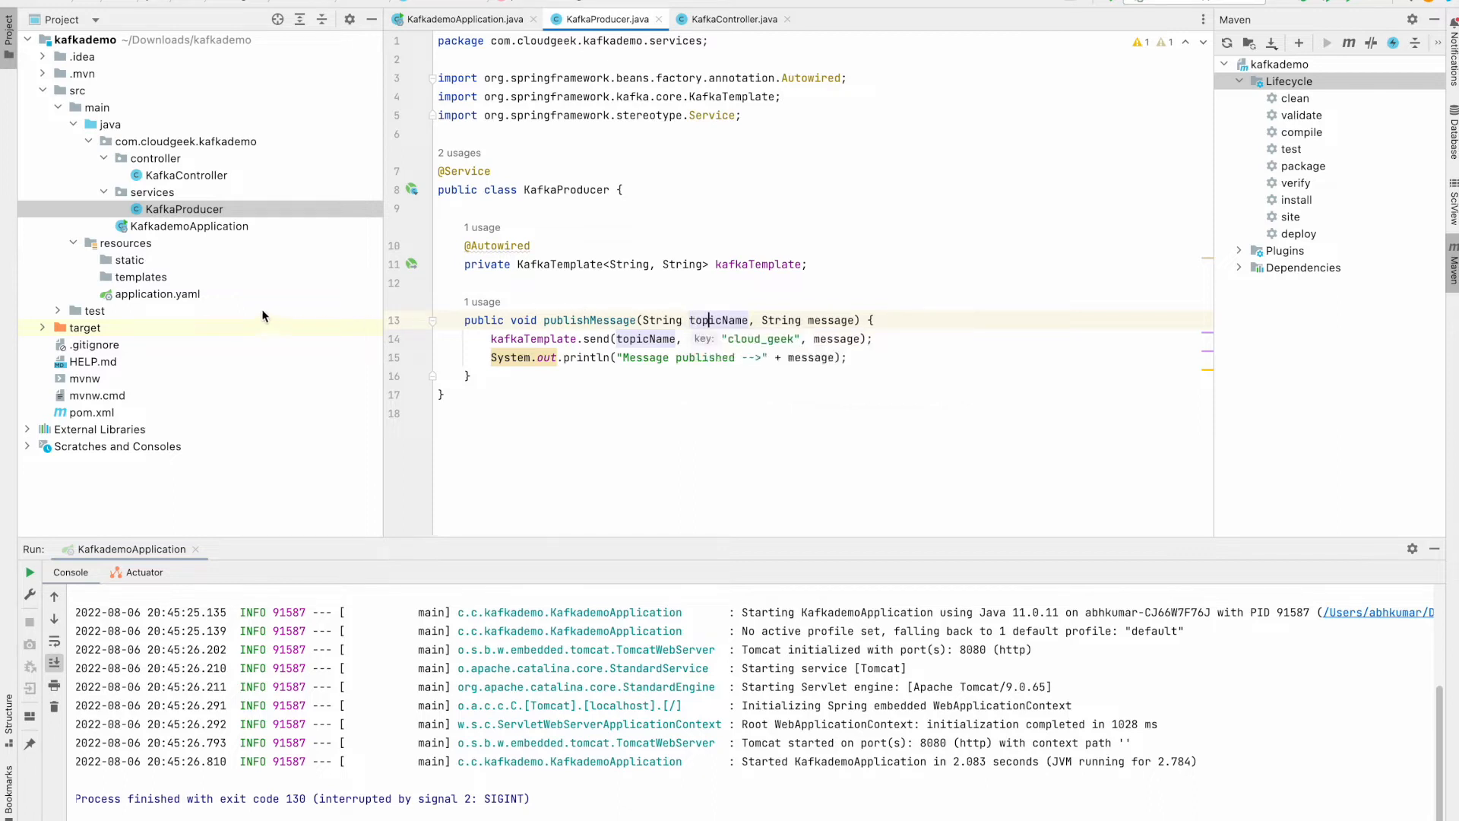
mouse_move(215, 299)
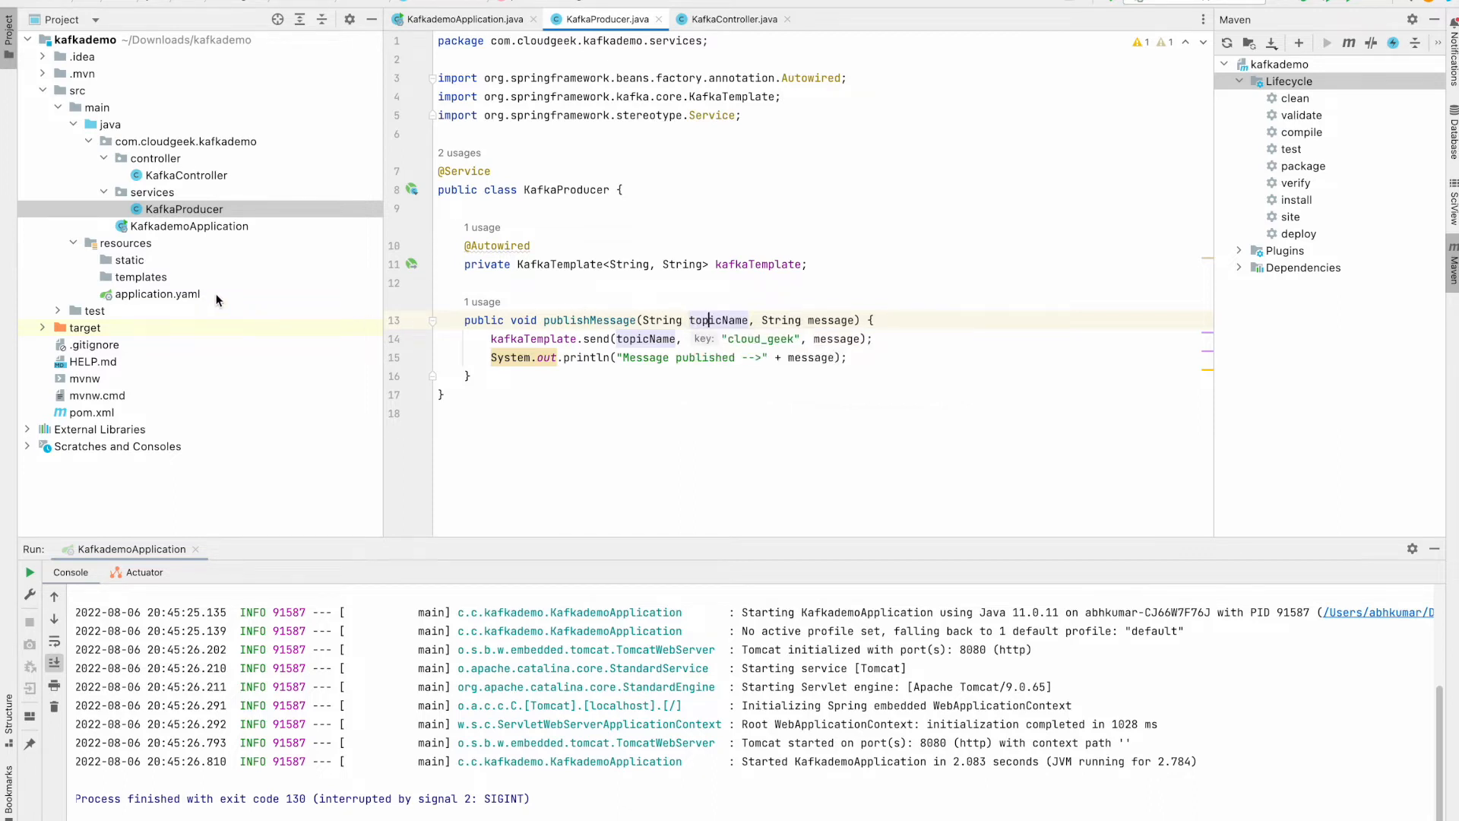
Set port 8001, topic ${TOPIC:orders}, and consumer bootstrap servers localhost:9092,localhost:9093 with group cloud_geel.
double_click(157, 295)
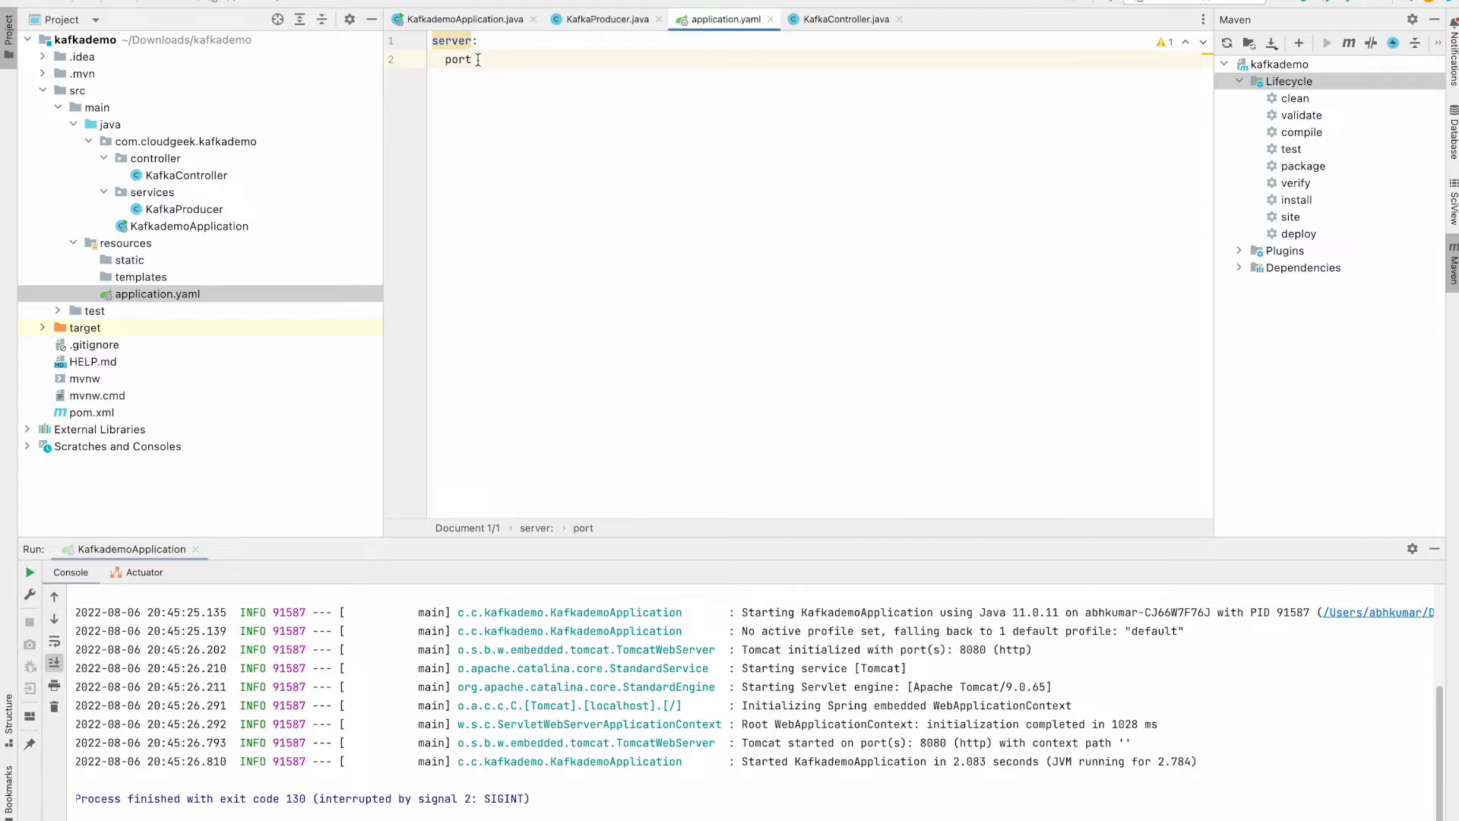
type("8001")
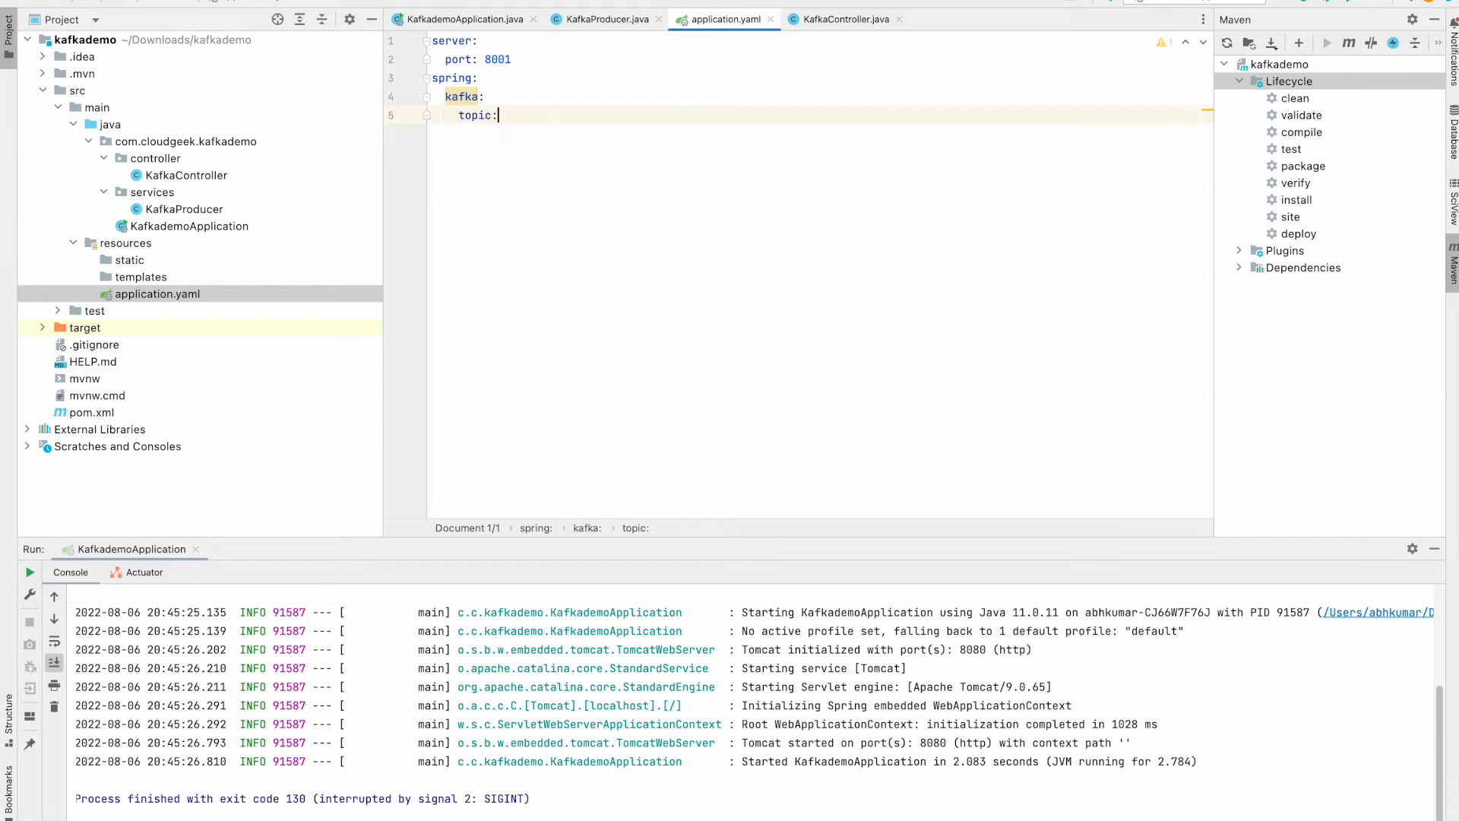
type("${TOPIC:orders}")
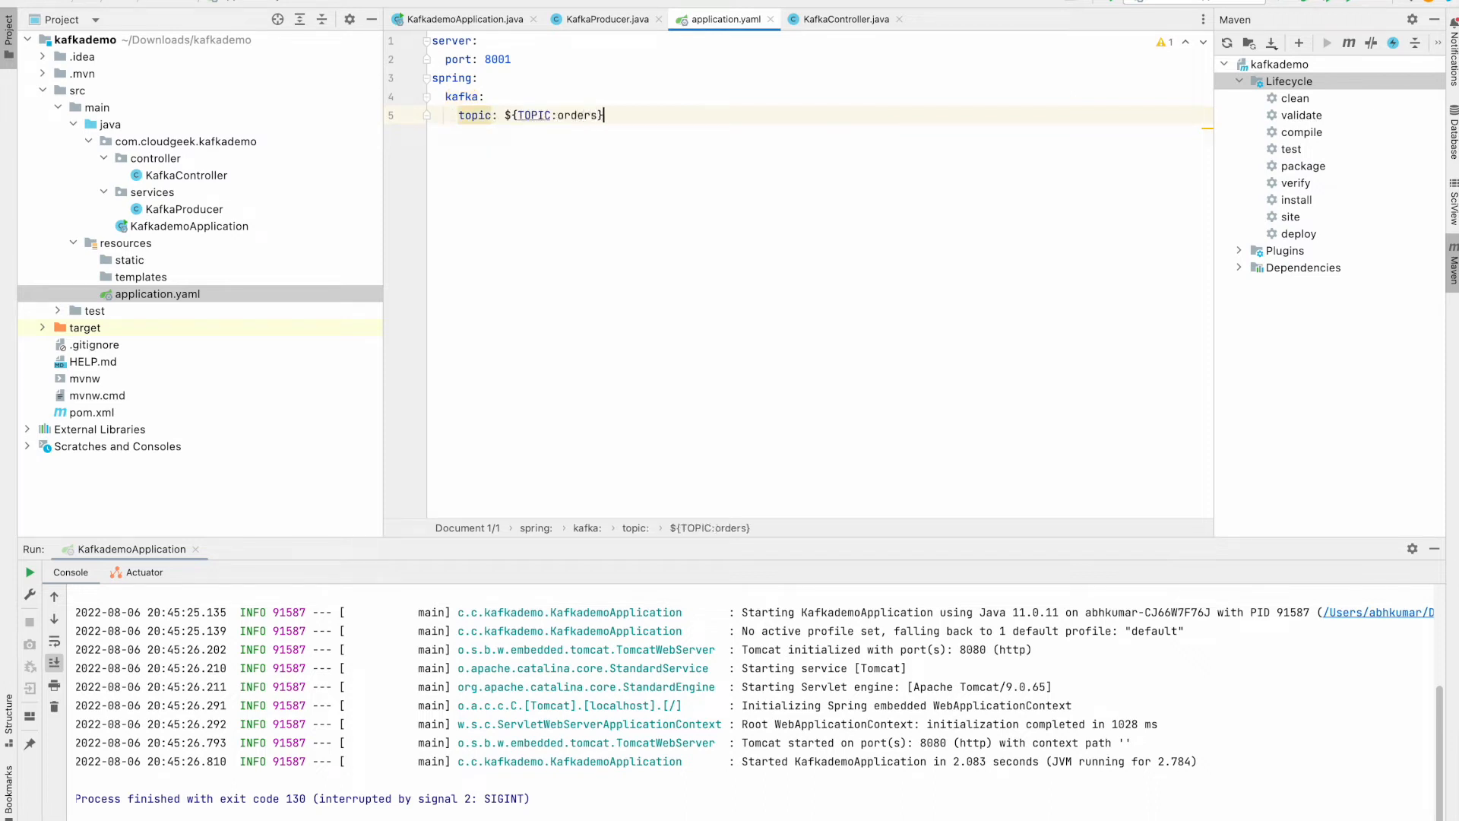
type("consumer:")
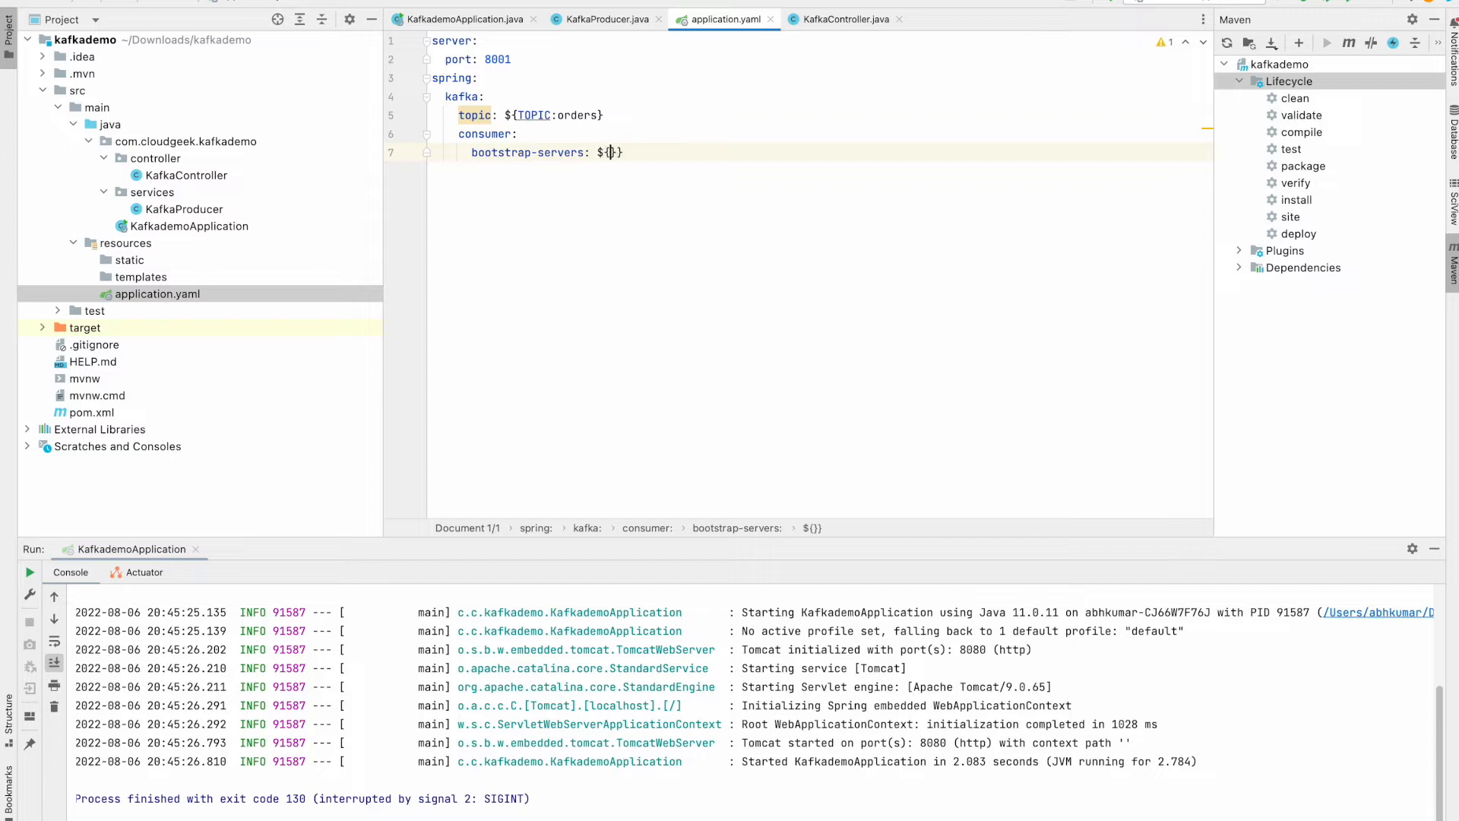
type("BOOTSTRAP_SERVERS")
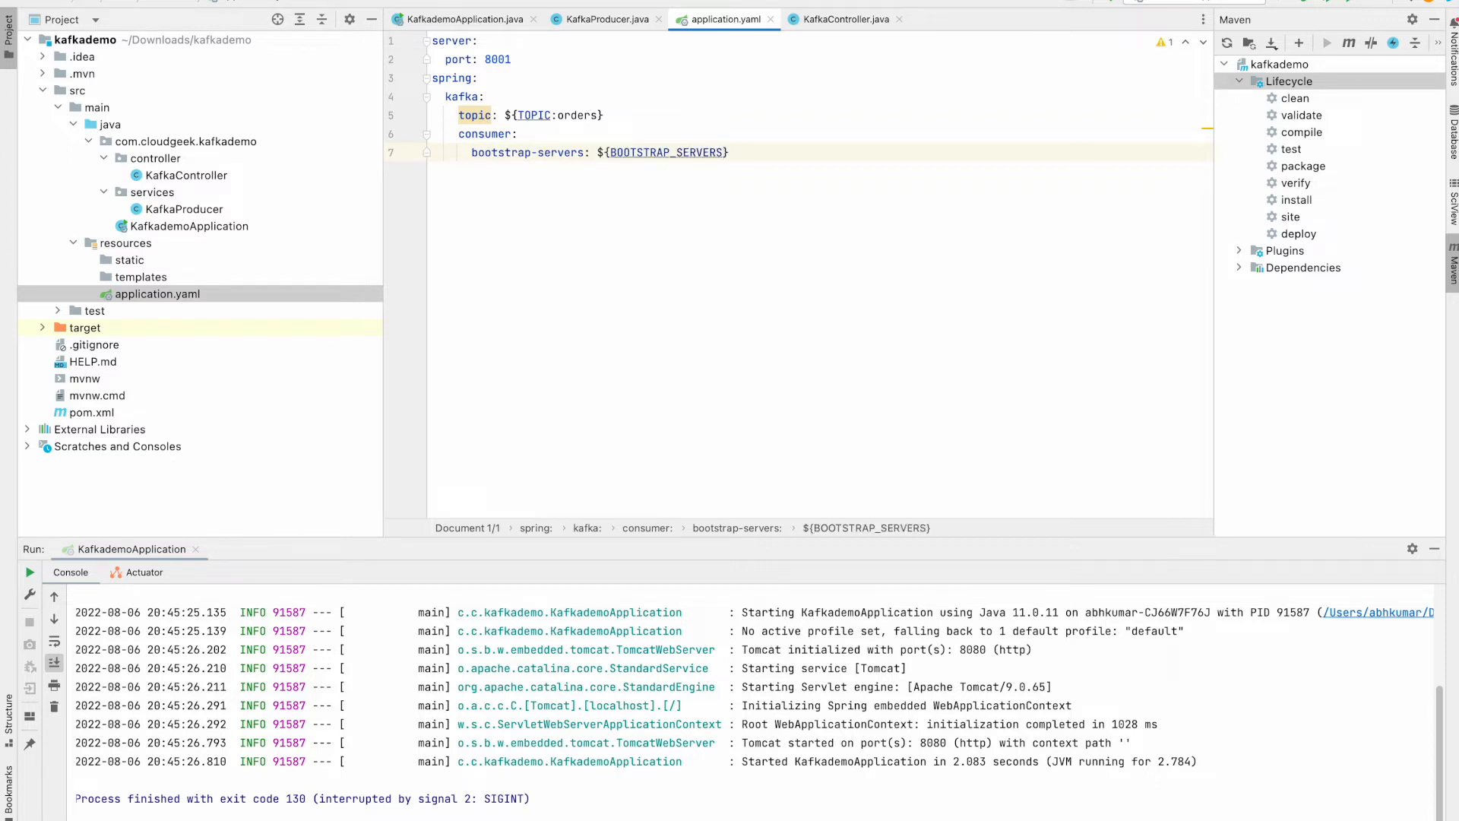
type(":localhost:9092,localhost:9093")
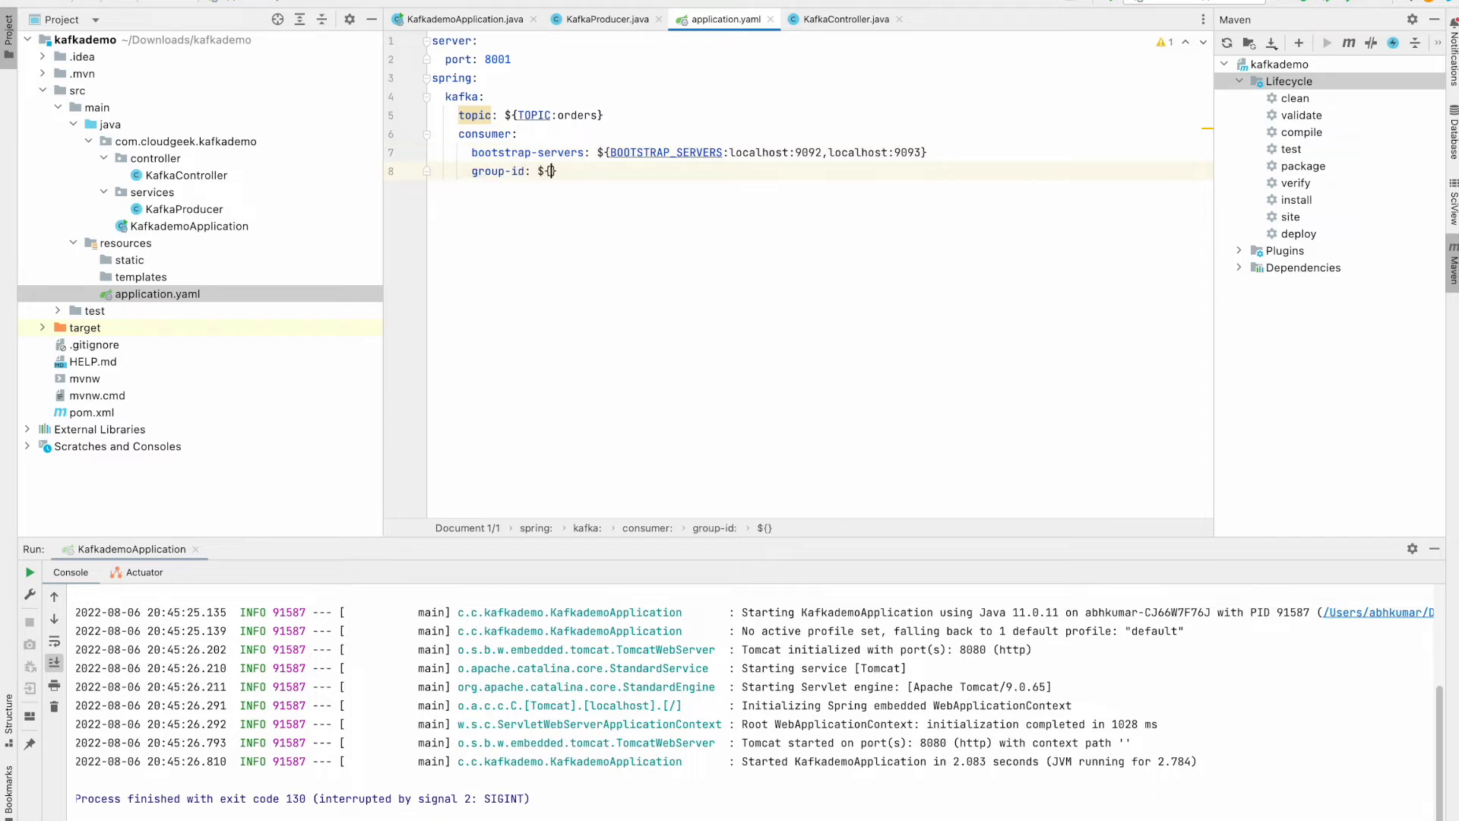
type("CONSUMER_GROUP: cloud_geel")
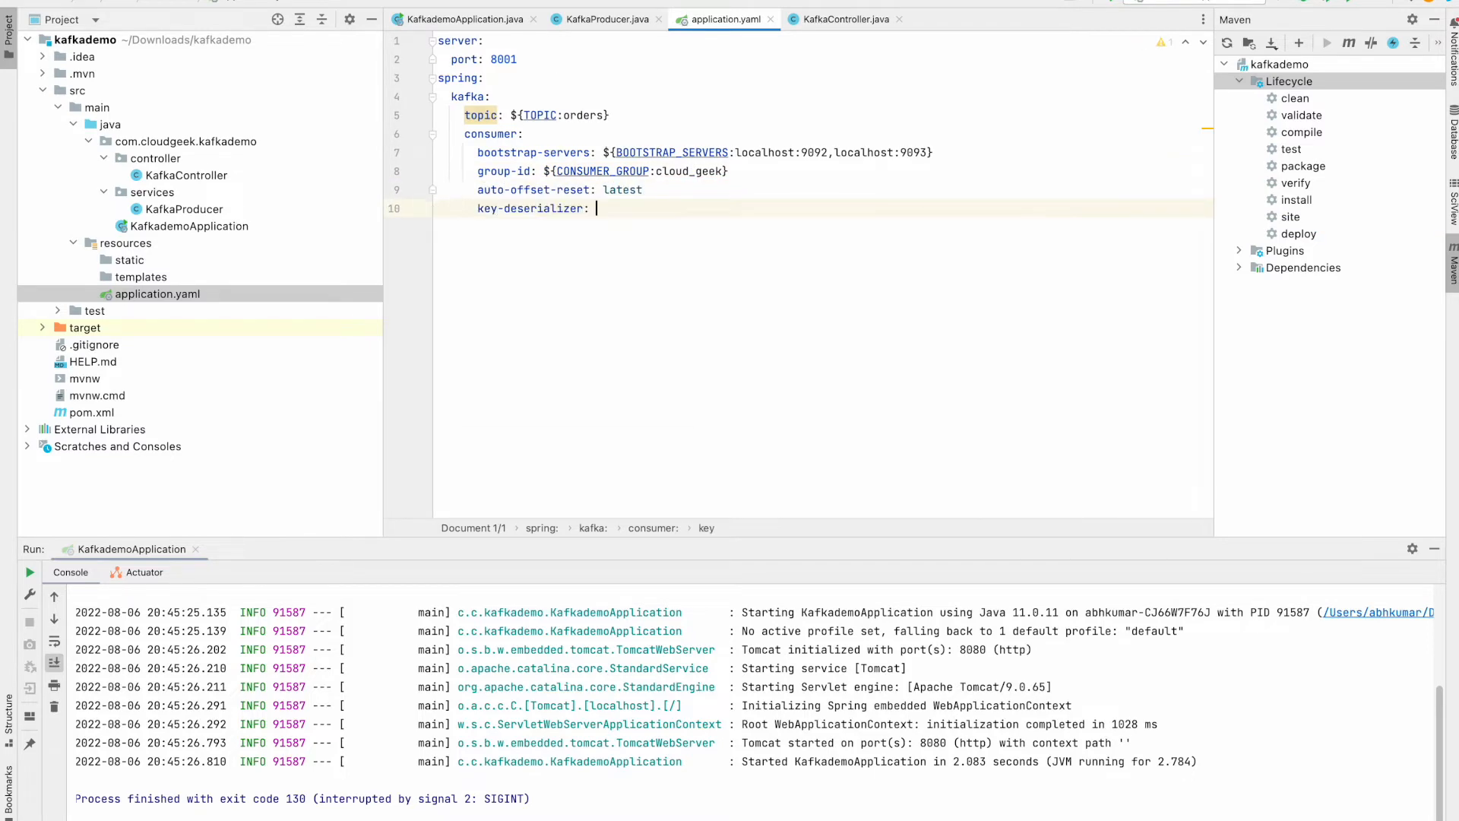
Add org.apache.kafka StringDeserializer for consumer key and value, then start the producer section.
type("org.apache.kafka.common")
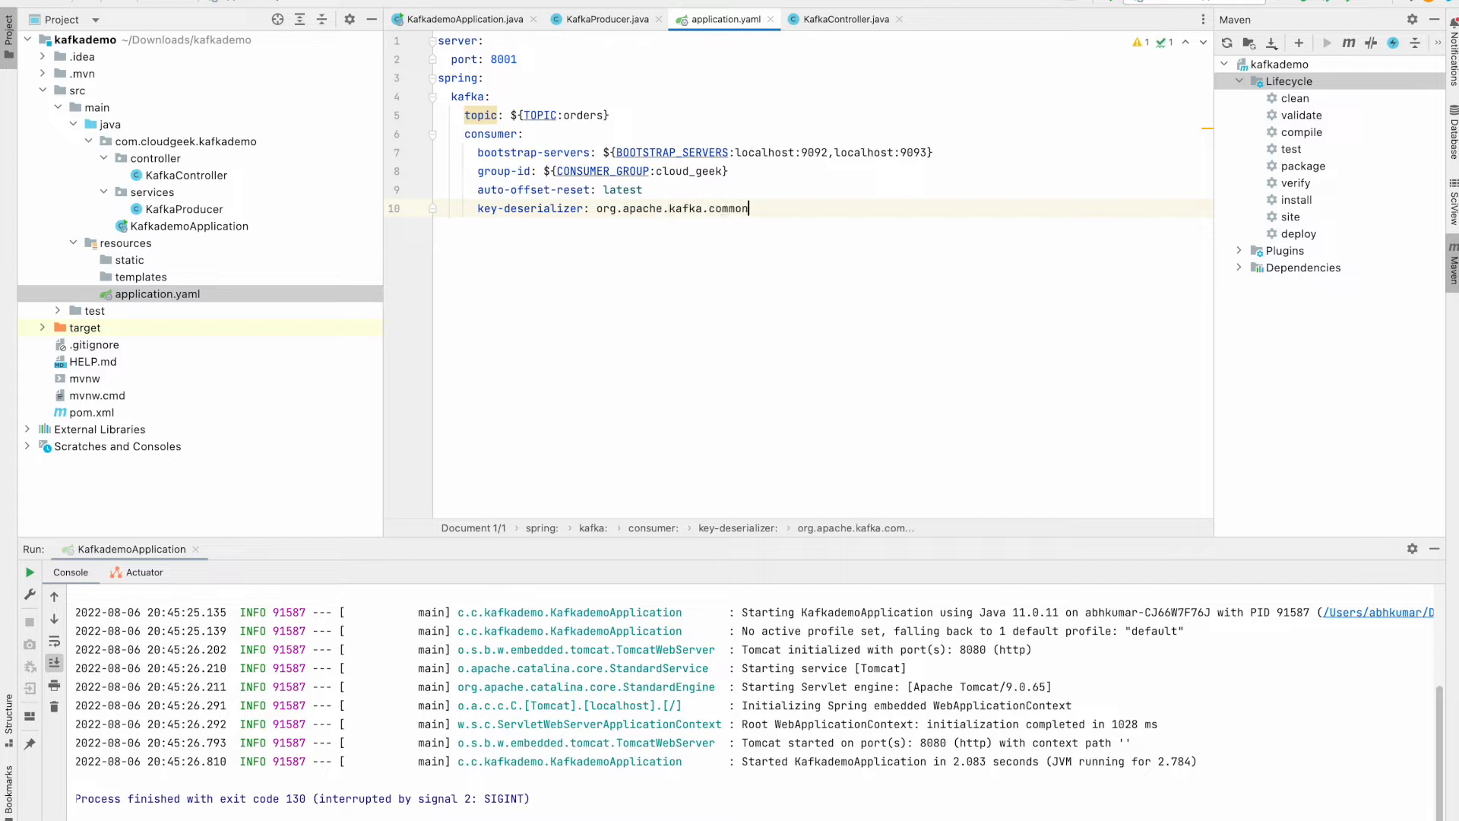
type(".serialization.StringDeseriali")
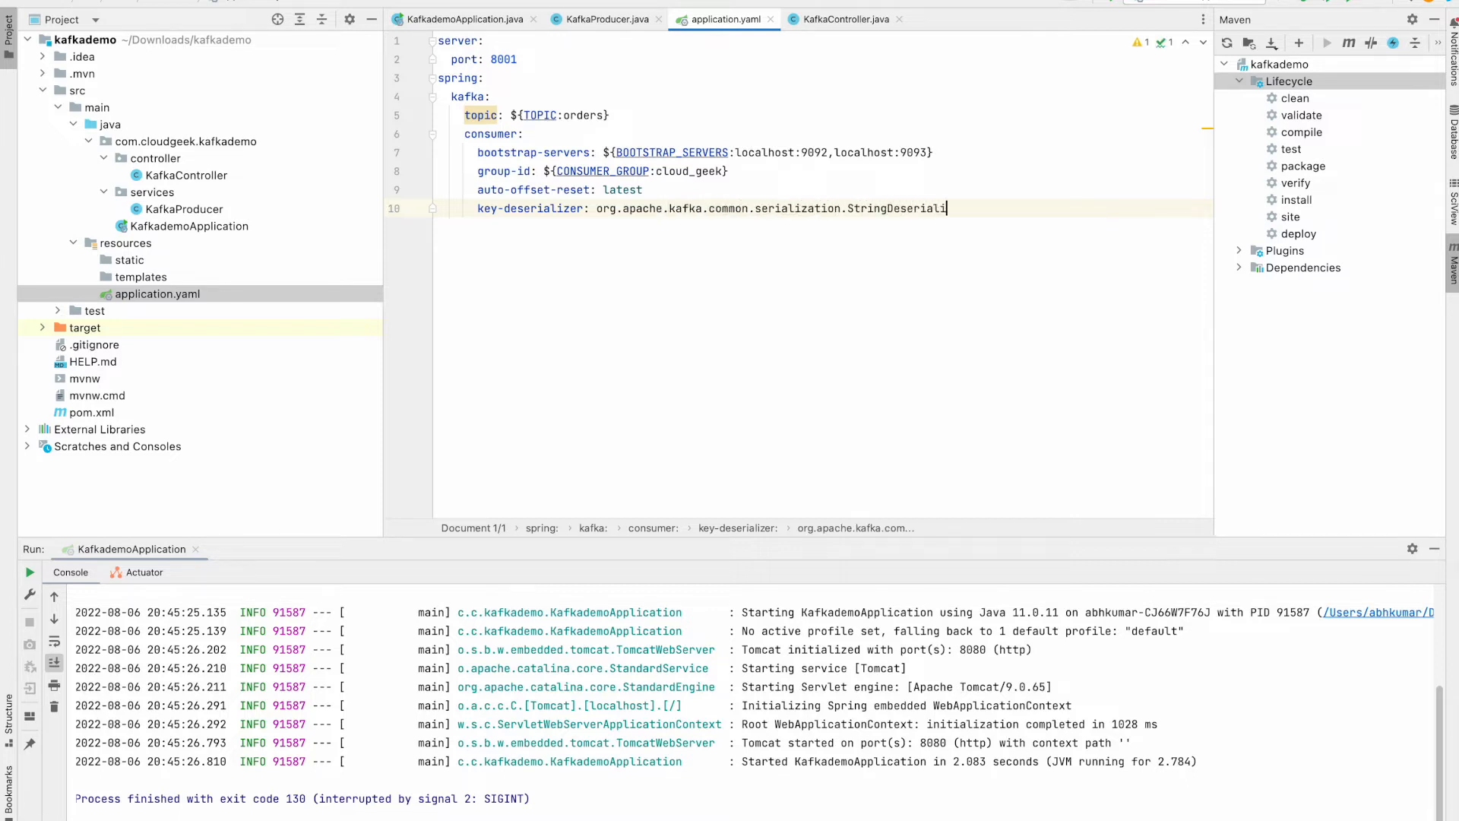
type("zer")
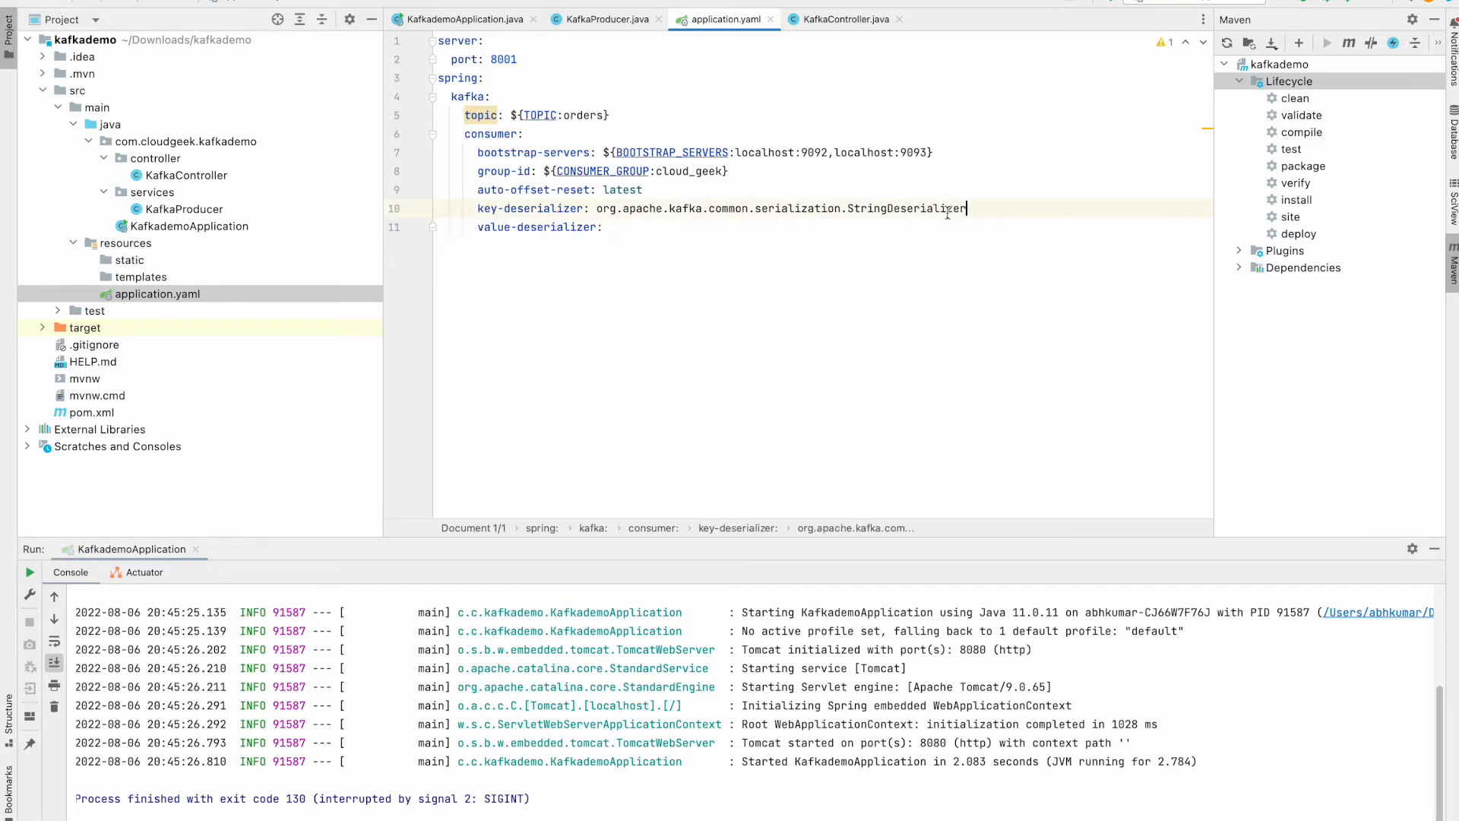
type("org.apache.kafka.common.serialization.StringDeserializer")
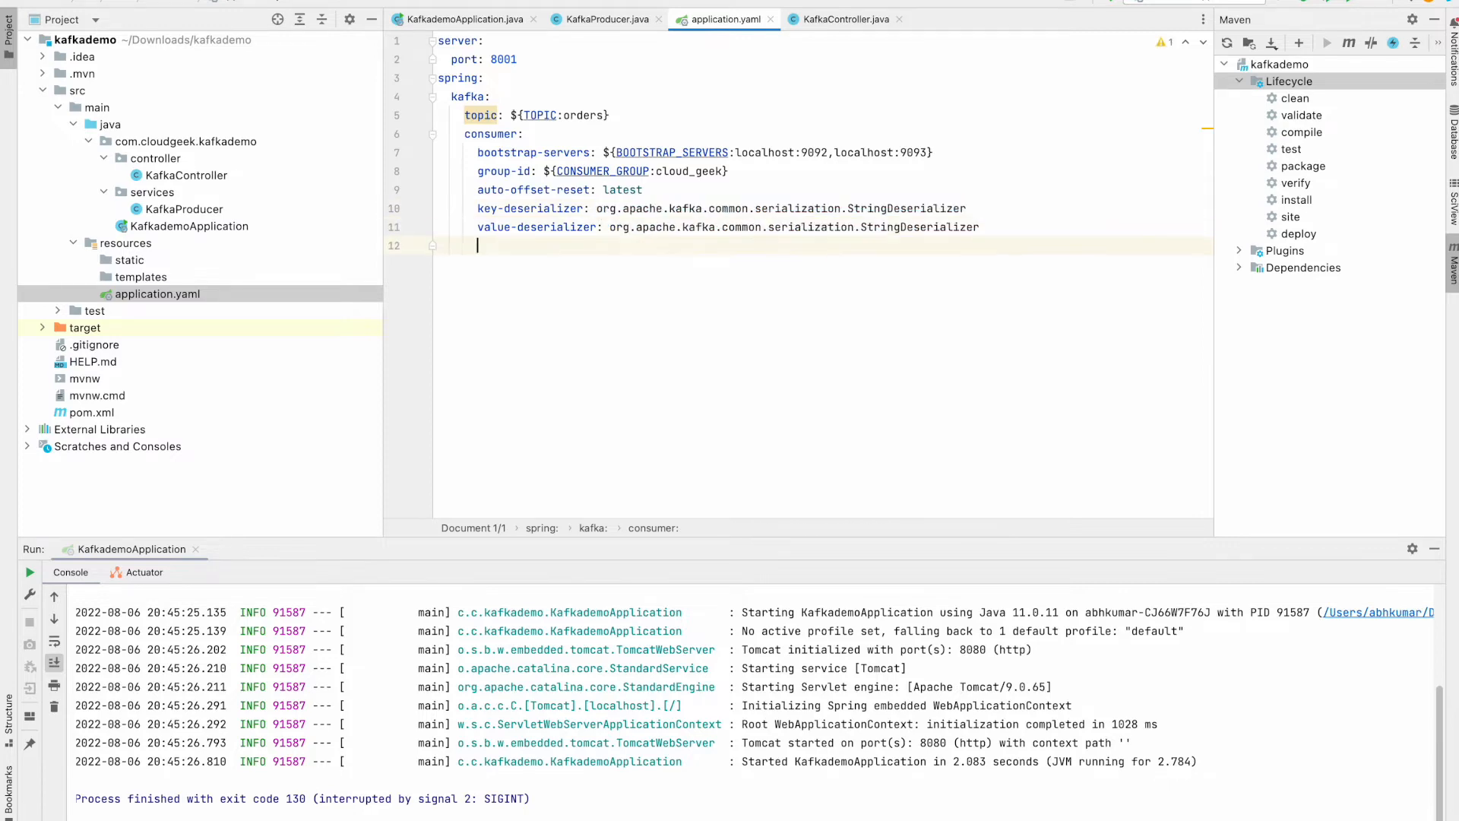
type("producer:")
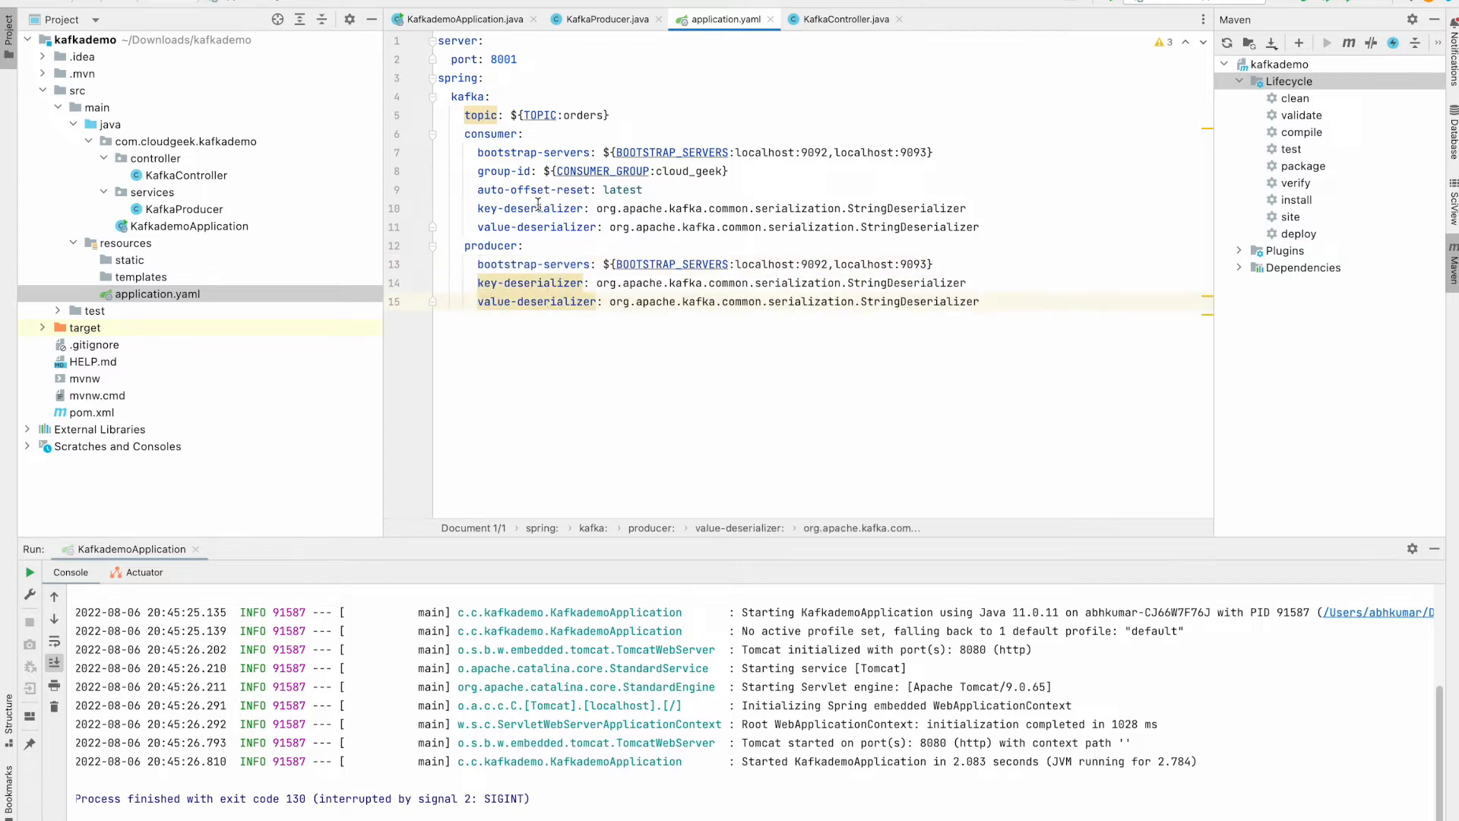
mouse_move(488, 121)
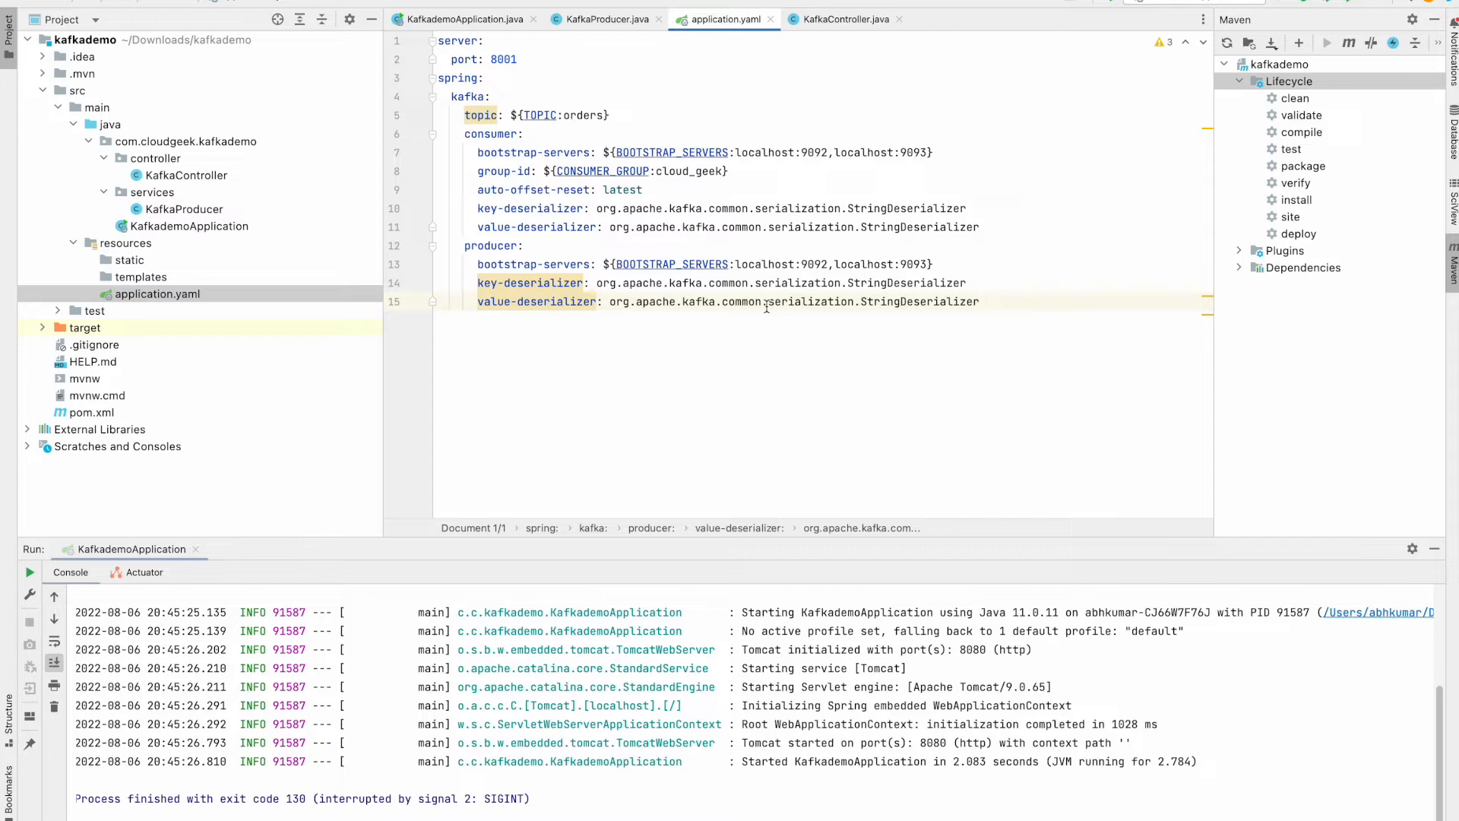
Bring KafkaController back into the editor from the Project tree.
left_click(186, 175)
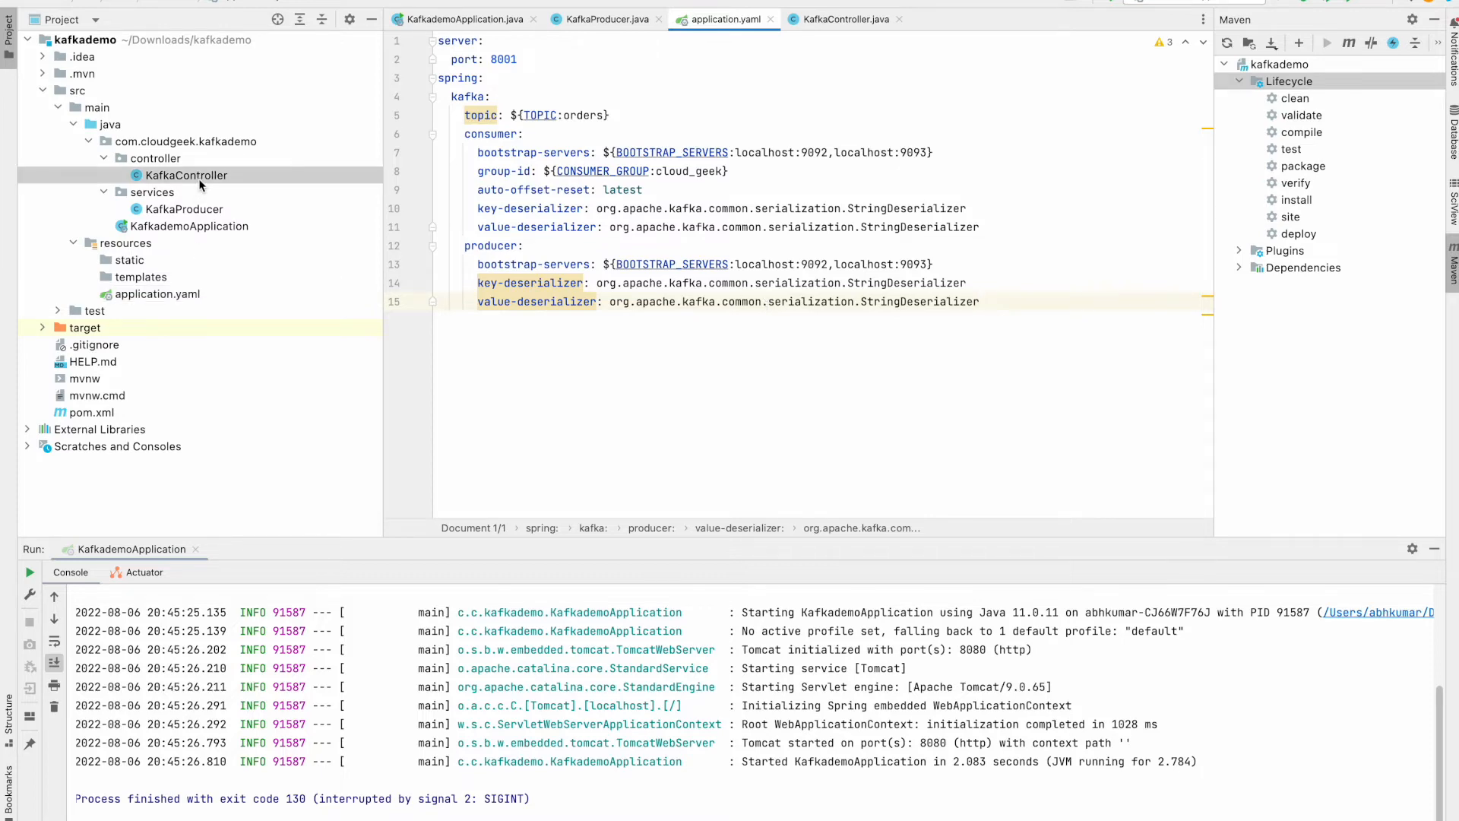
left_click(844, 19)
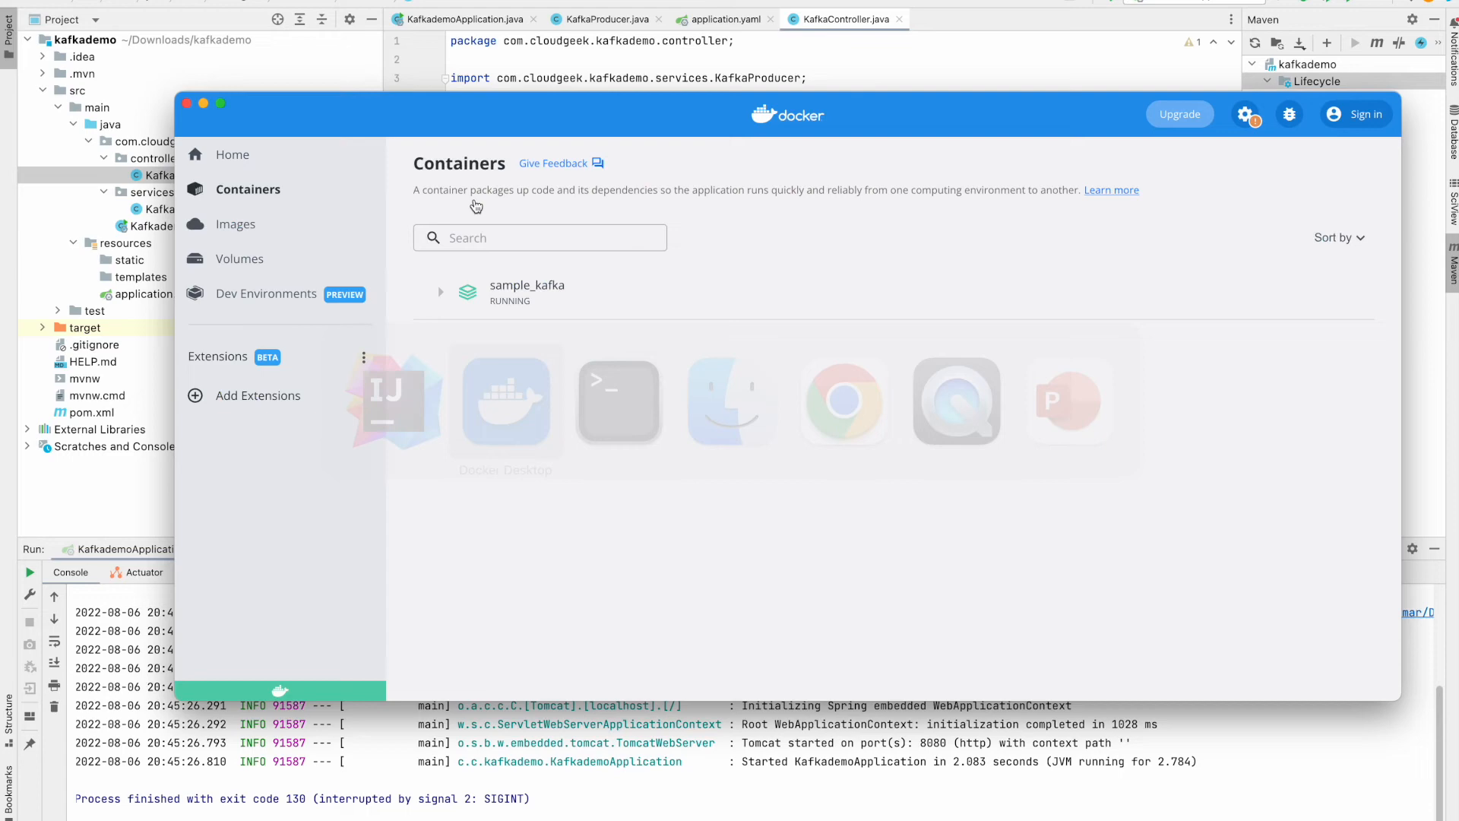
Check the sample_kafka containers show as running in Docker Desktop.
left_click(439, 291)
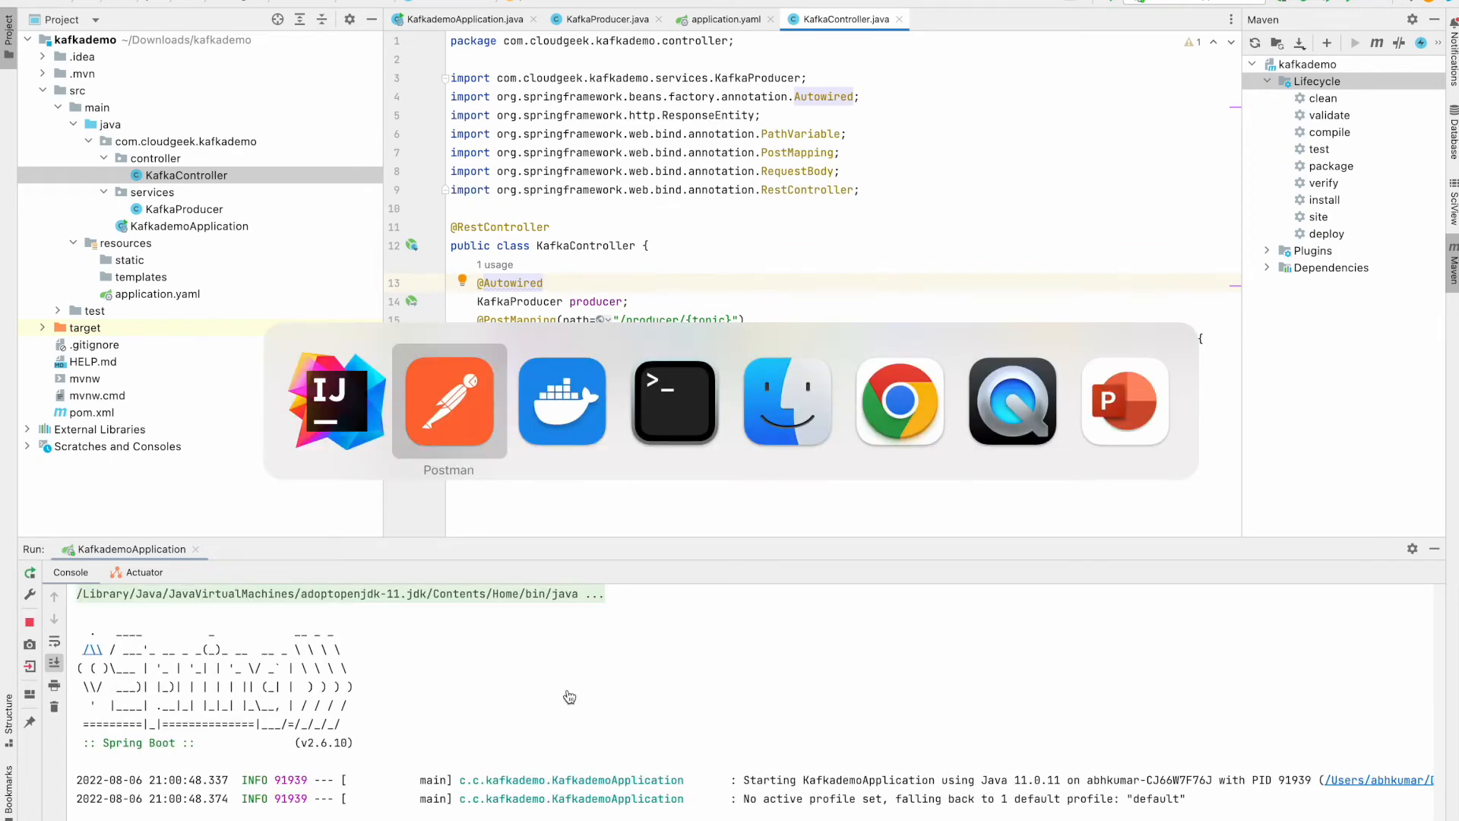
Bring up Postman with the POST localhost:8001/producer/orders request and select the orders topic name.
left_click(448, 401)
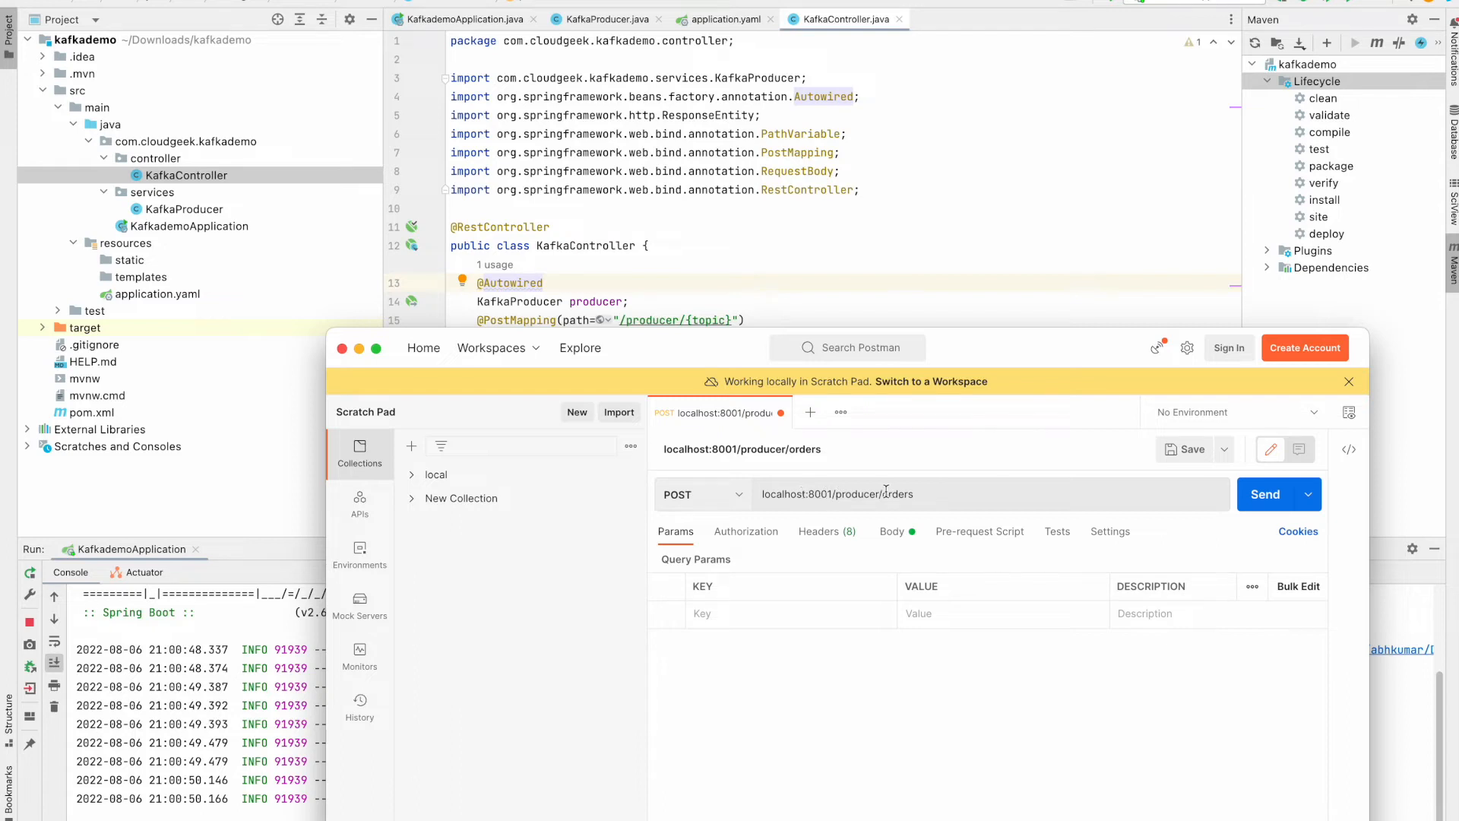
double_click(899, 494)
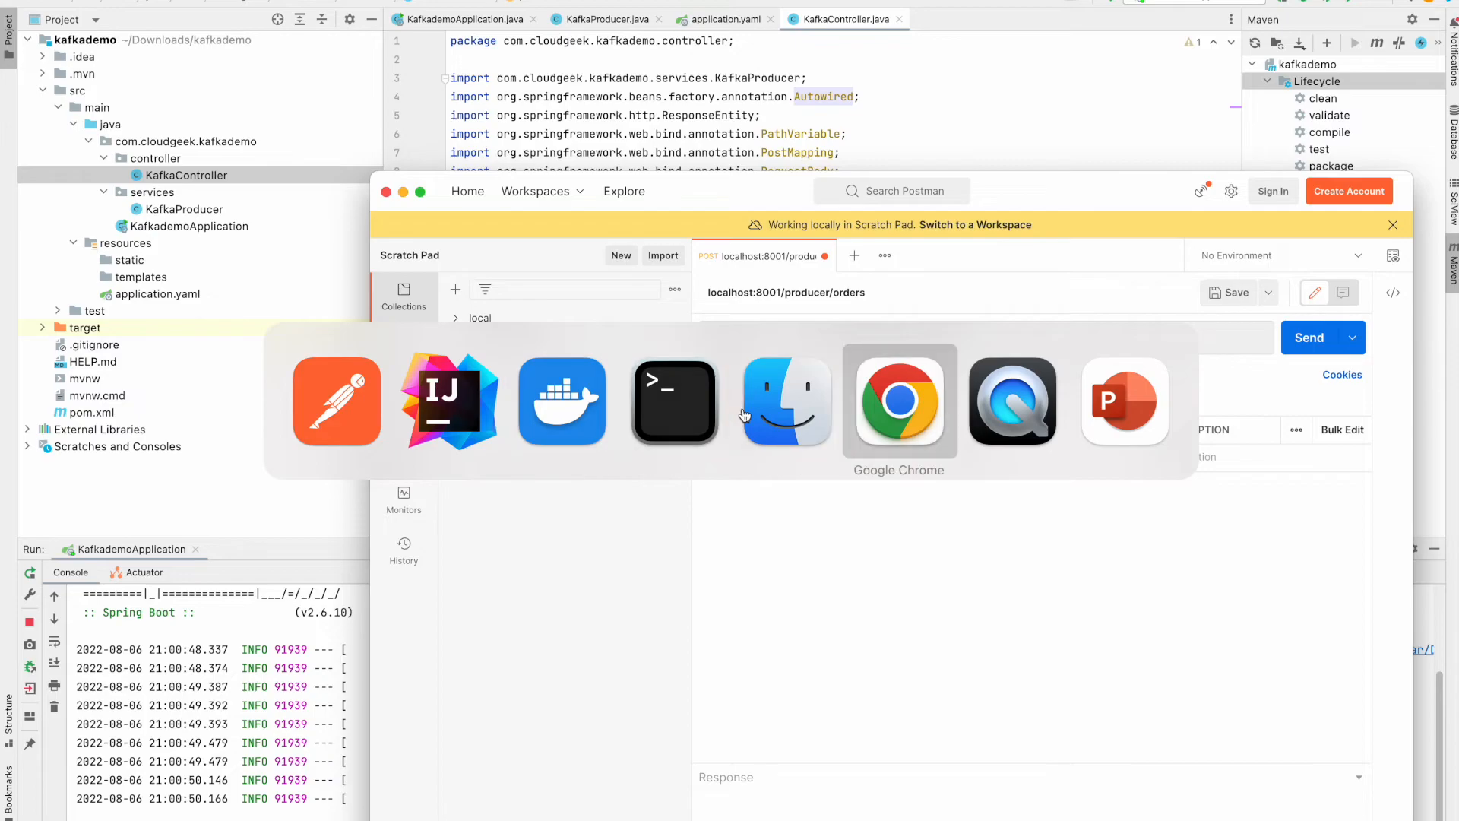
View the empty partition 0 messages of the orders topic in Kafdrop, then return to Postman.
left_click(900, 401)
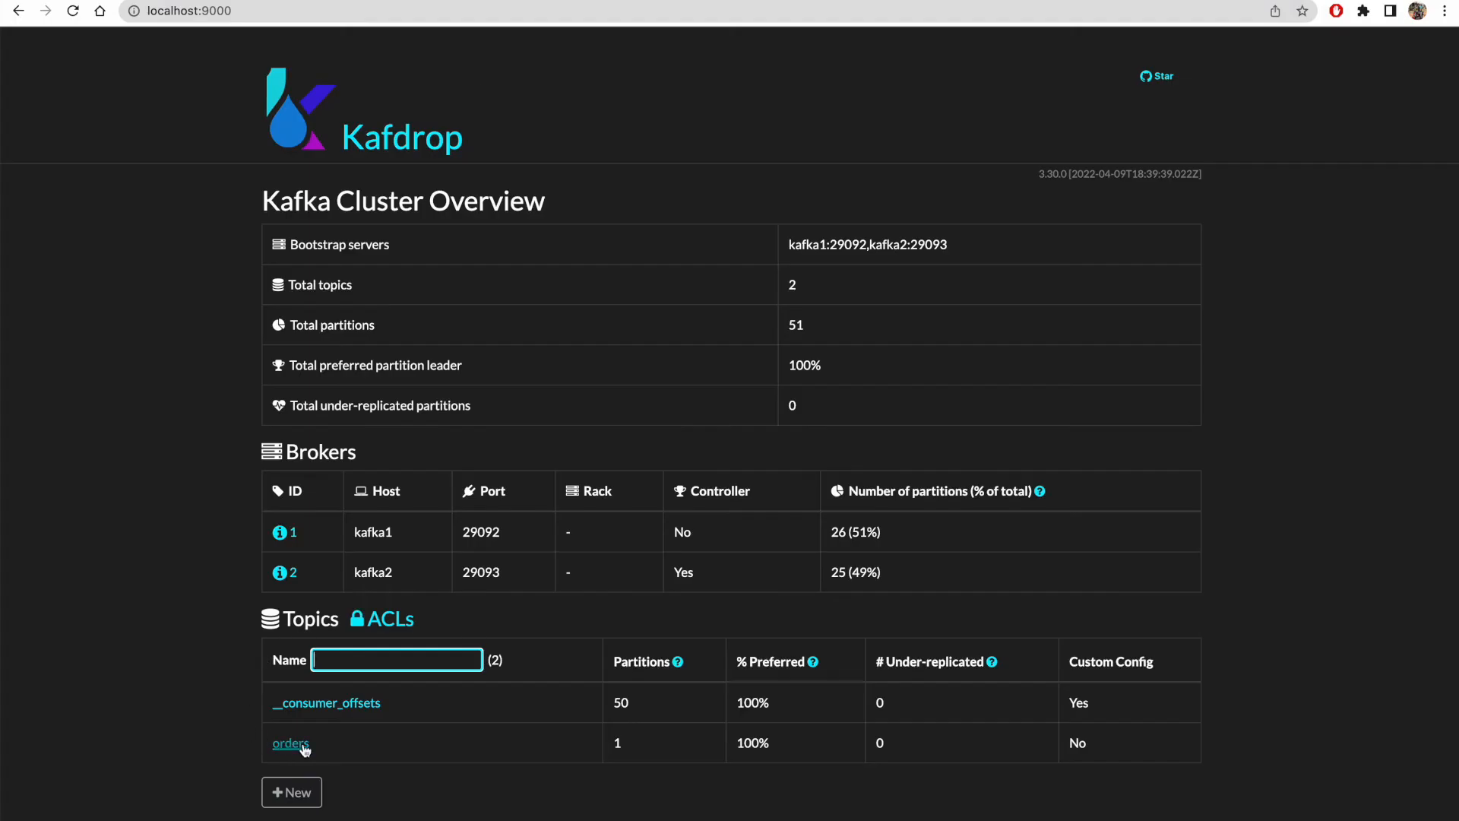
left_click(291, 743)
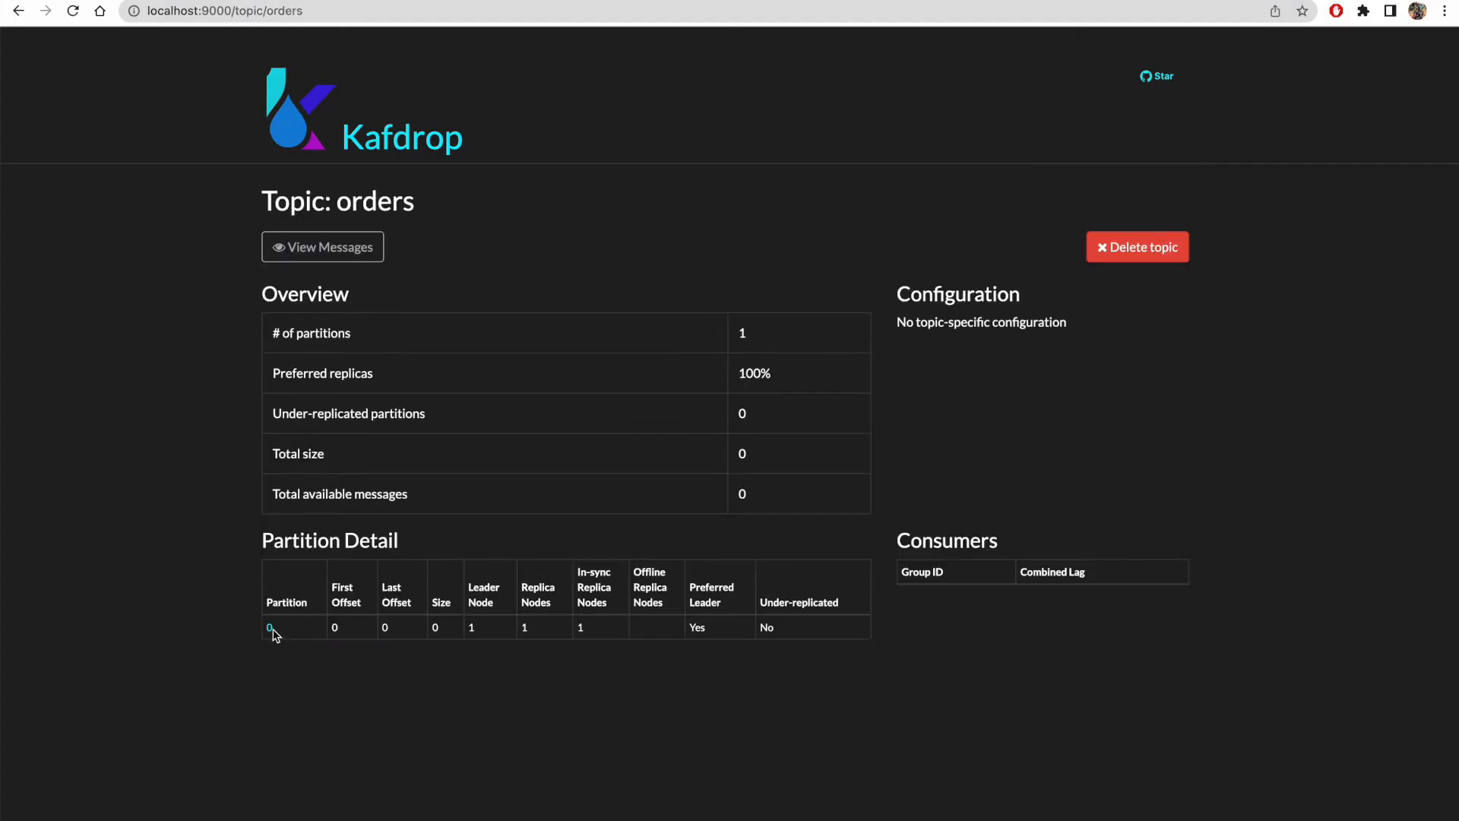
left_click(322, 247)
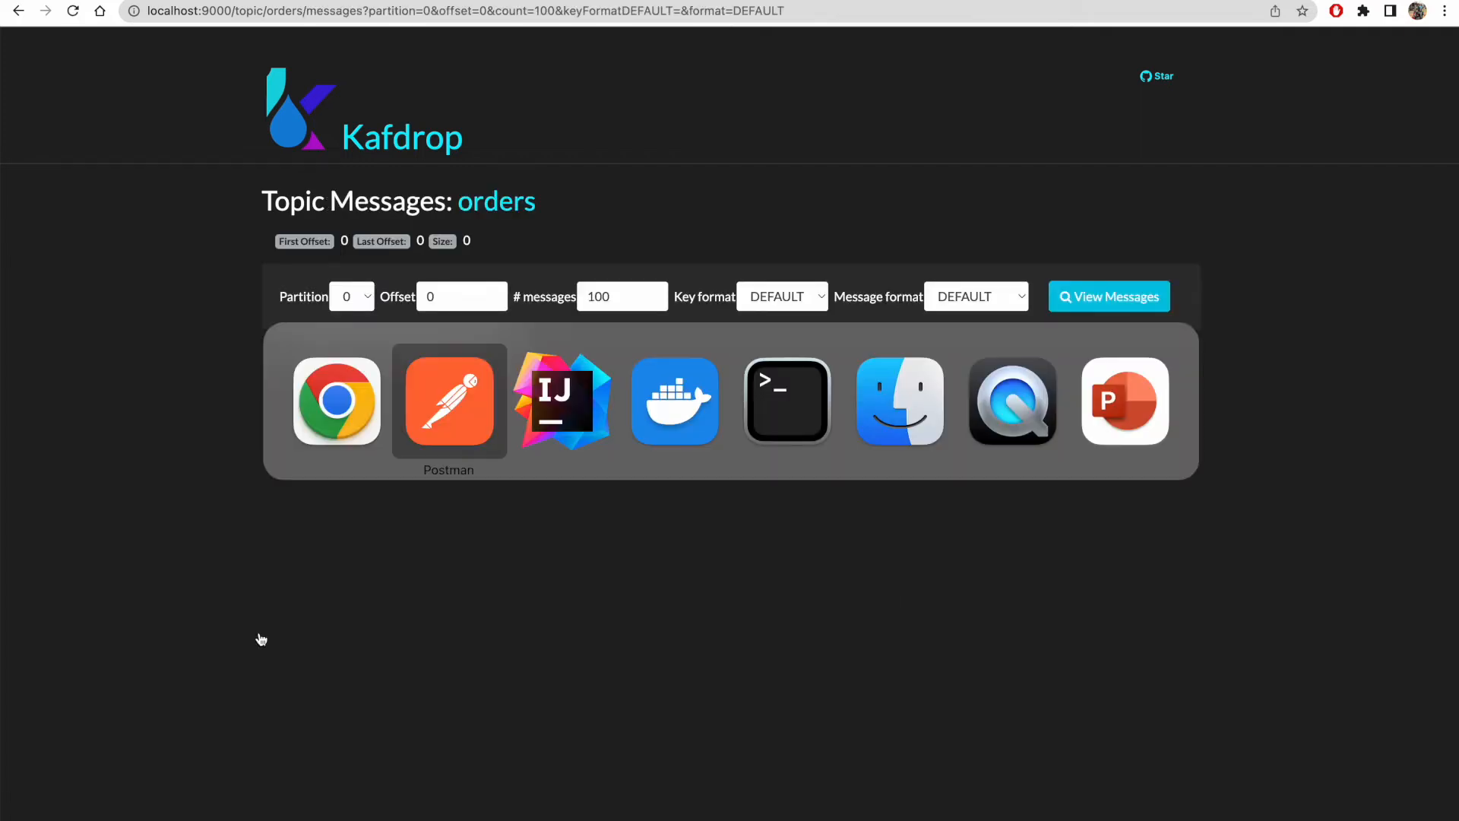
left_click(448, 401)
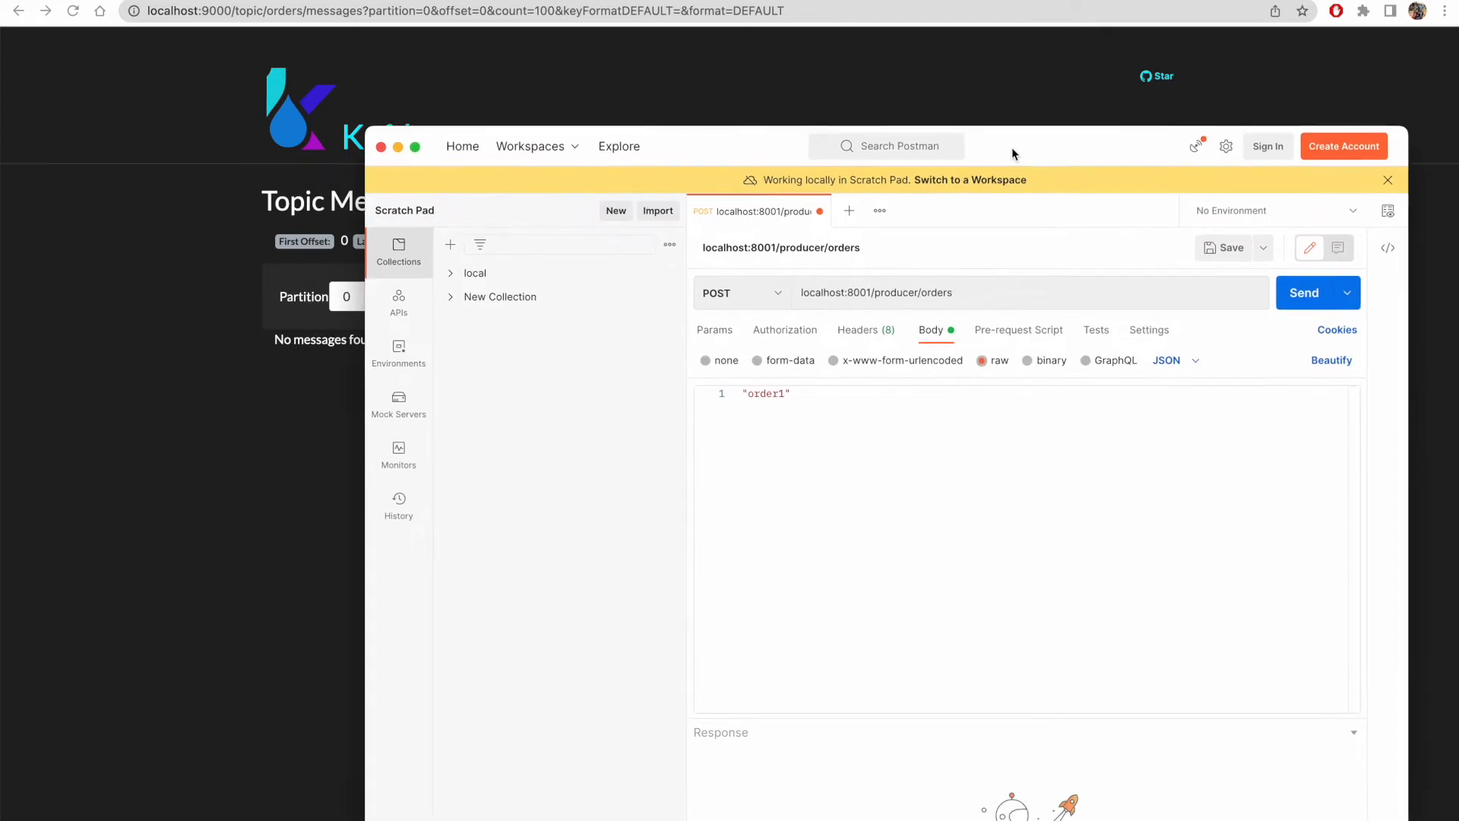
Send the "order1" POST request to the orders topic from Postman.
double_click(764, 393)
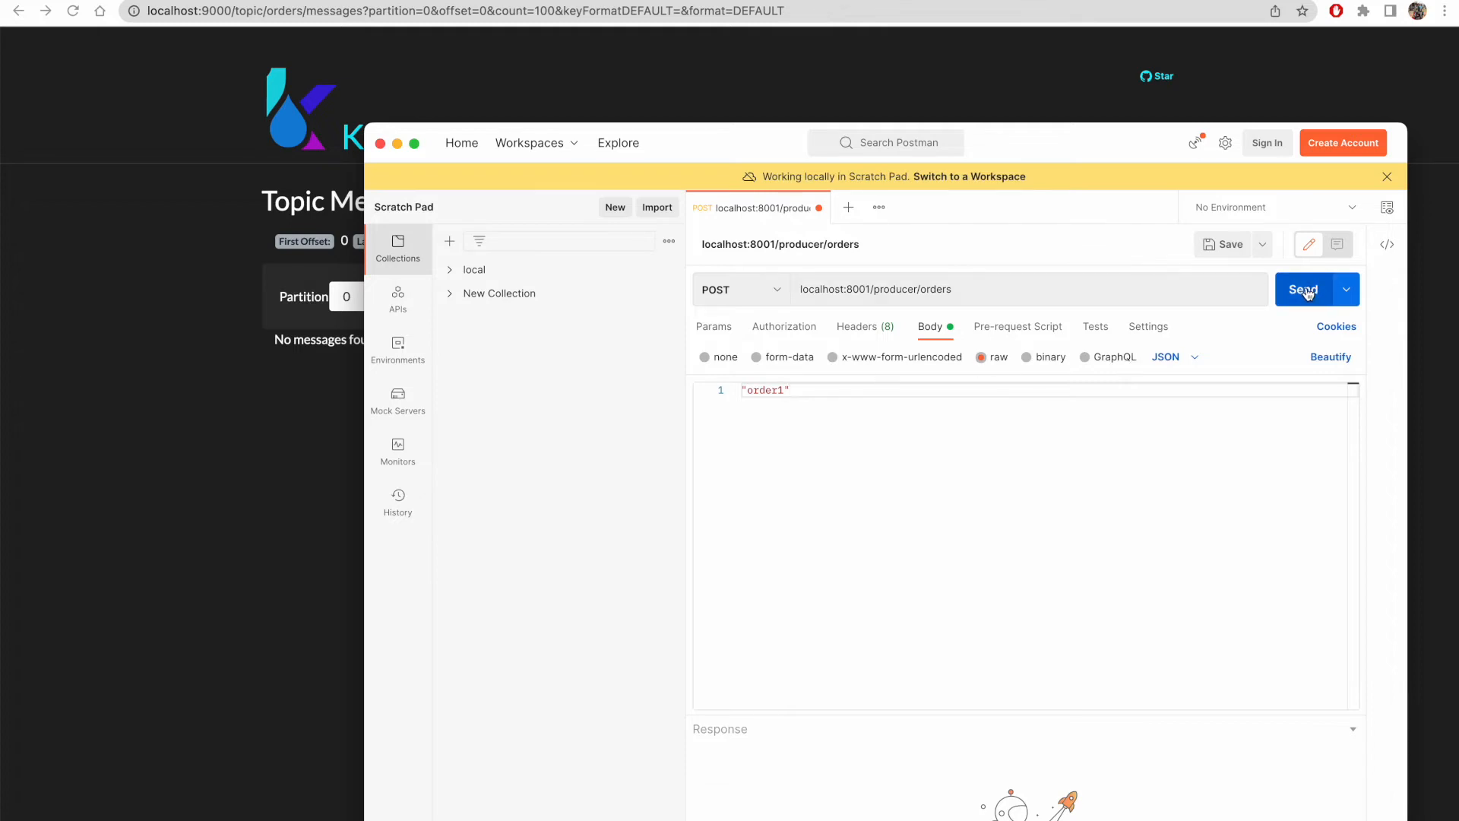
left_click(1304, 288)
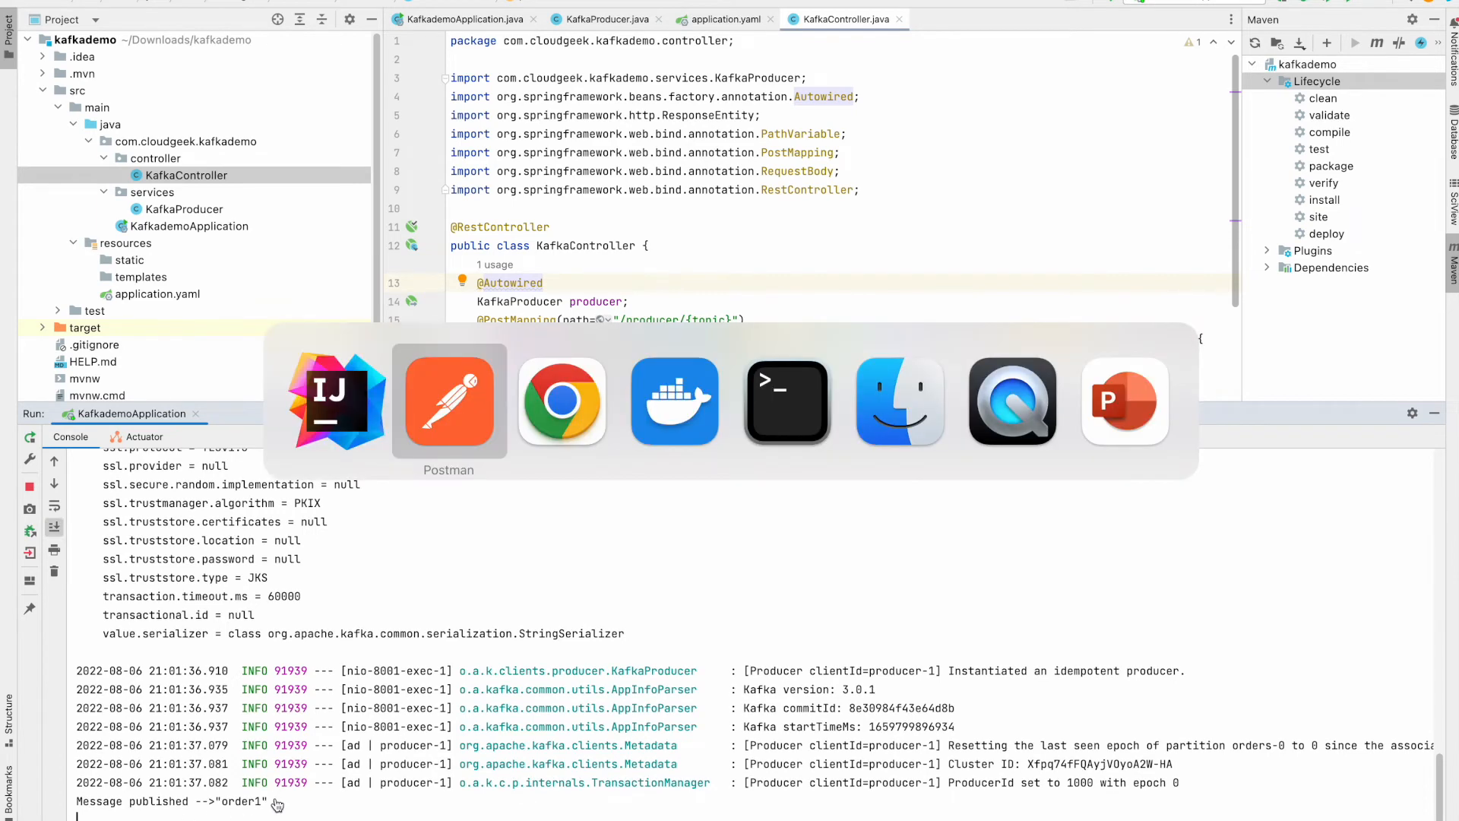
Check Kafdrop's orders topic in the browser, then return to IntelliJ IDEA's publish log.
left_click(562, 401)
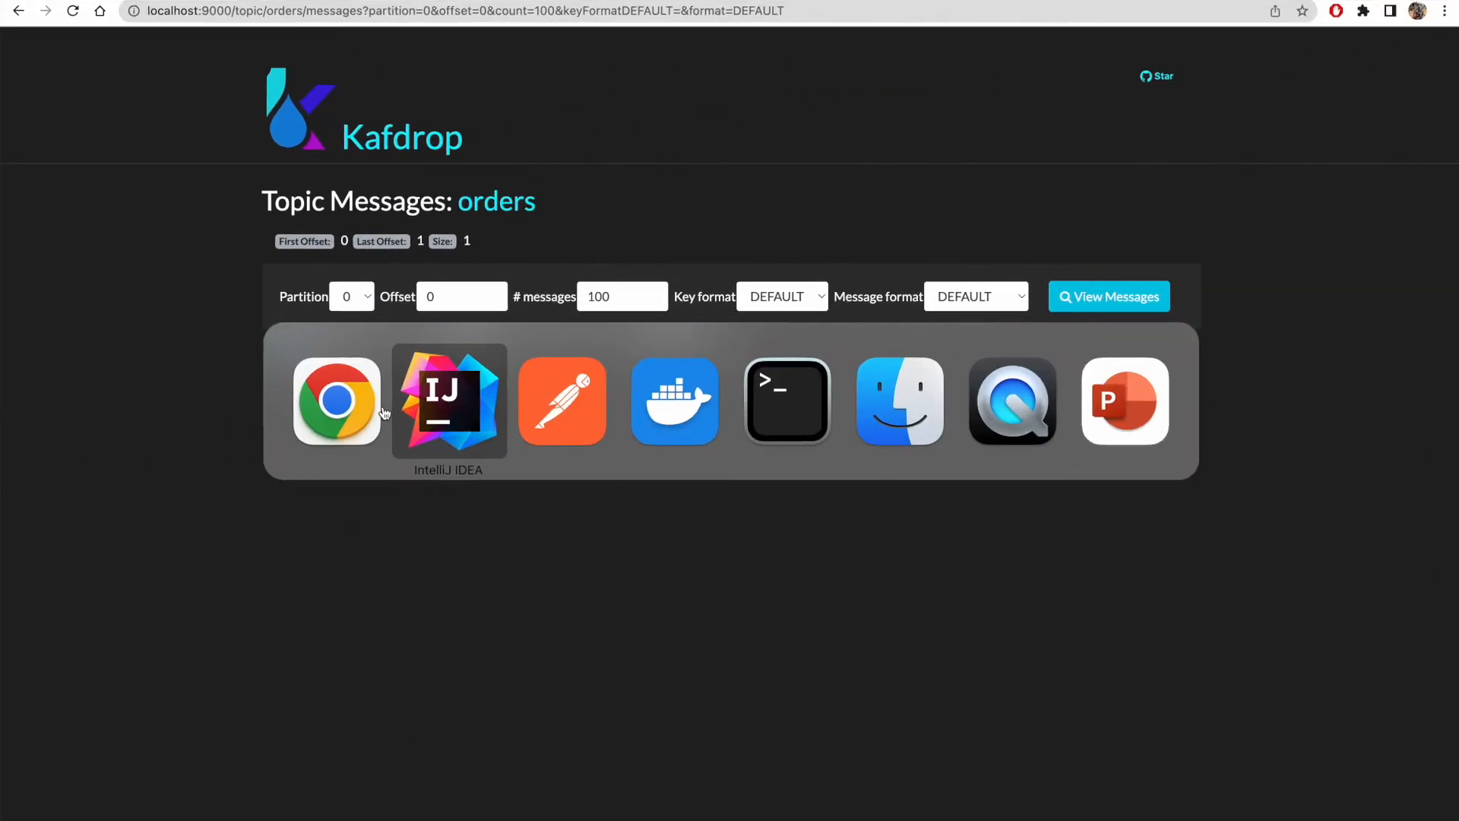
left_click(448, 401)
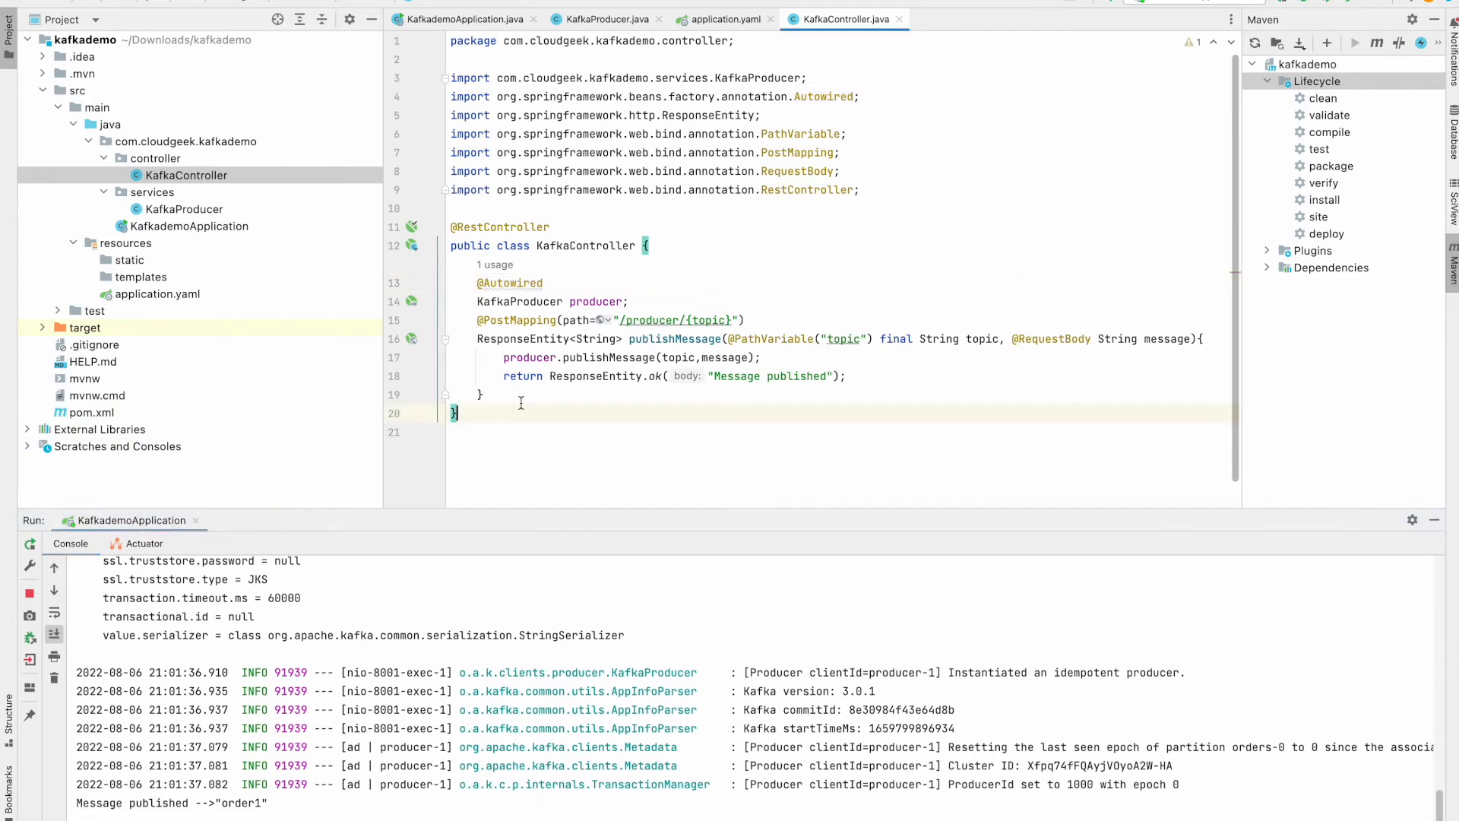
mouse_move(301, 227)
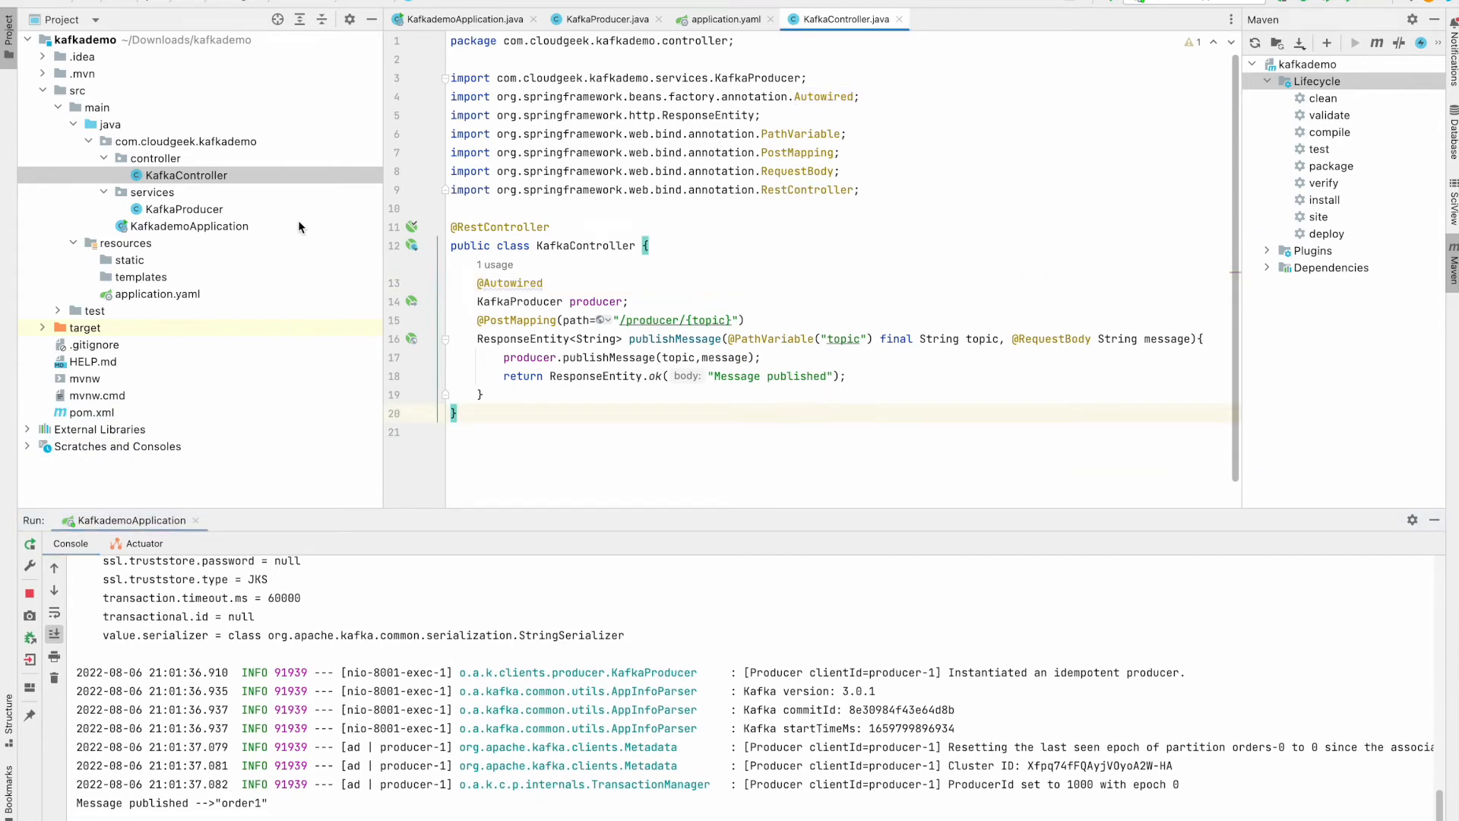
Create class KafkaConsumer in services with a public void consume(String message) method.
right_click(154, 191)
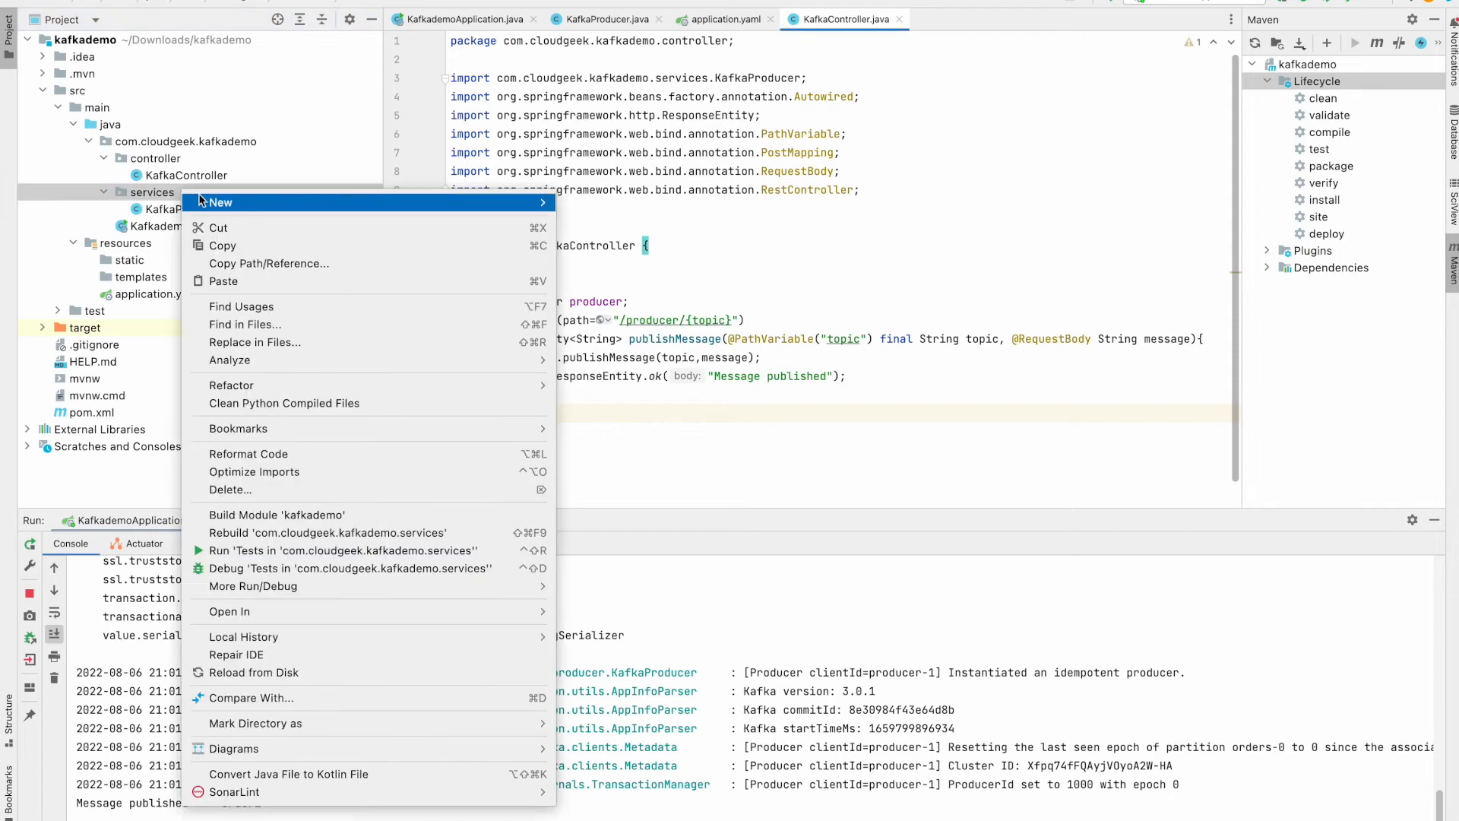
left_click(222, 201)
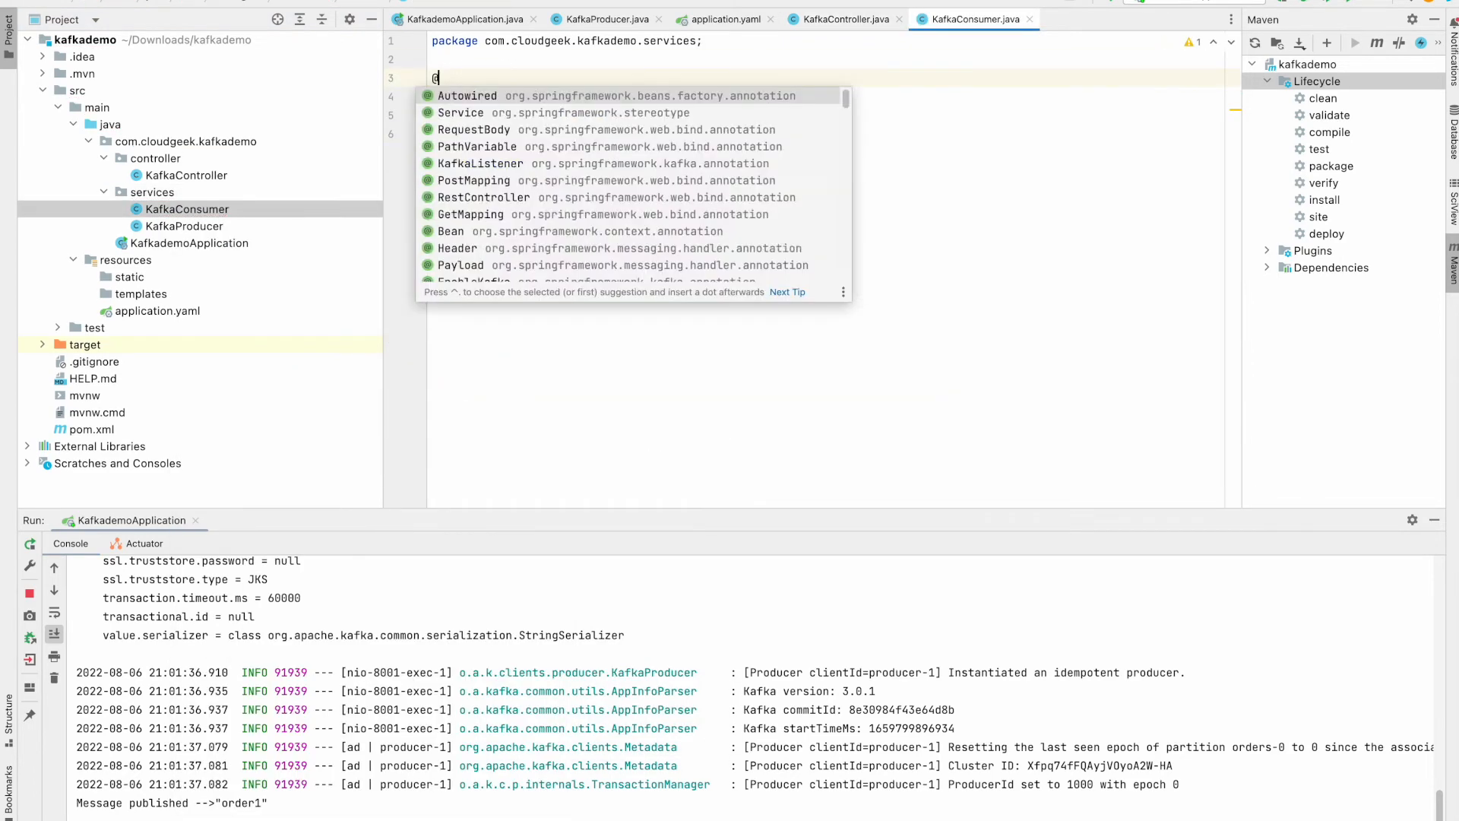
left_click(460, 113)
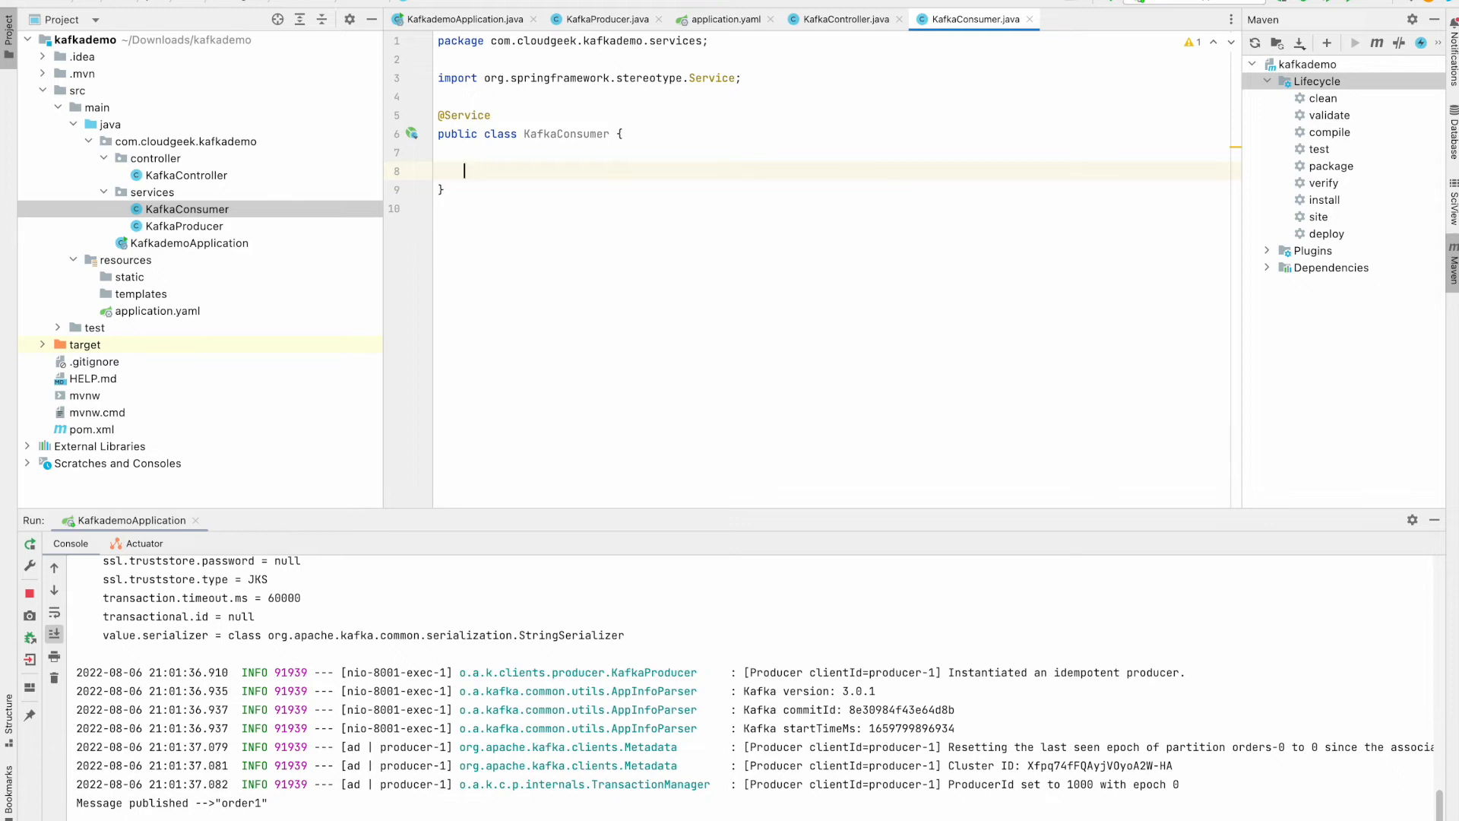
type("public void consume(String message){")
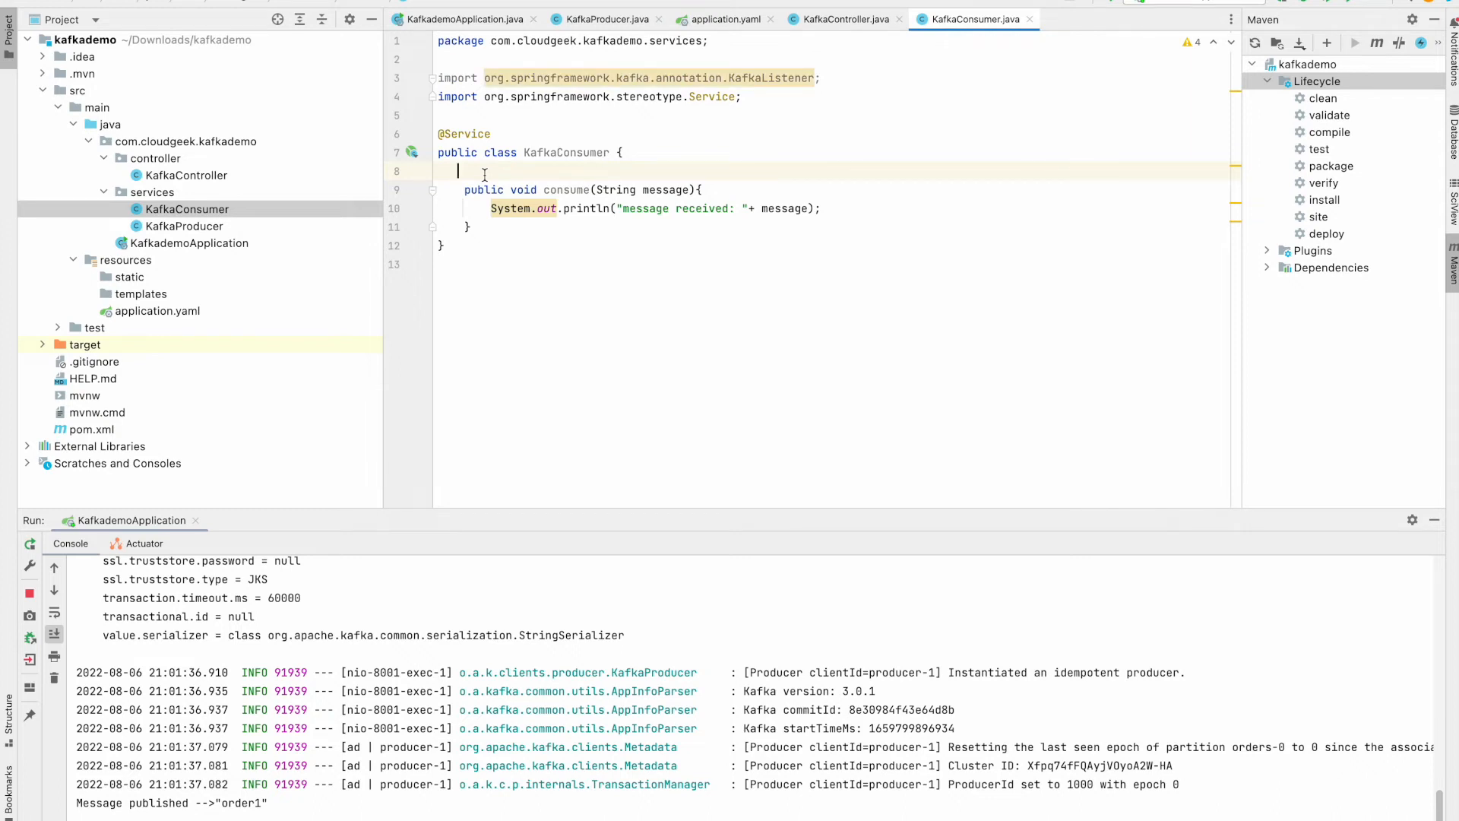
type("@KafkaListener(")
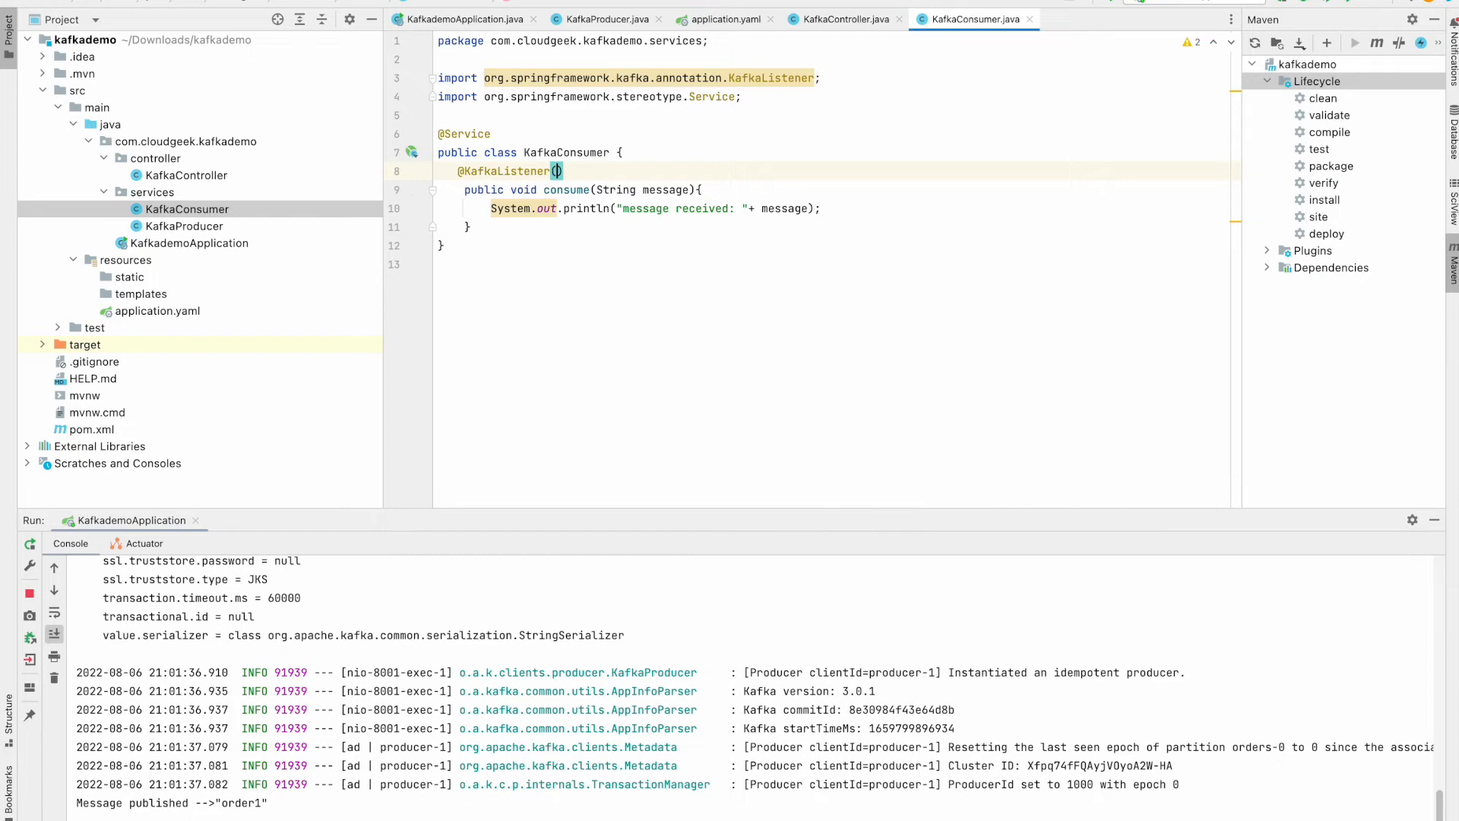
left_click(557, 170)
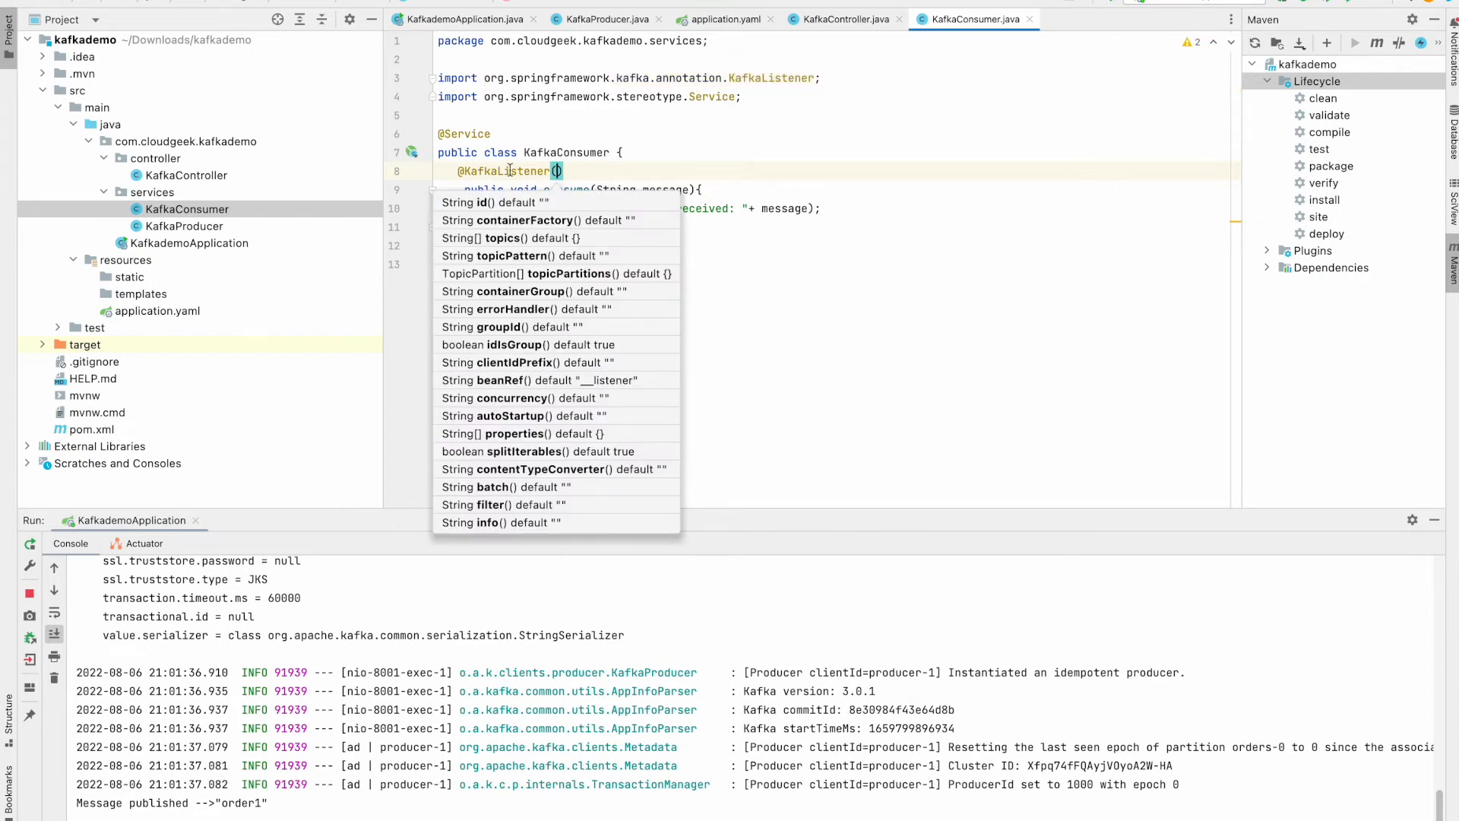
key("Escape")
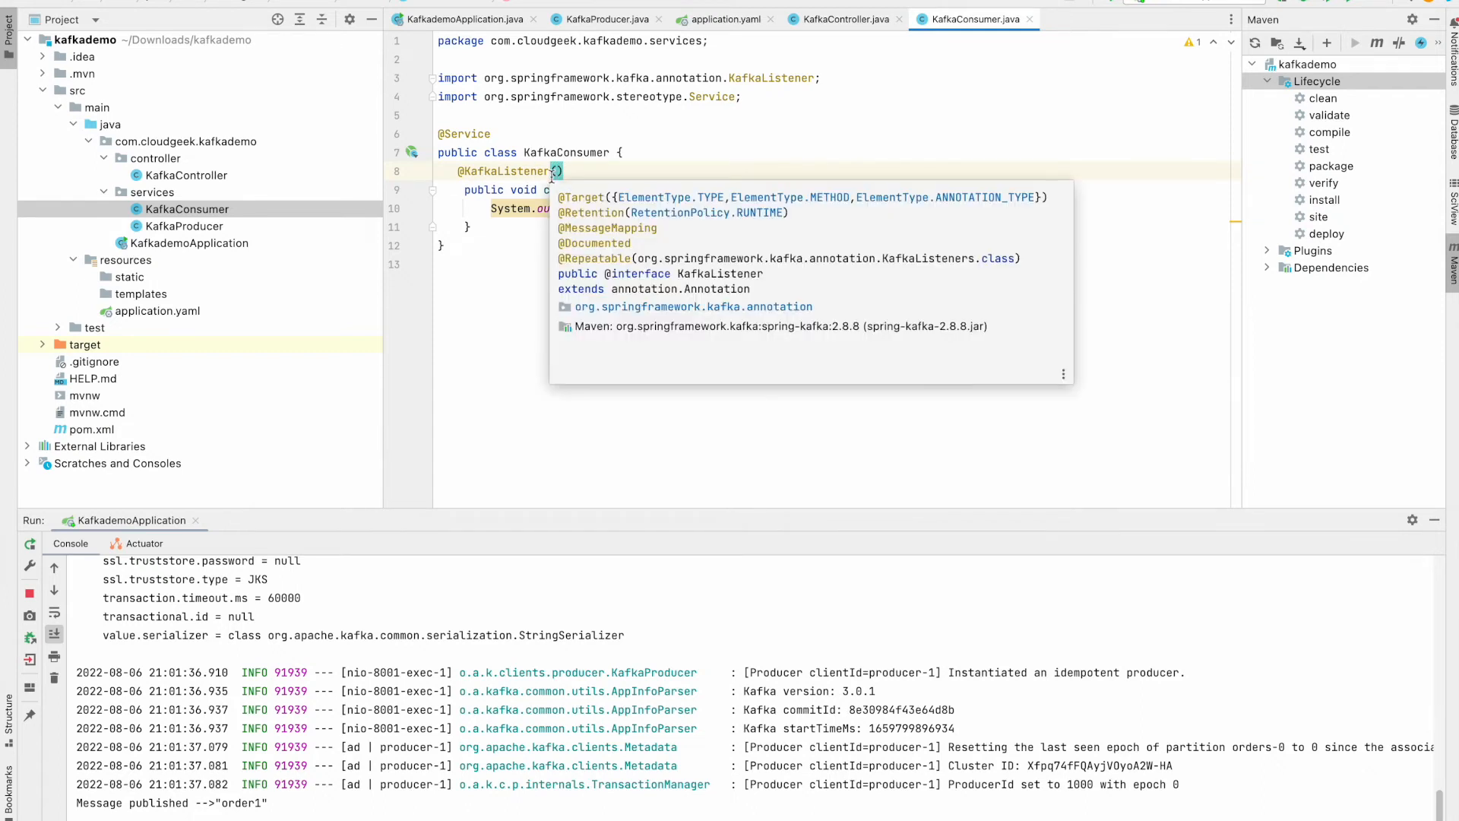
type("(topics = \"orders")
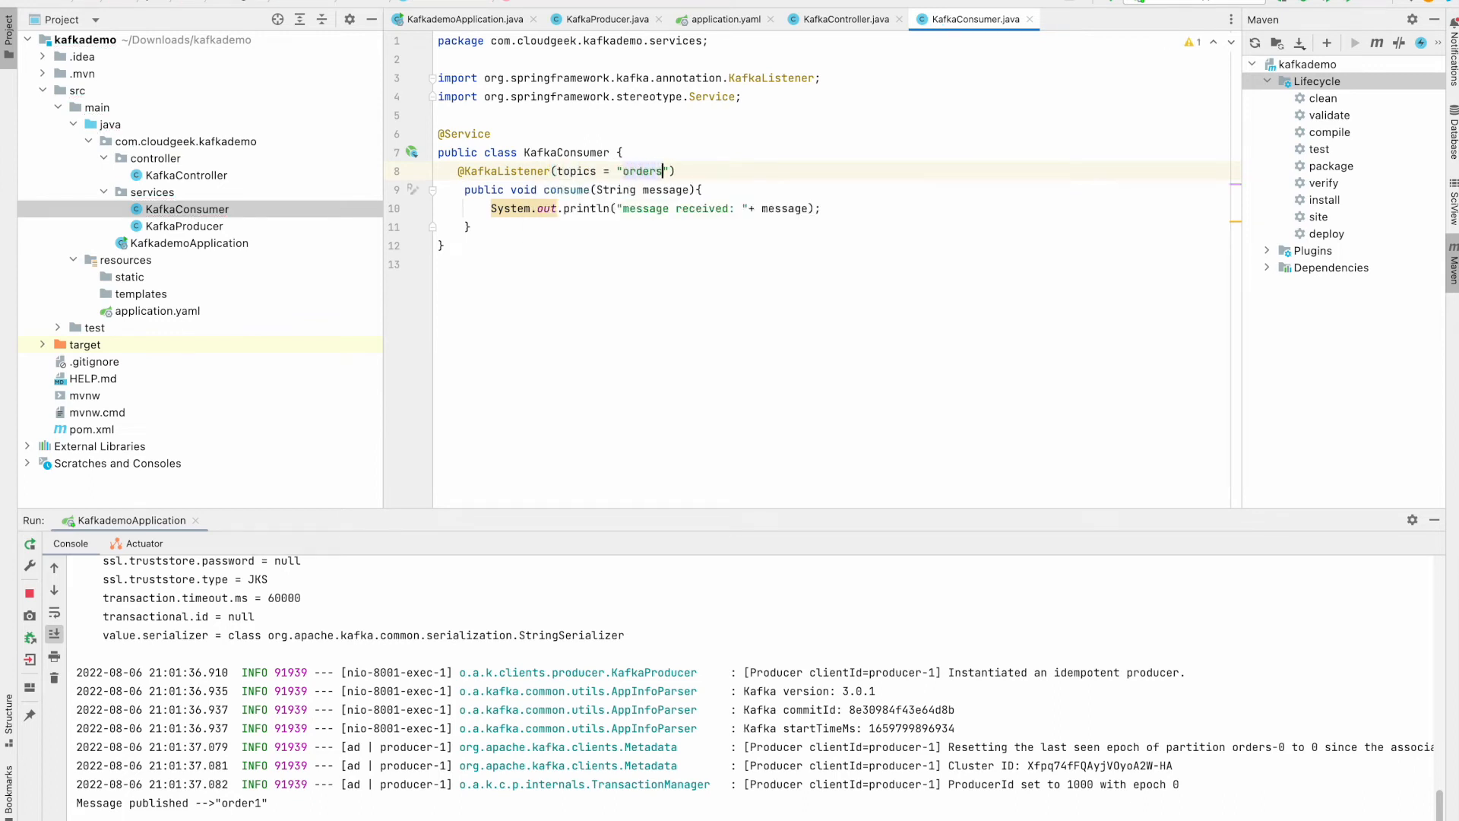
type(", groupId = \"")
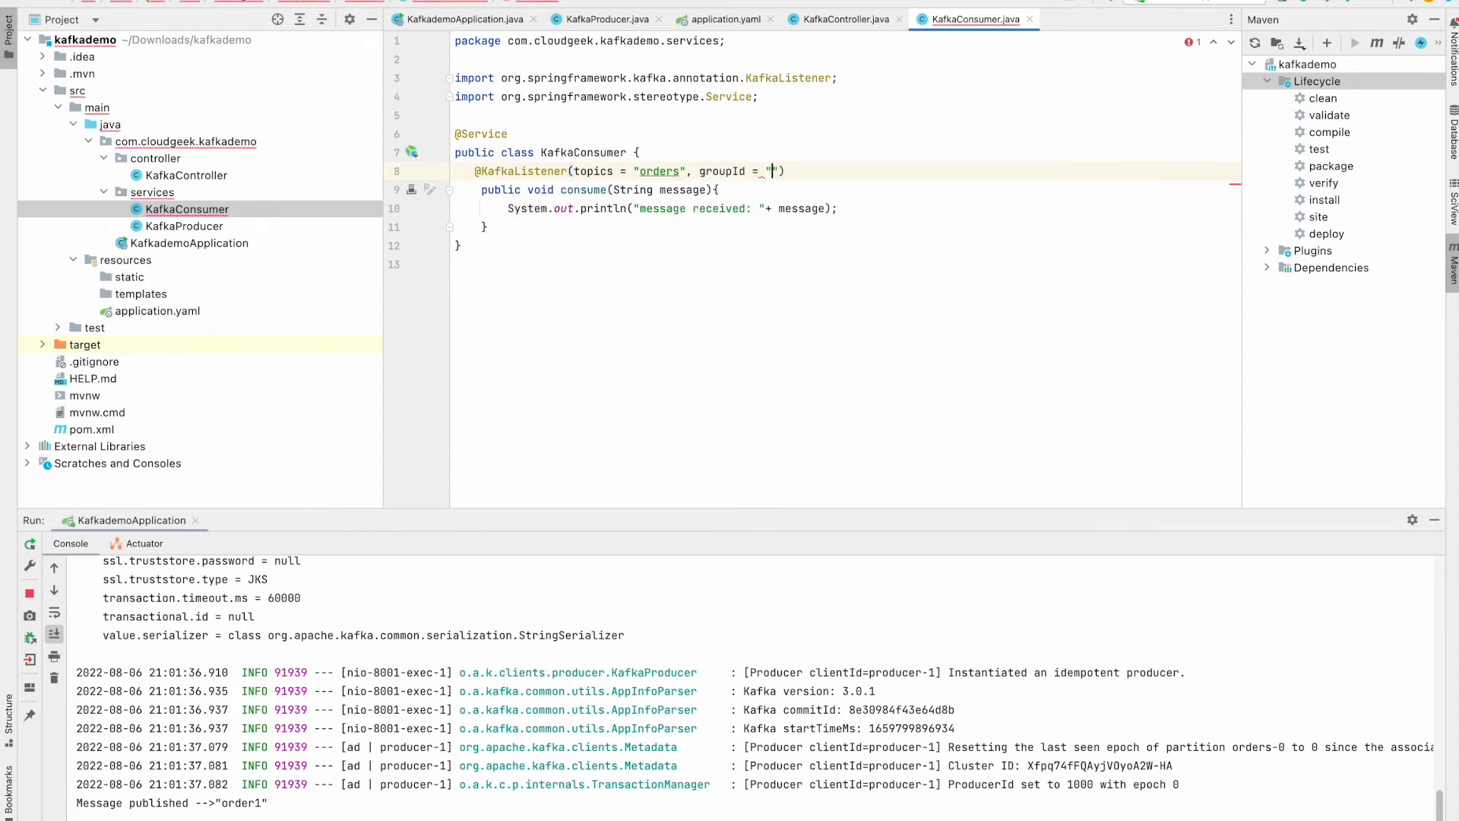
type("cloud_geek")
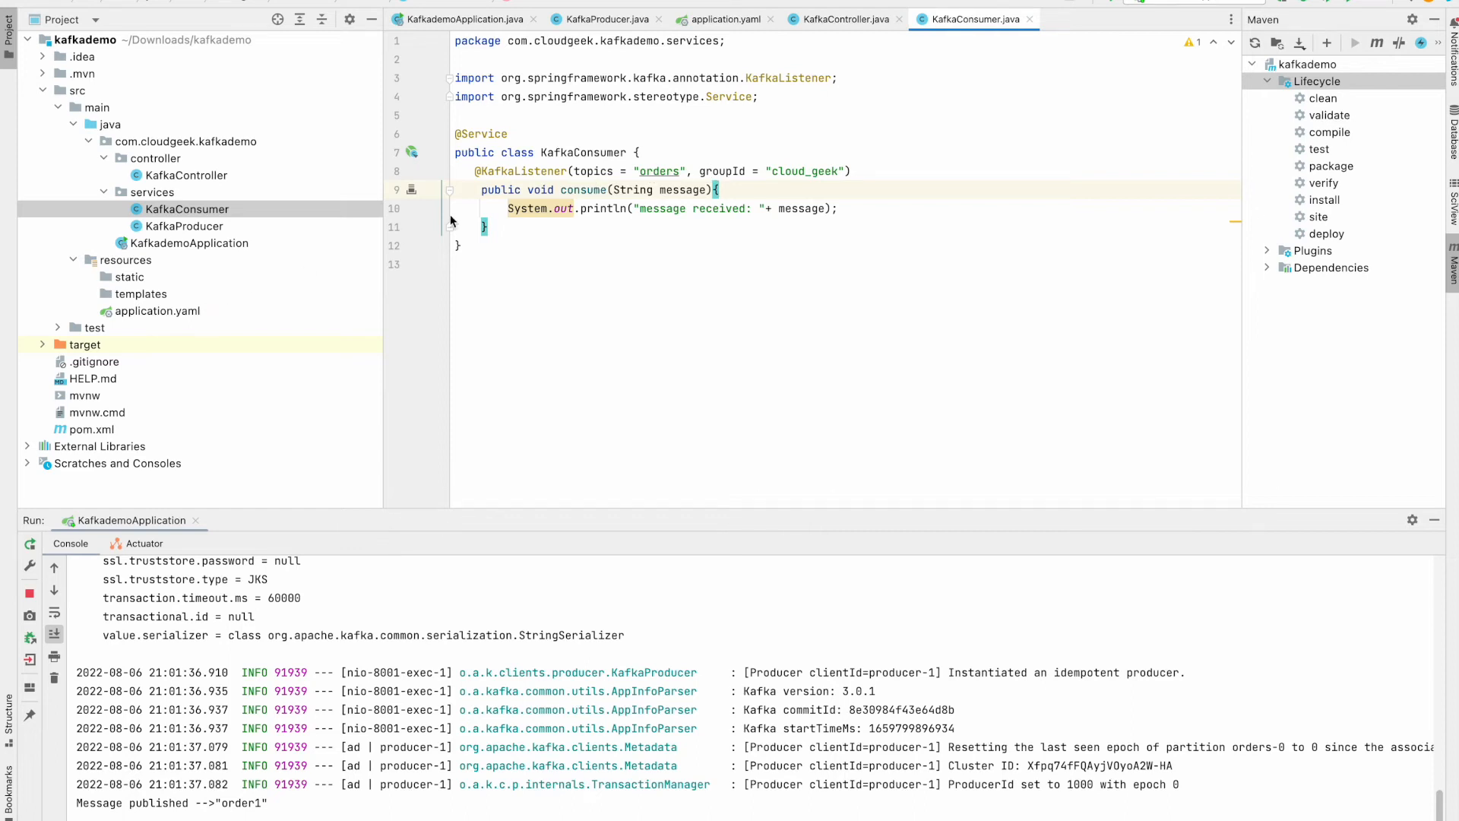
left_click(724, 18)
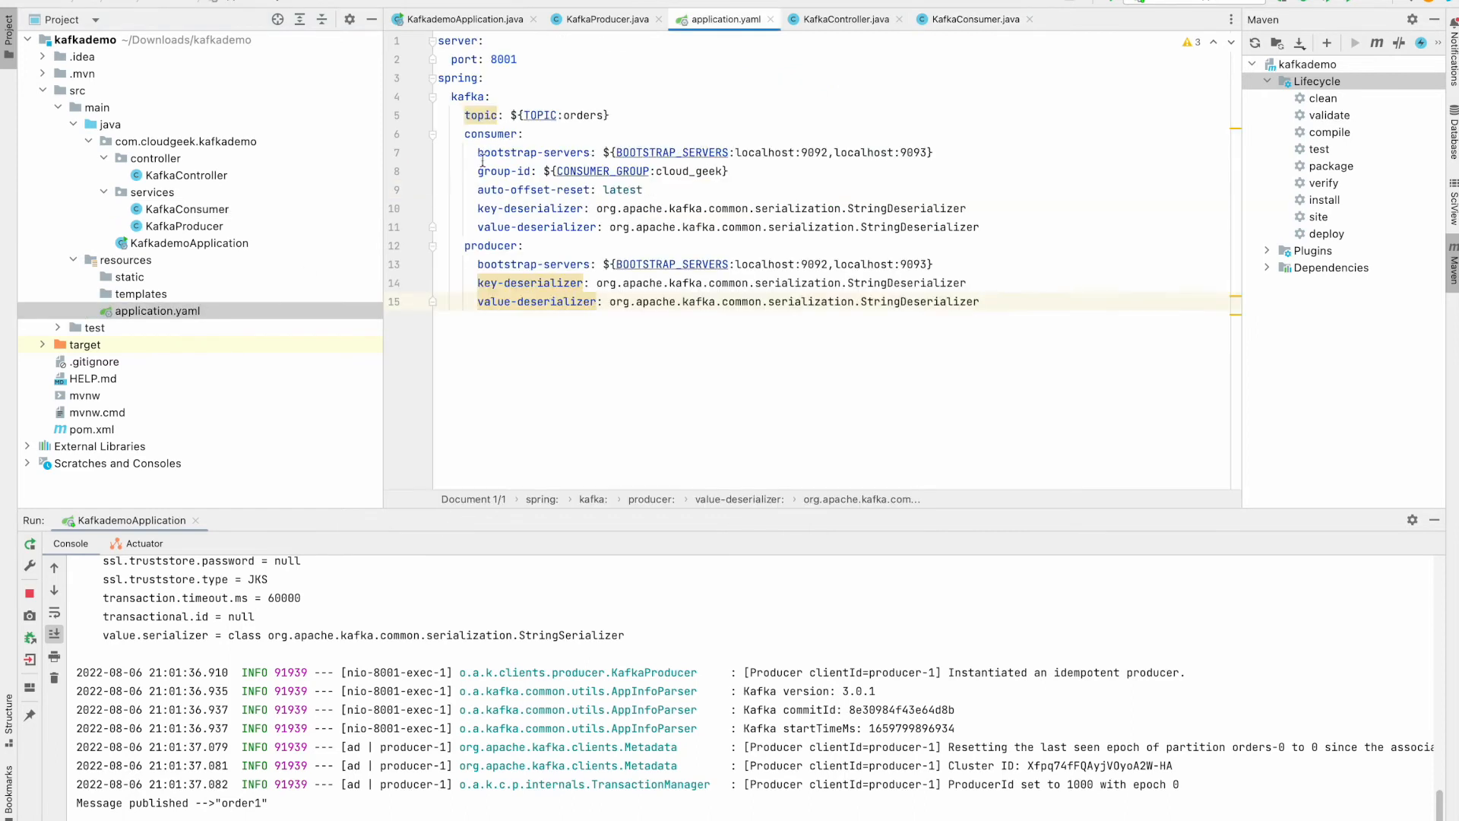
Rerun the app and highlight the 'cloud_geek: partitions assigned: [orders-0]' log line.
left_click(188, 208)
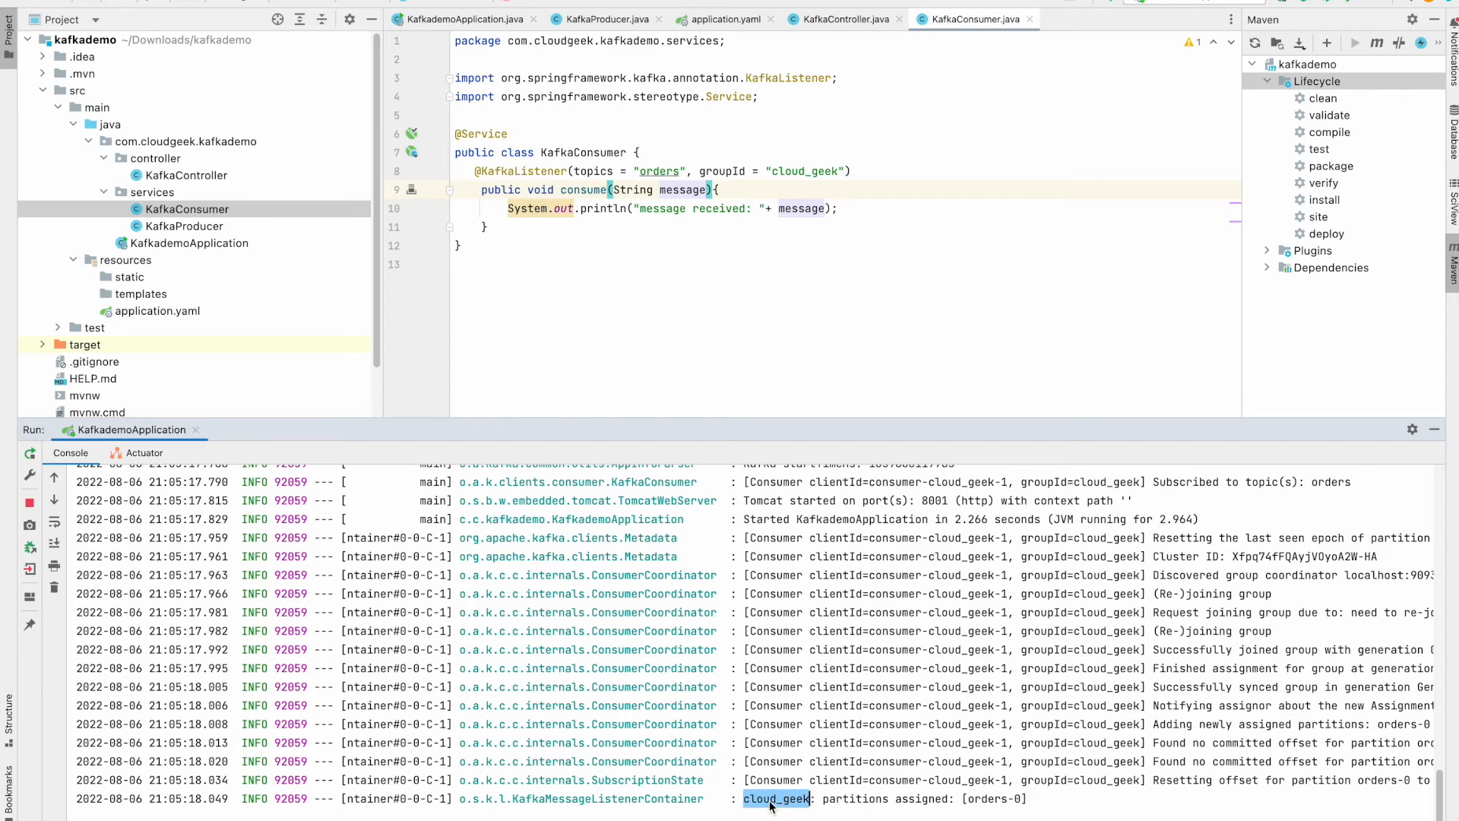
left_click_drag(821, 798, 1030, 798)
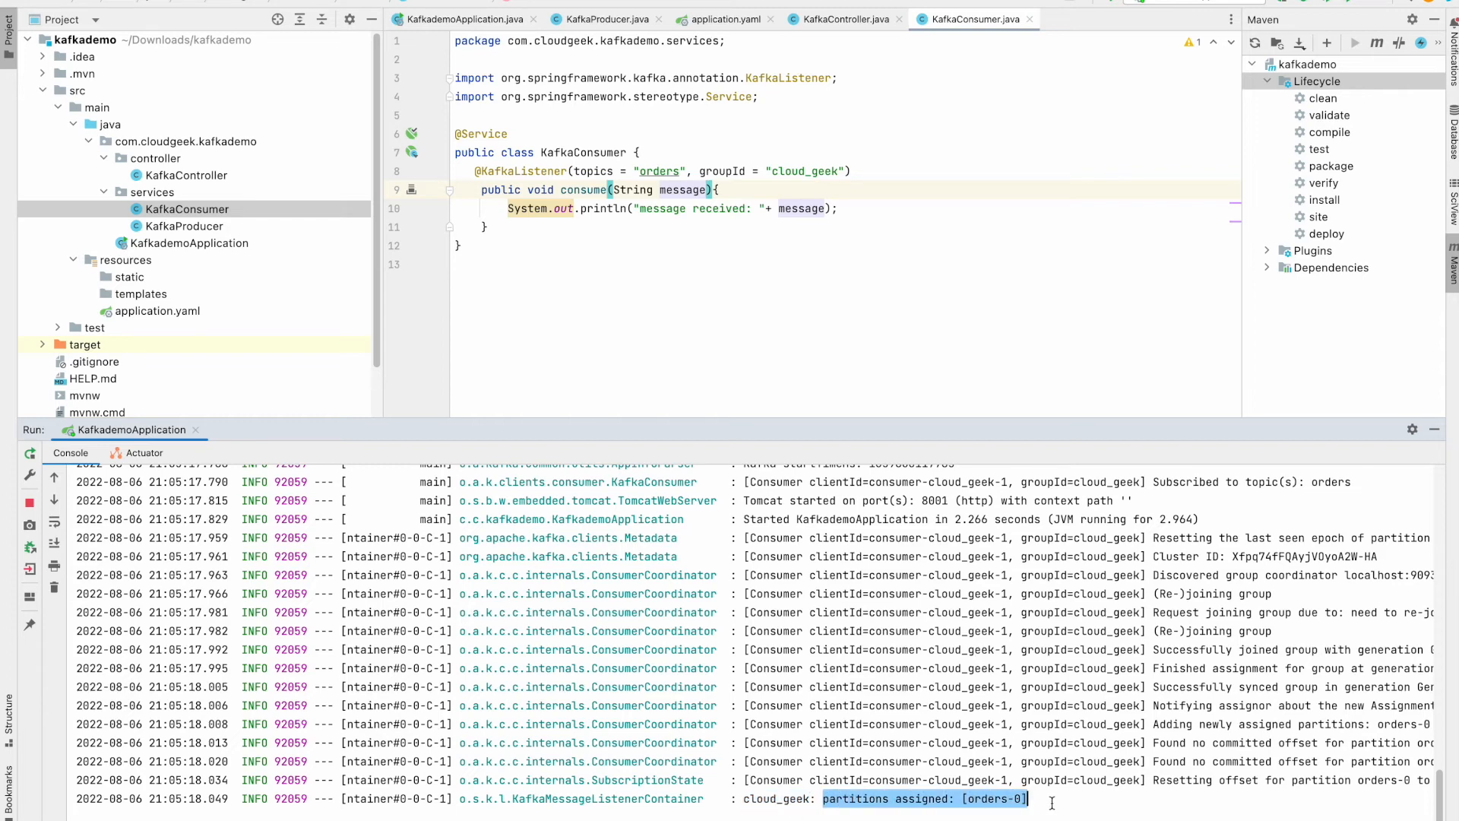
double_click(985, 799)
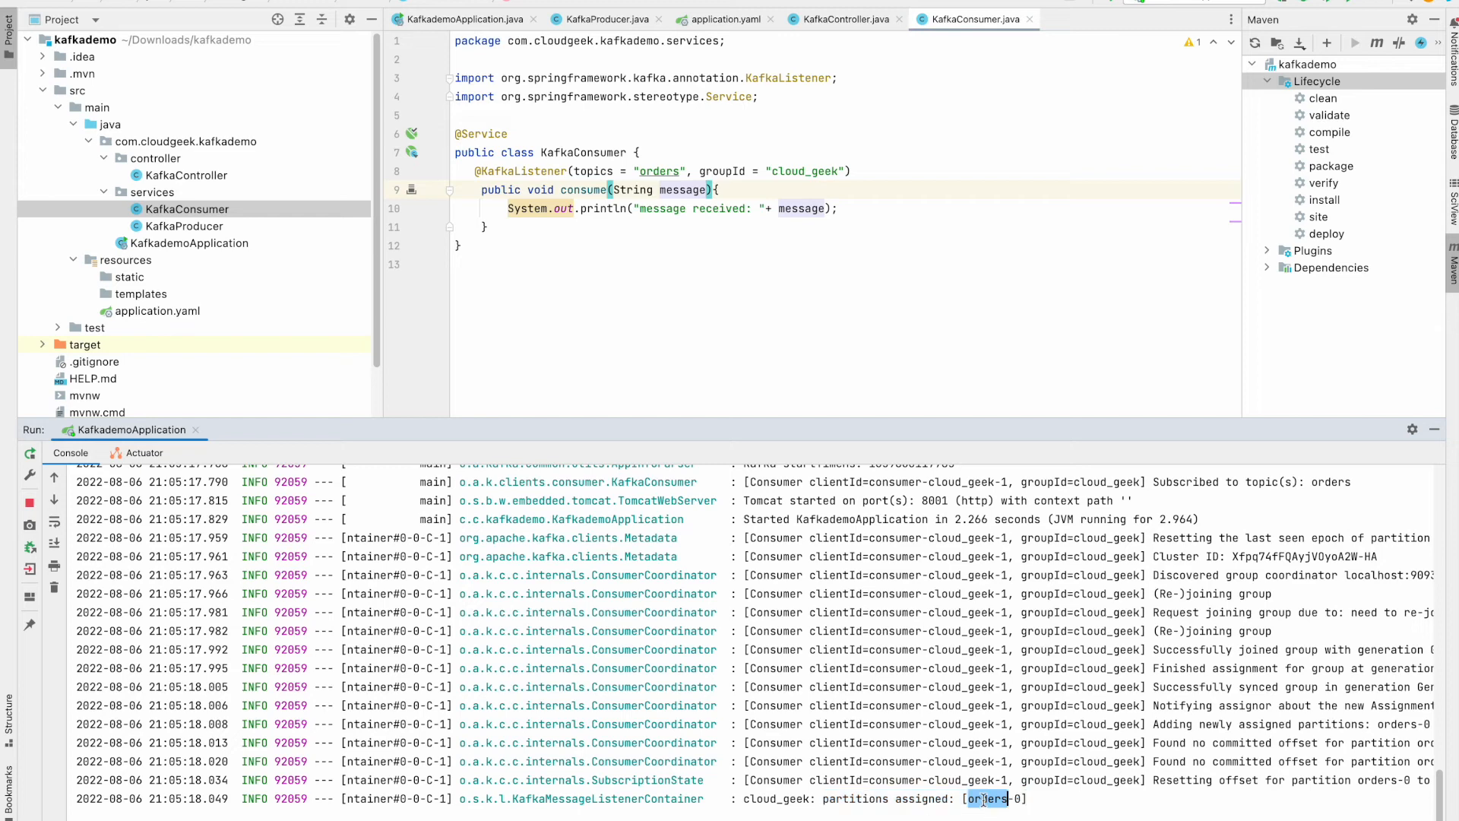
right_click(989, 799)
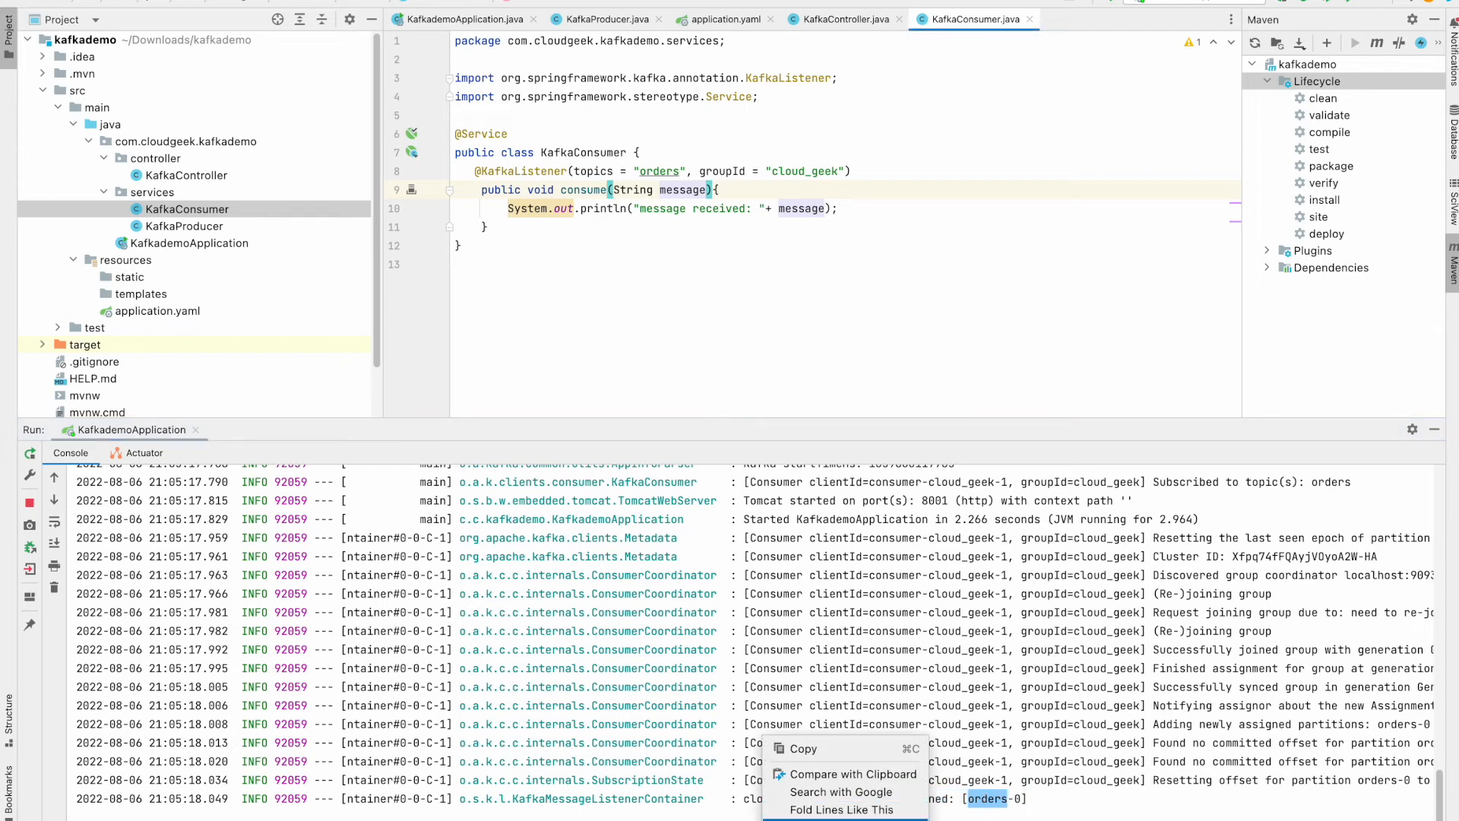
key("Cmd+Tab")
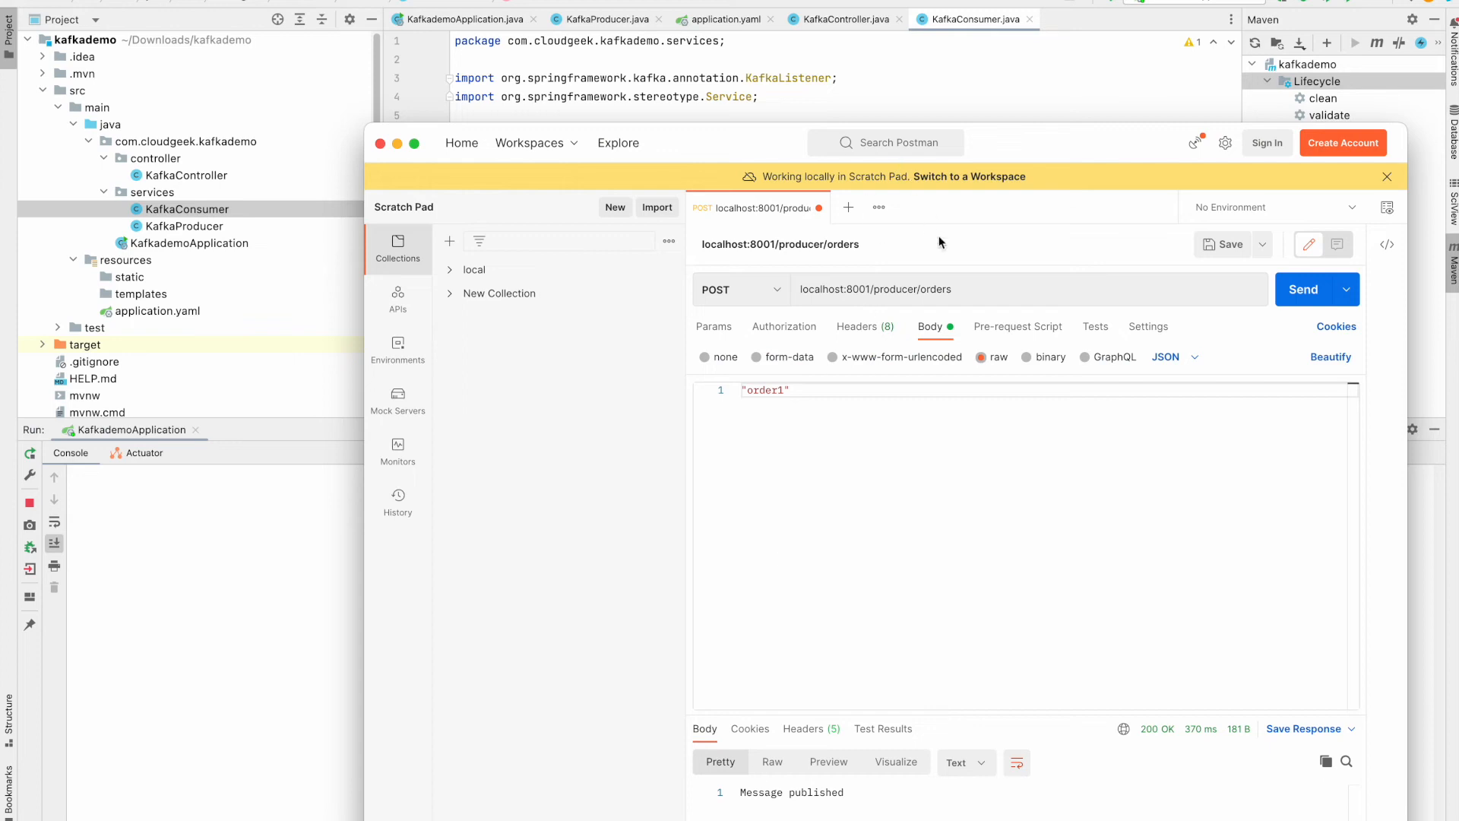
Change the body to "order2" and POST it to localhost:8001/producer/orders.
key("Backspace")
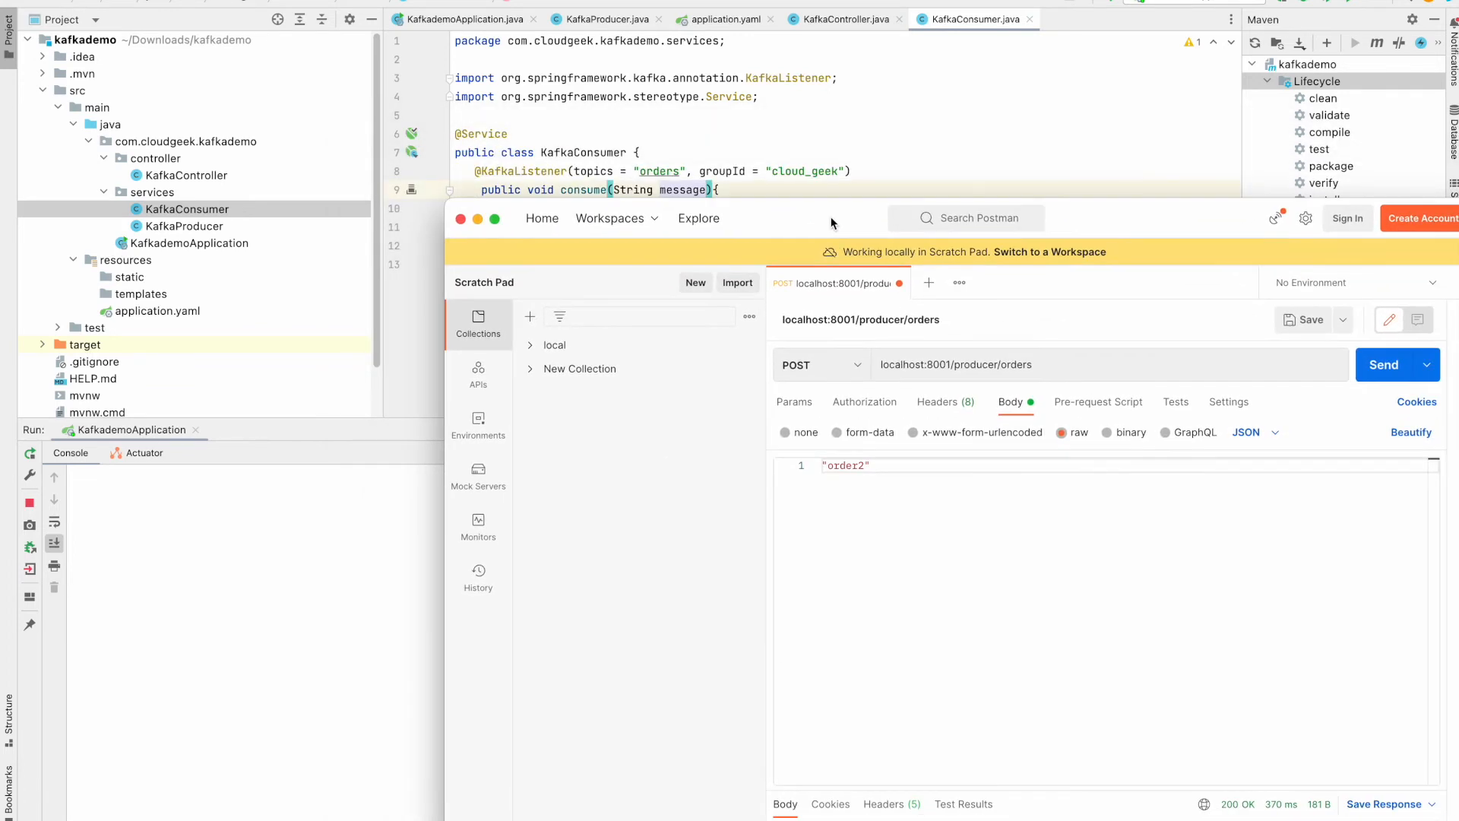
left_click(1384, 365)
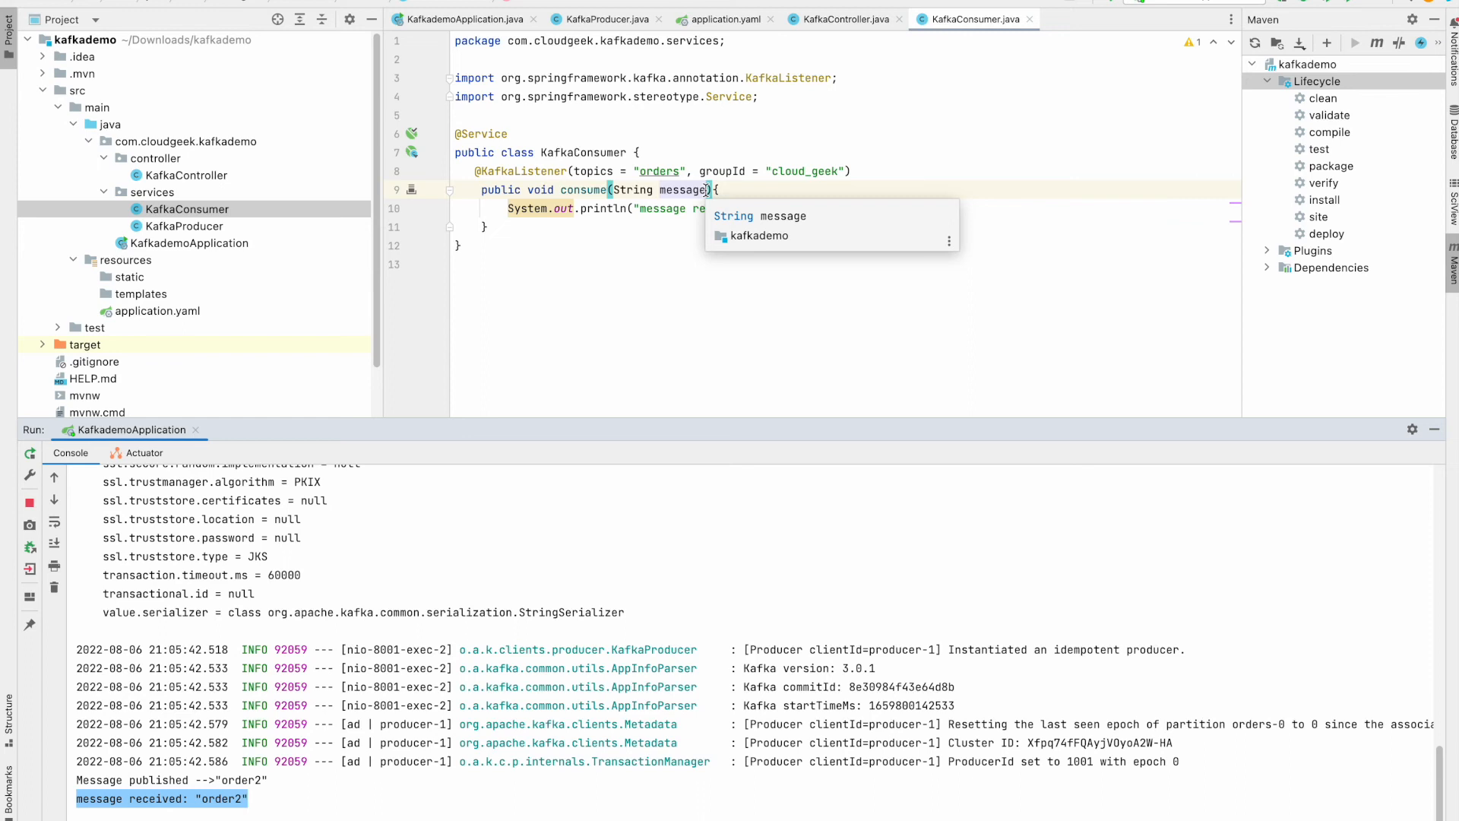
key("Escape")
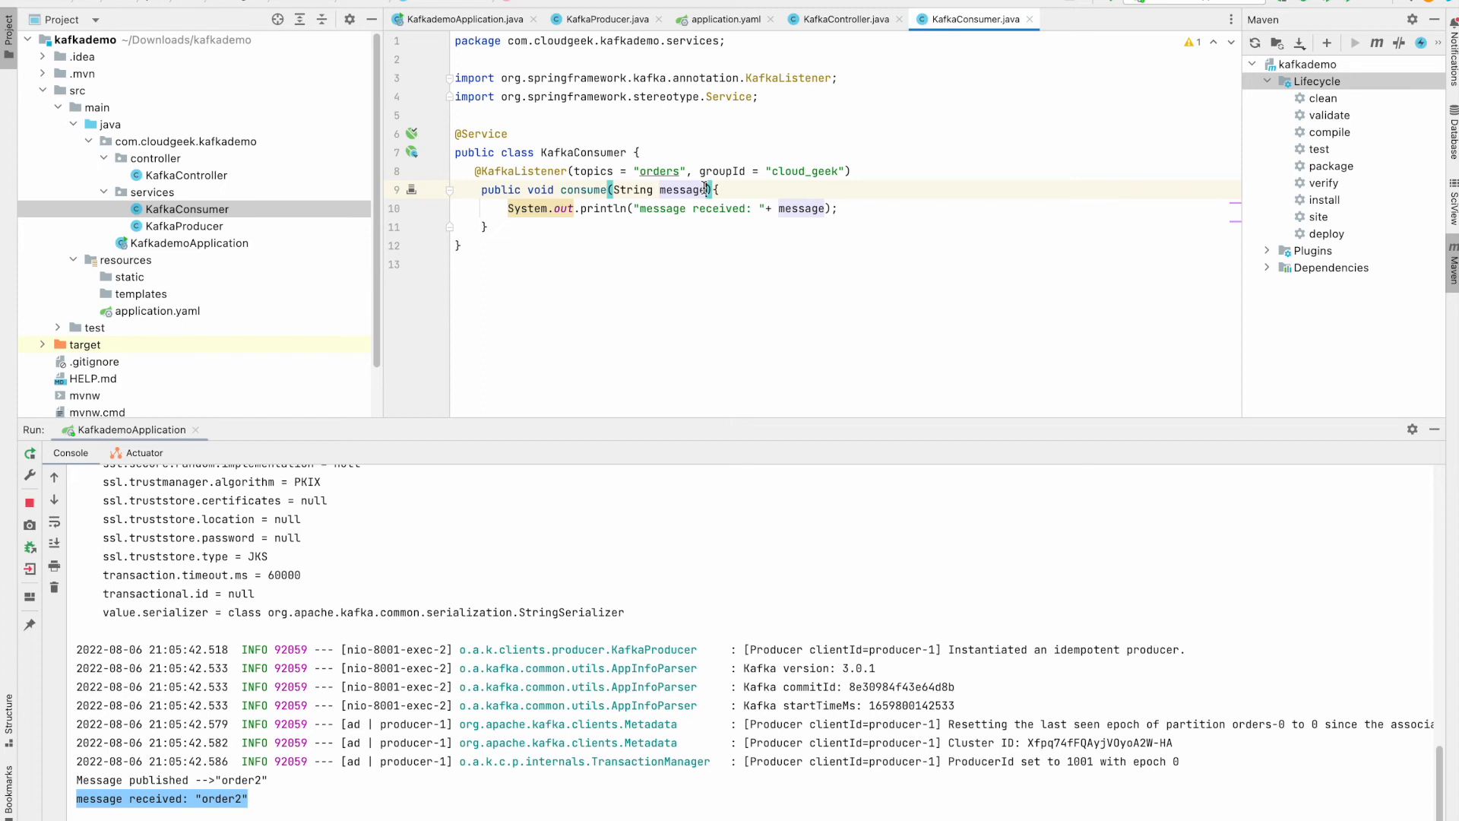
type(",")
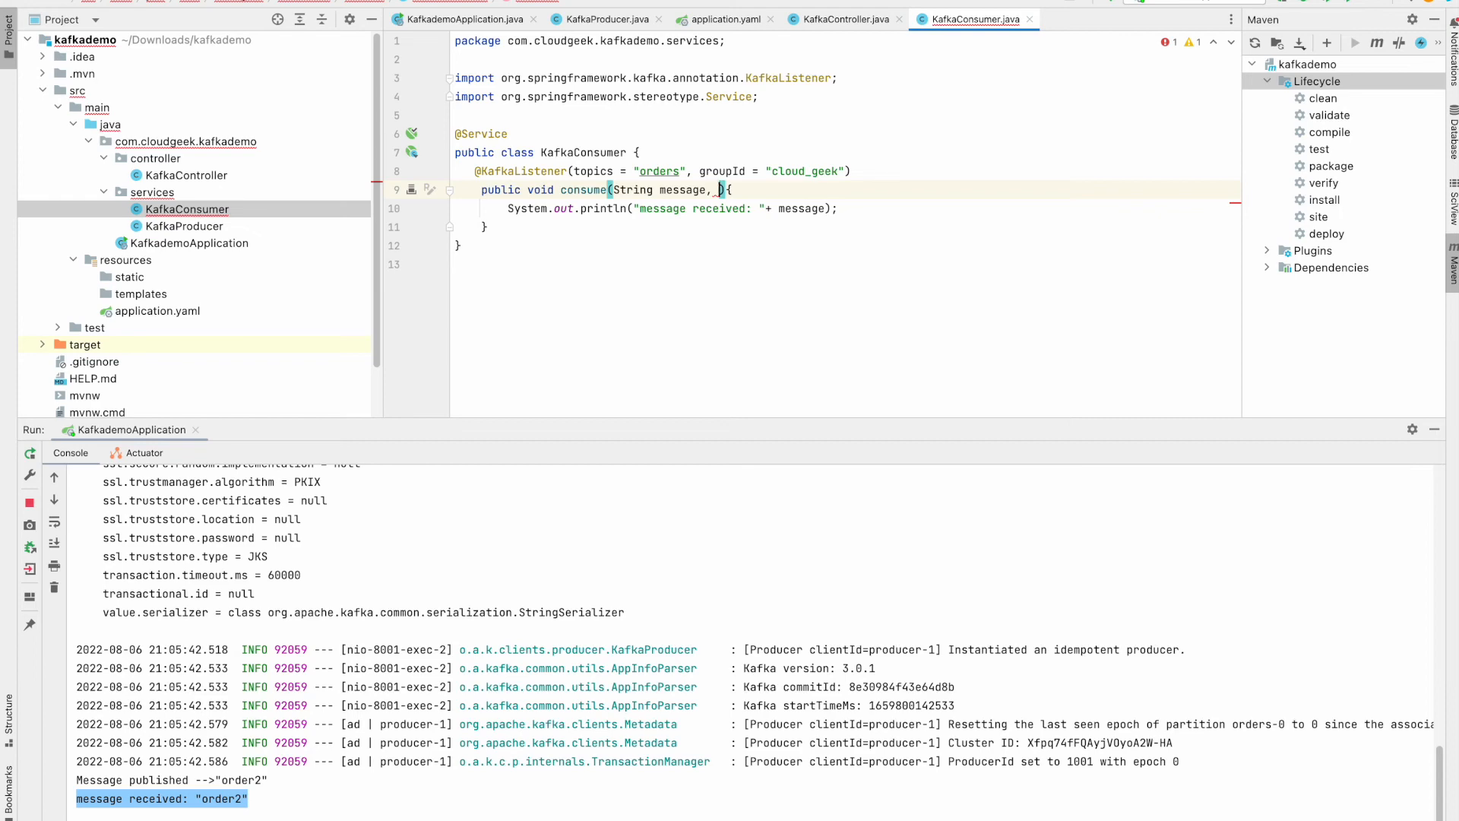
type("@Header(KafkaHeaders.RECEIVED_MESSAGE_KEY")
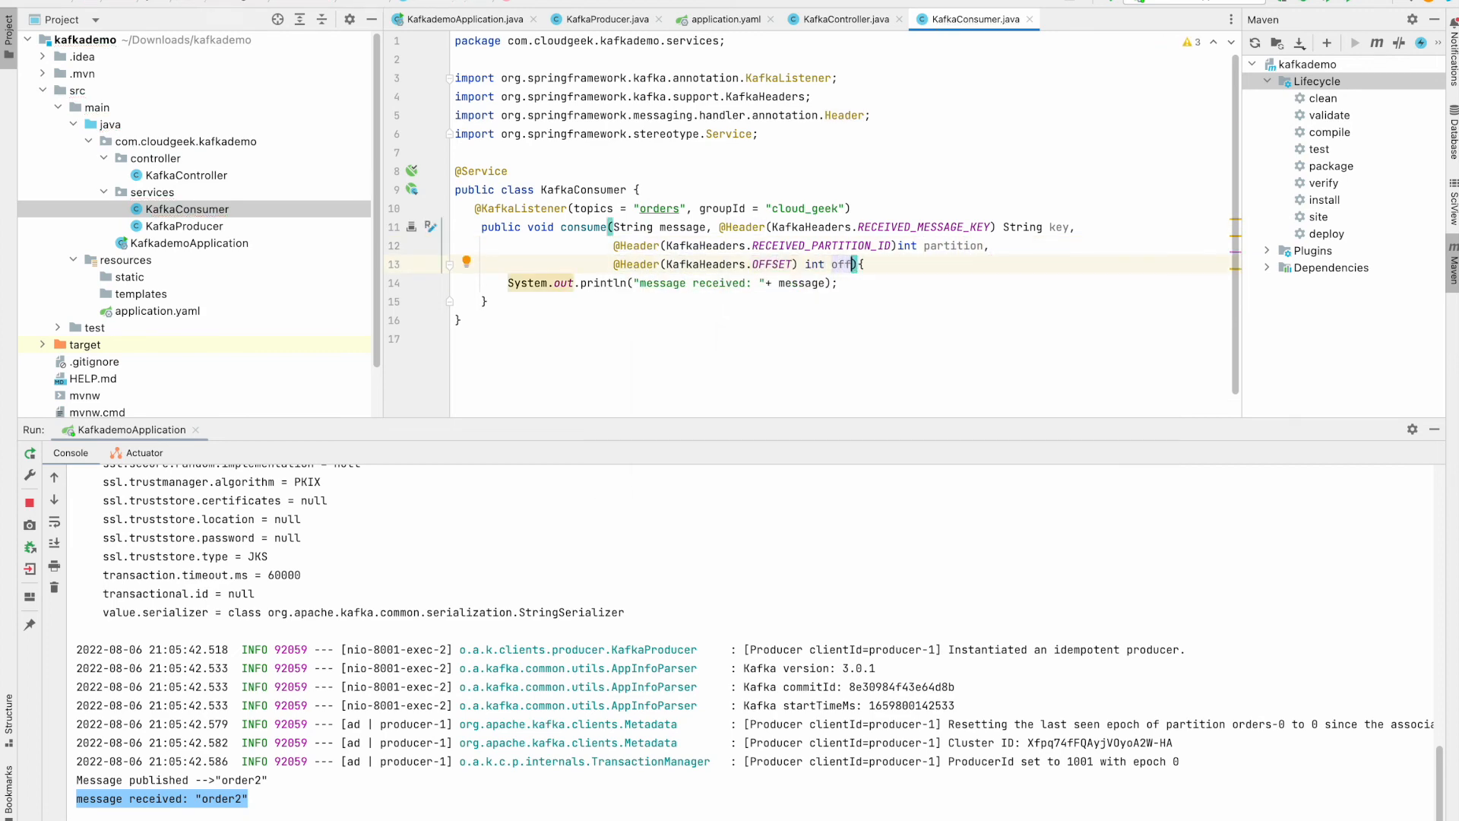
type("System.out.println(\"partition: \"+ message);")
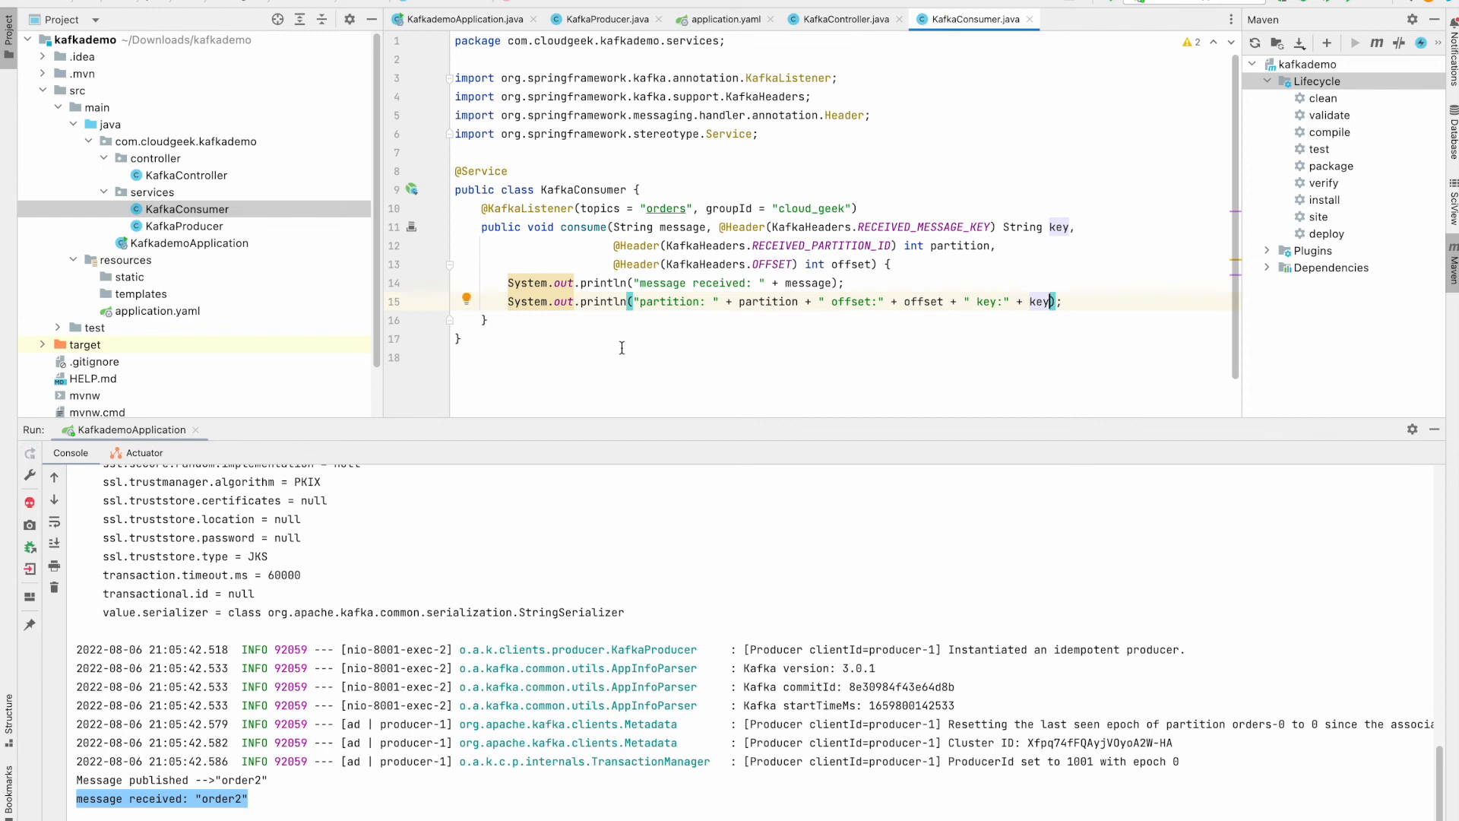
key("Cmd+Tab")
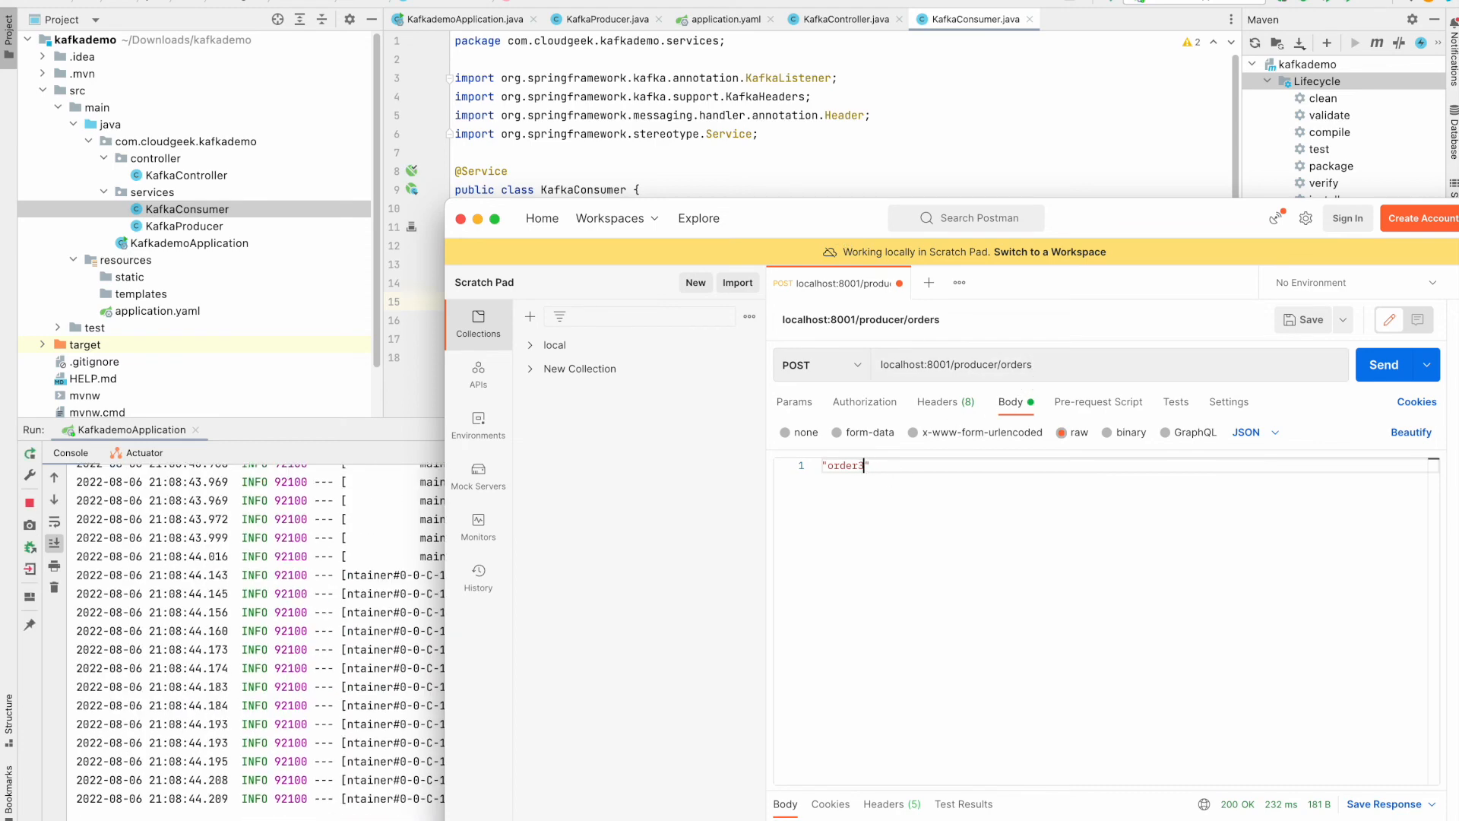
mouse_move(1006, 448)
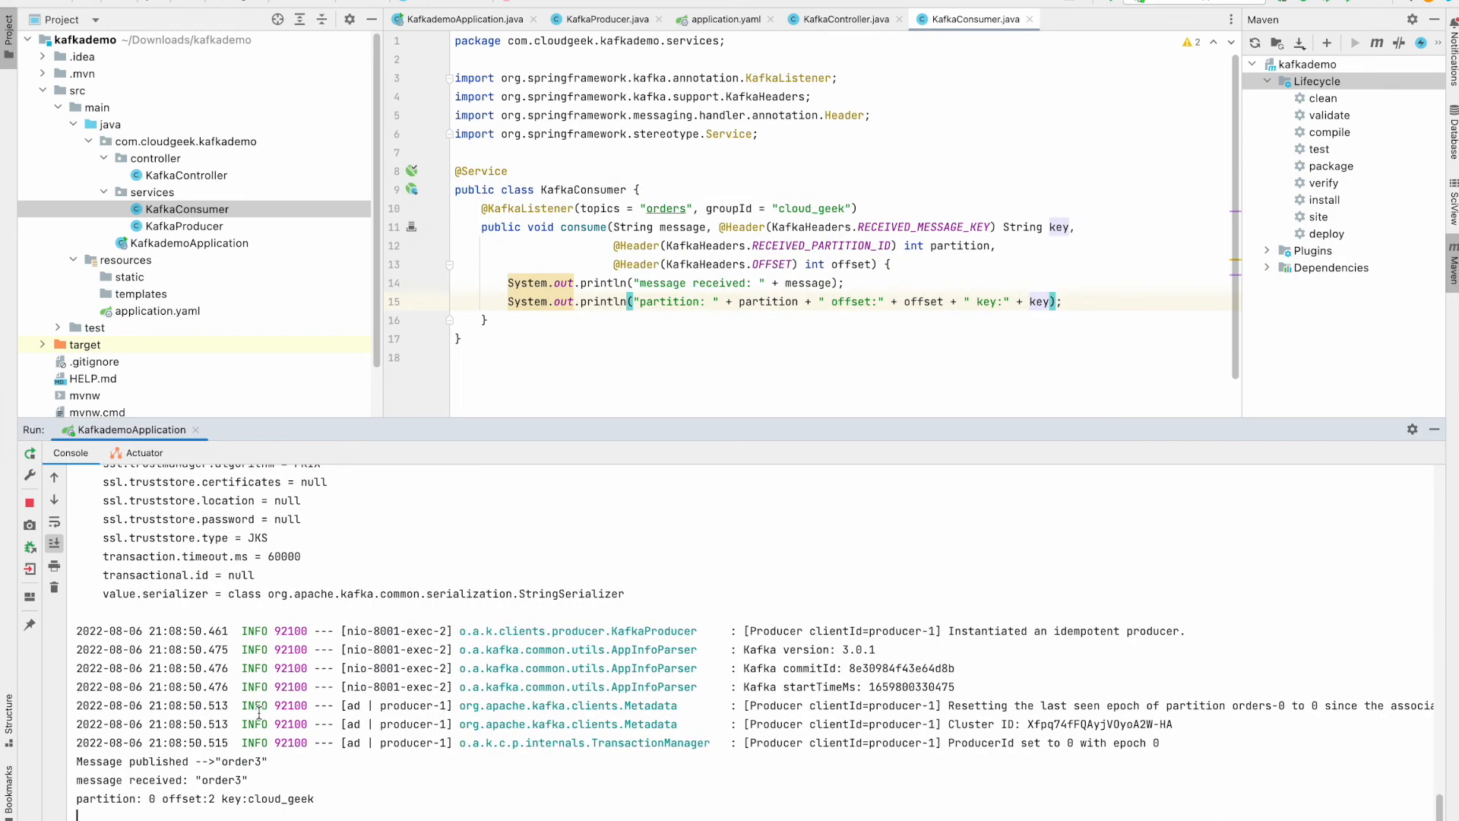
Inspect the console's order3 output showing partition 0, offset 2, key cloud_geek.
double_click(103, 800)
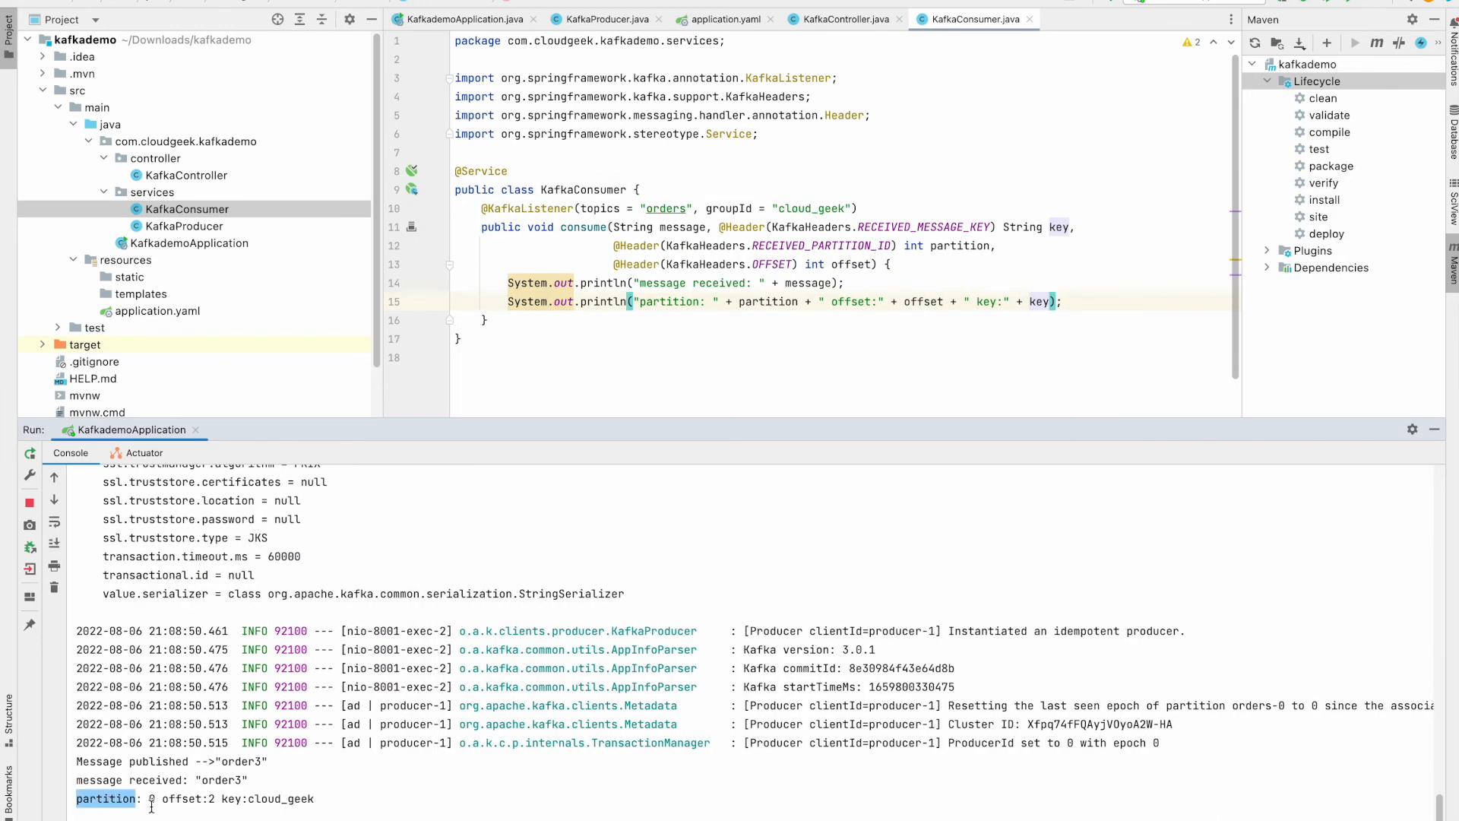
double_click(176, 799)
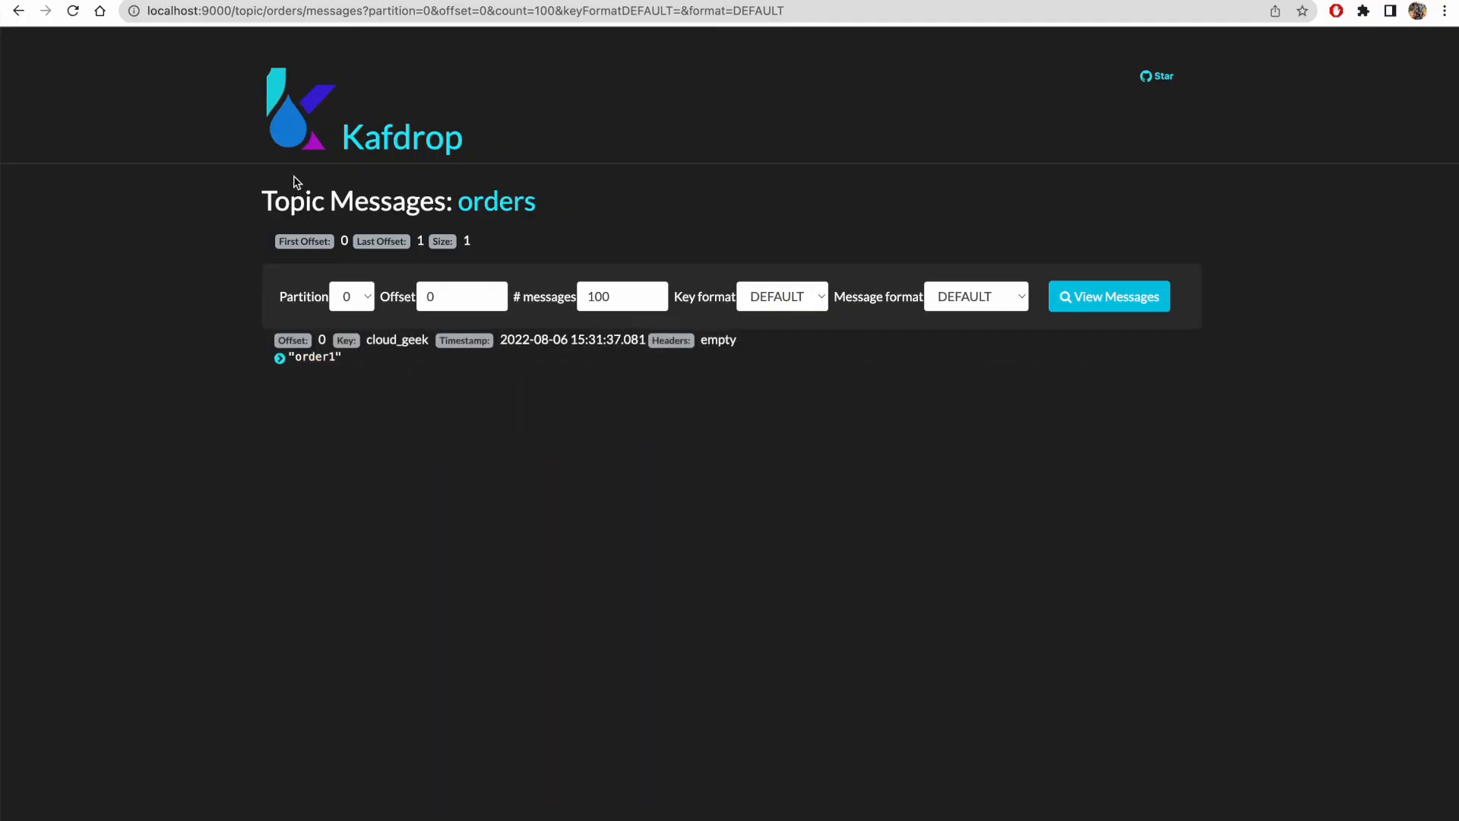
Reload Kafdrop's orders messages to list order1–order3 keyed cloud_geek.
left_click(1109, 296)
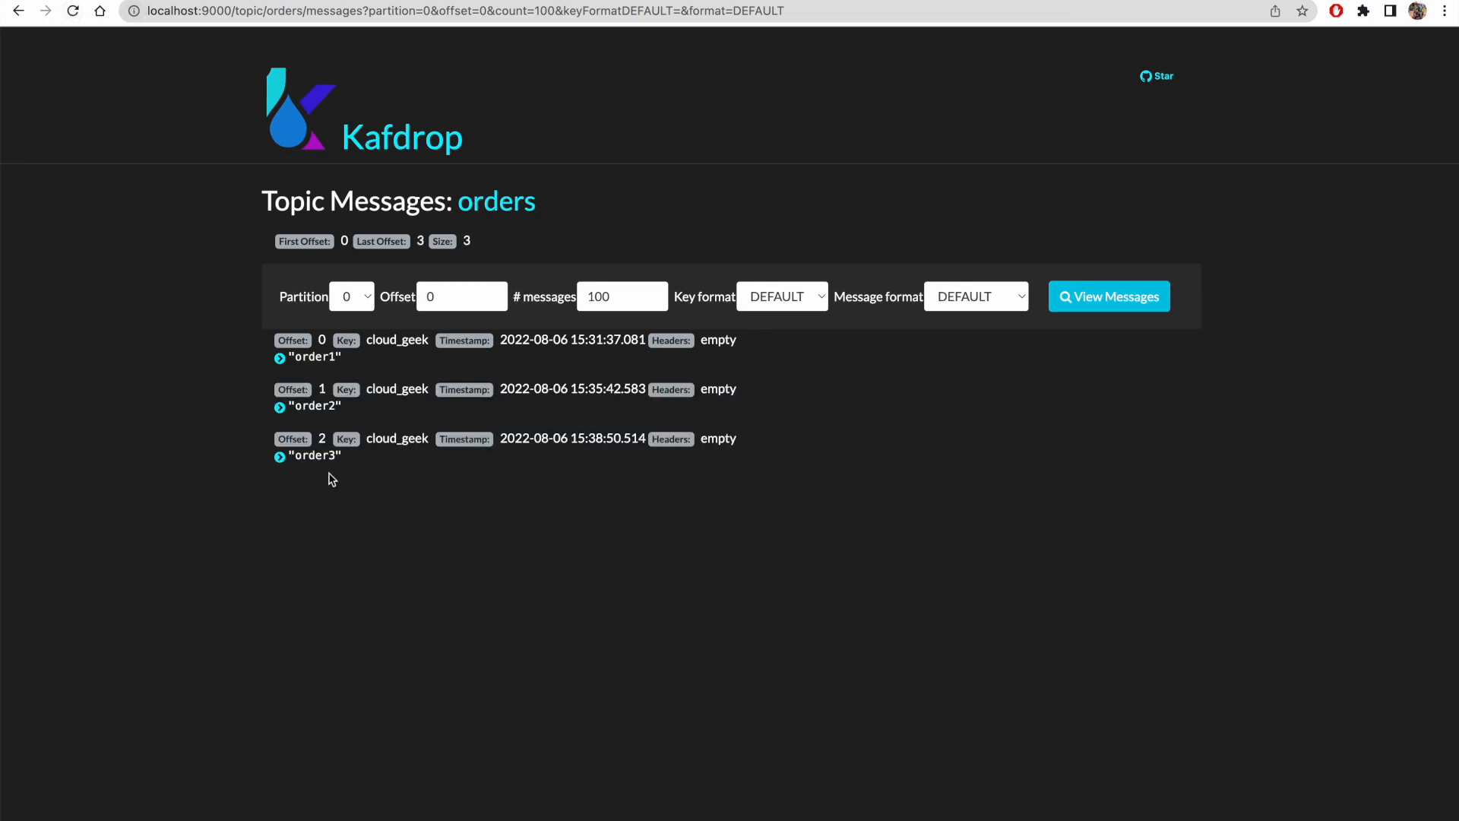
mouse_move(396, 455)
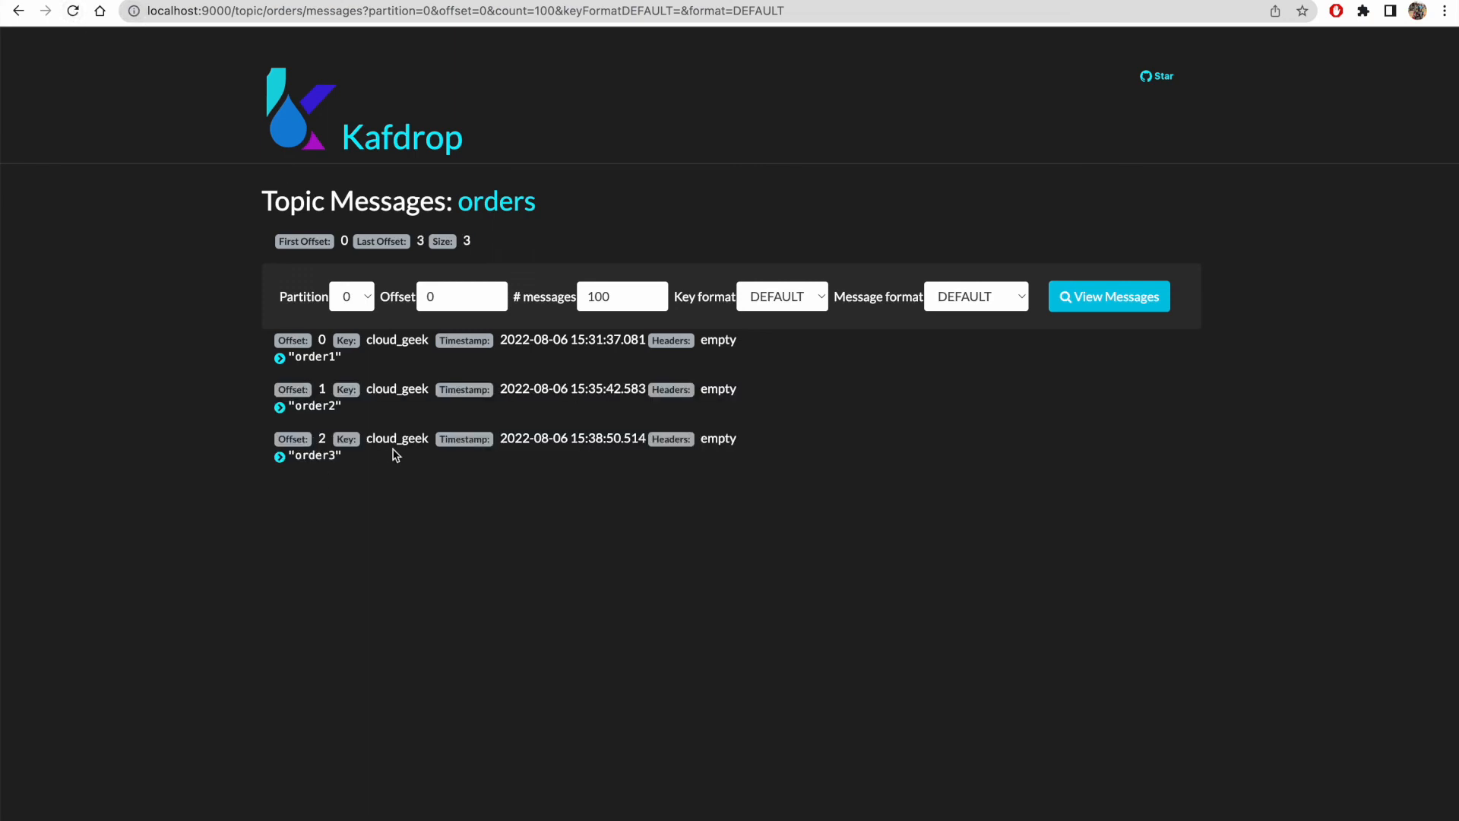